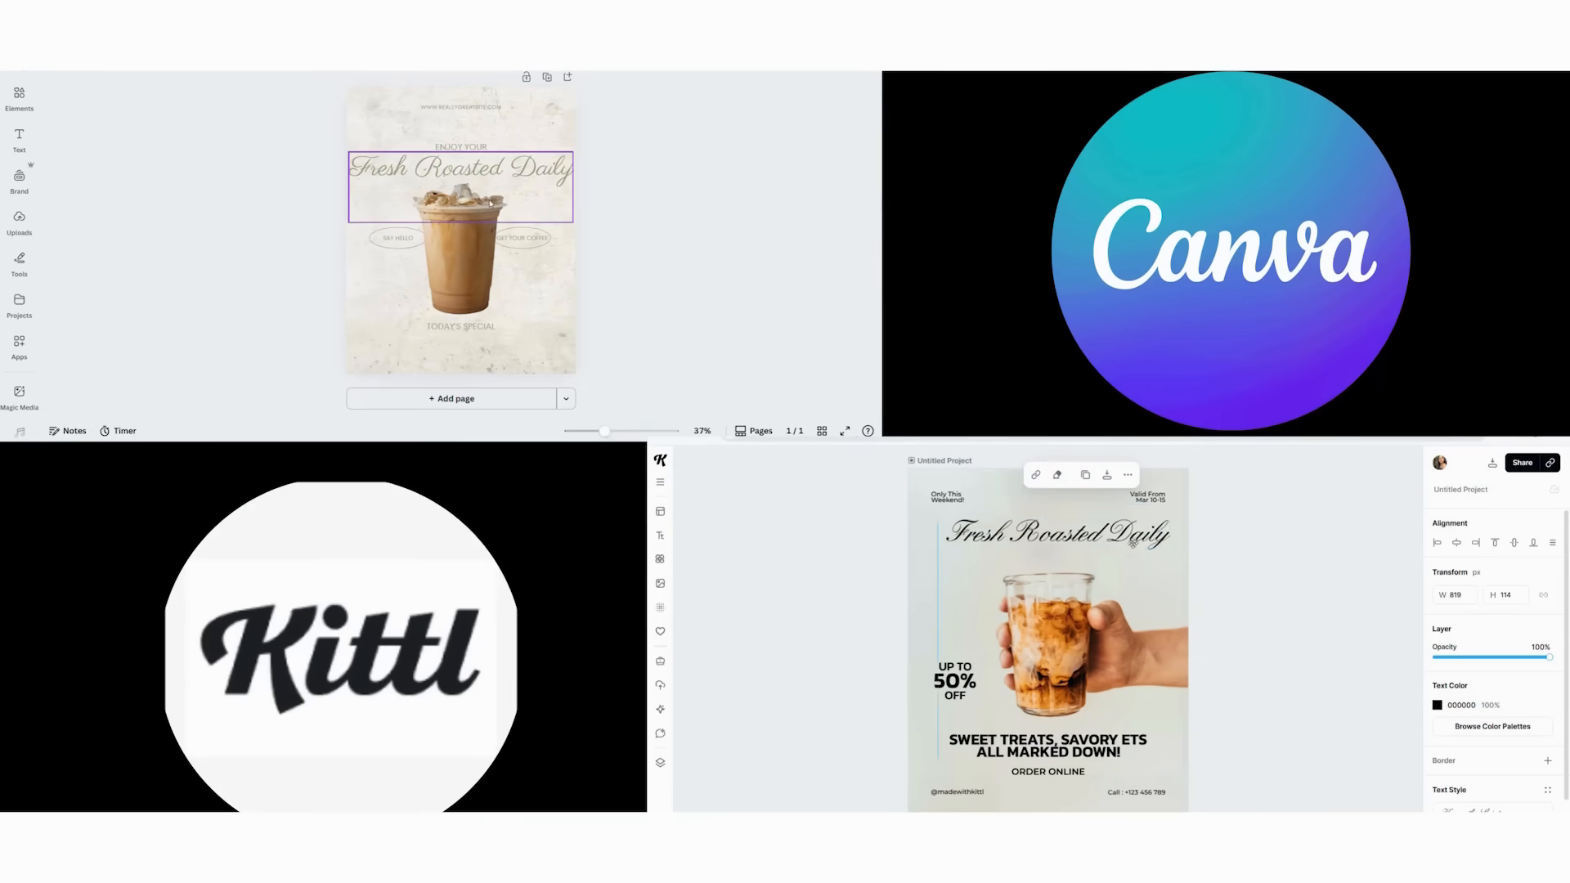
# Step: Apply the Nordic filter to Canva's iced coffee photo and show Kittl's drink image tools
pyautogui.click(460, 255)
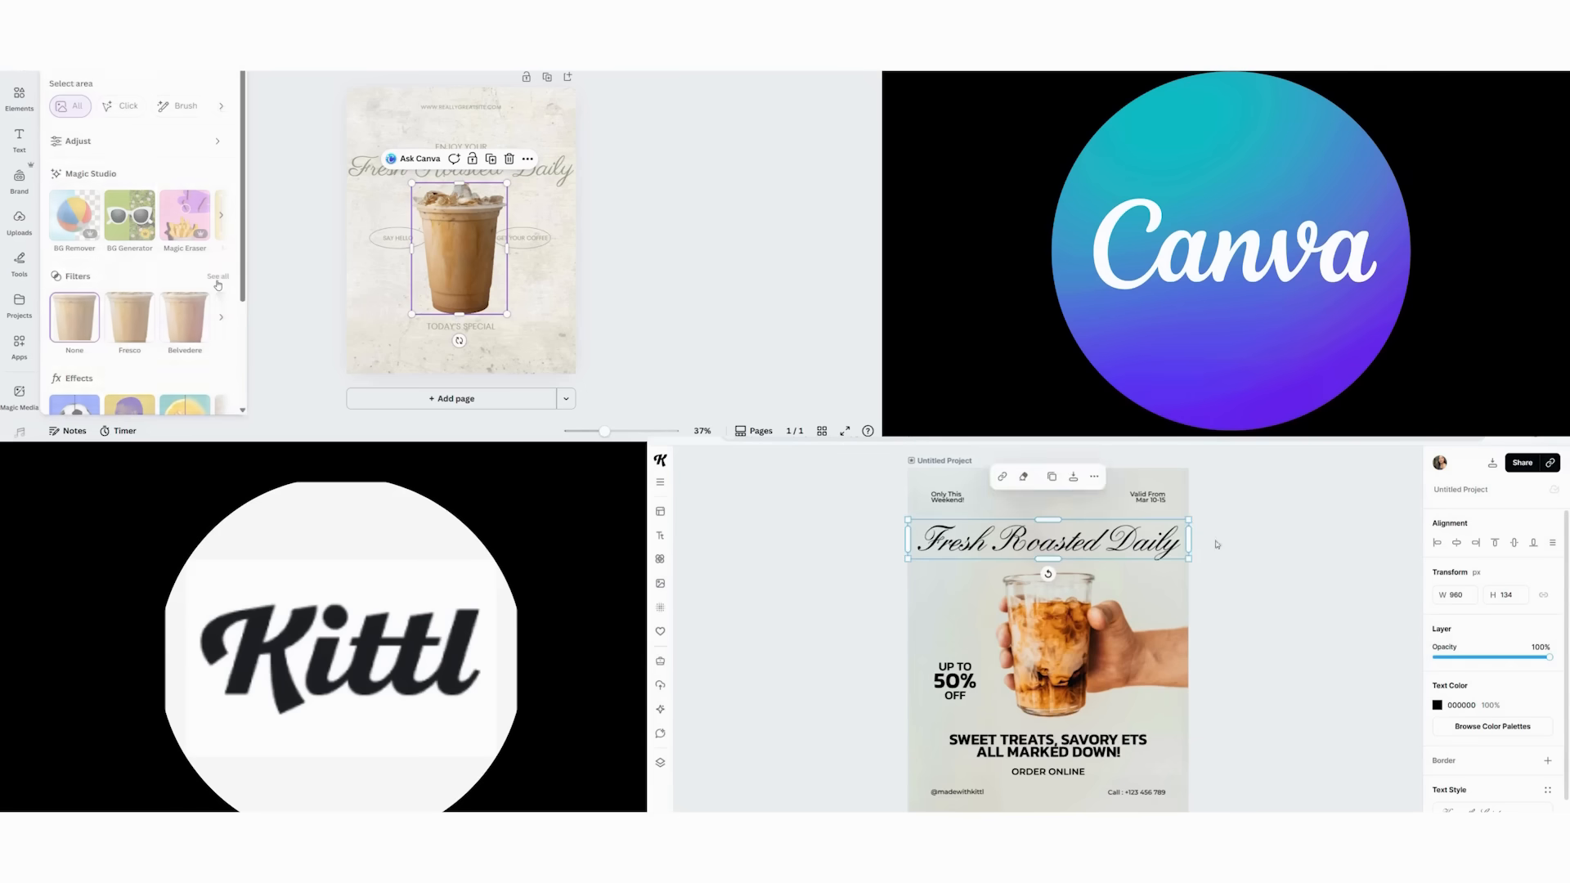
pyautogui.scroll(-3)
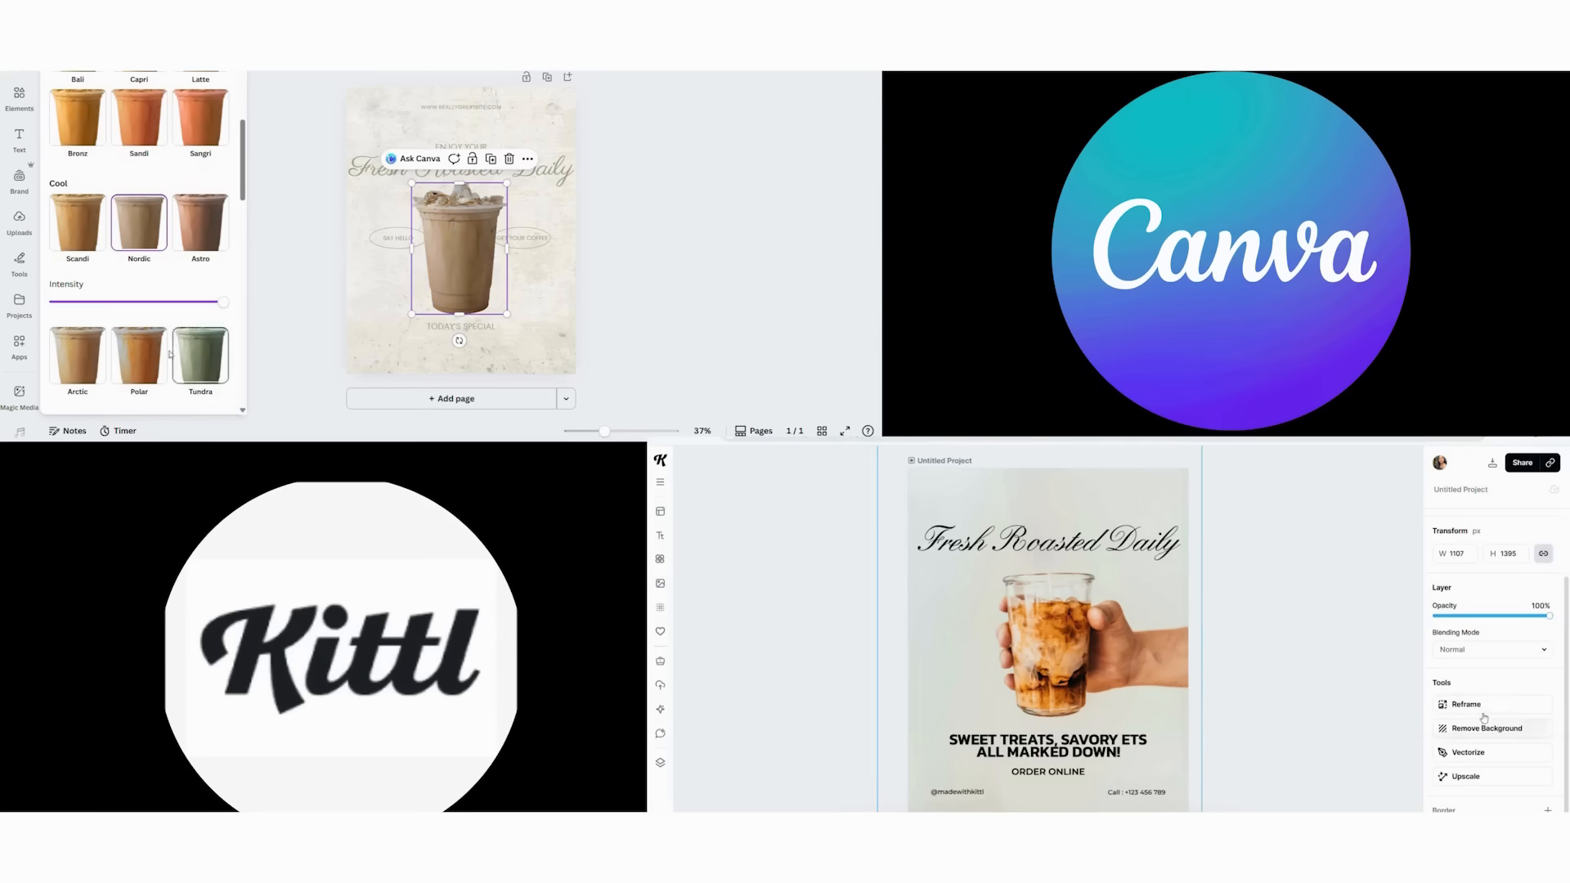
pyautogui.click(692, 256)
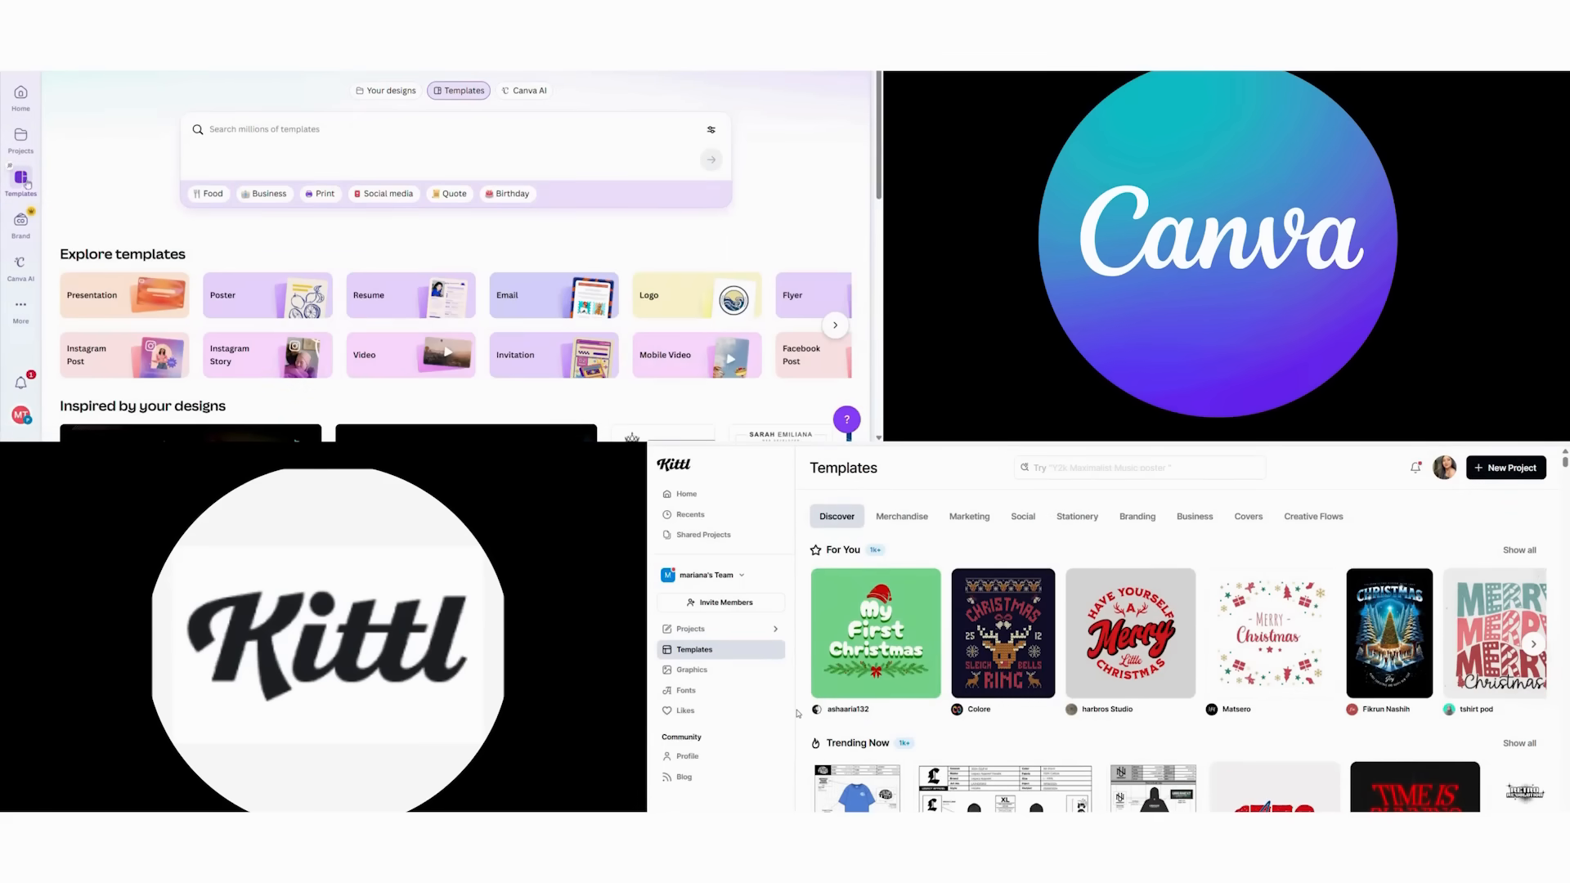
# Step: Search 'vintage coffee' templates and open Canva's Iced Latte and Kittl's Coffee Sale Ad Poster
pyautogui.write('vintage coffee instagram post')
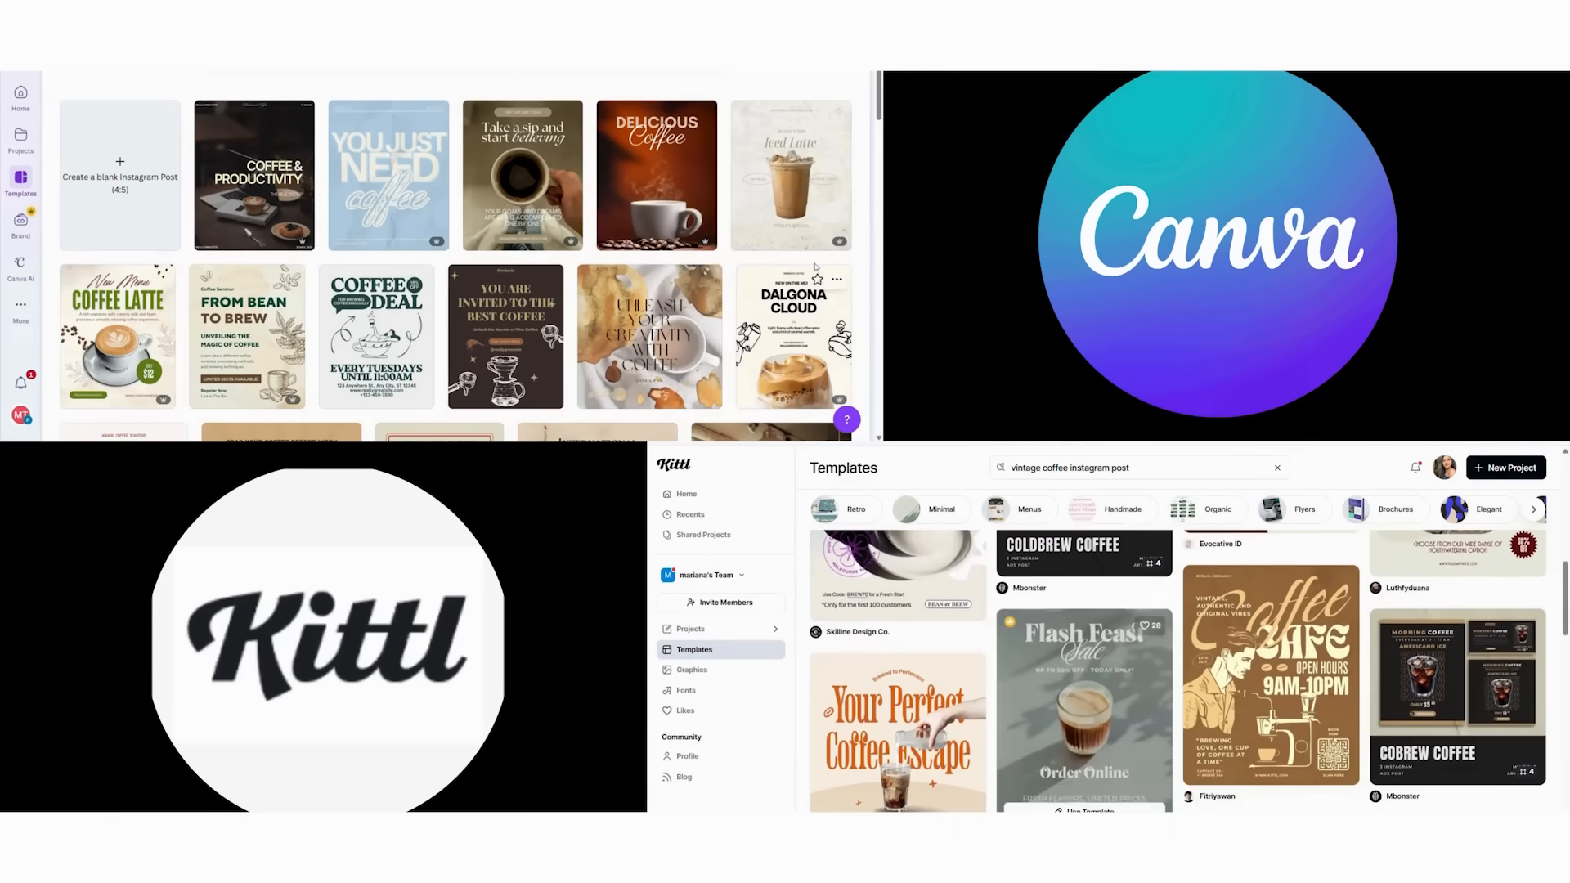
pyautogui.click(1083, 701)
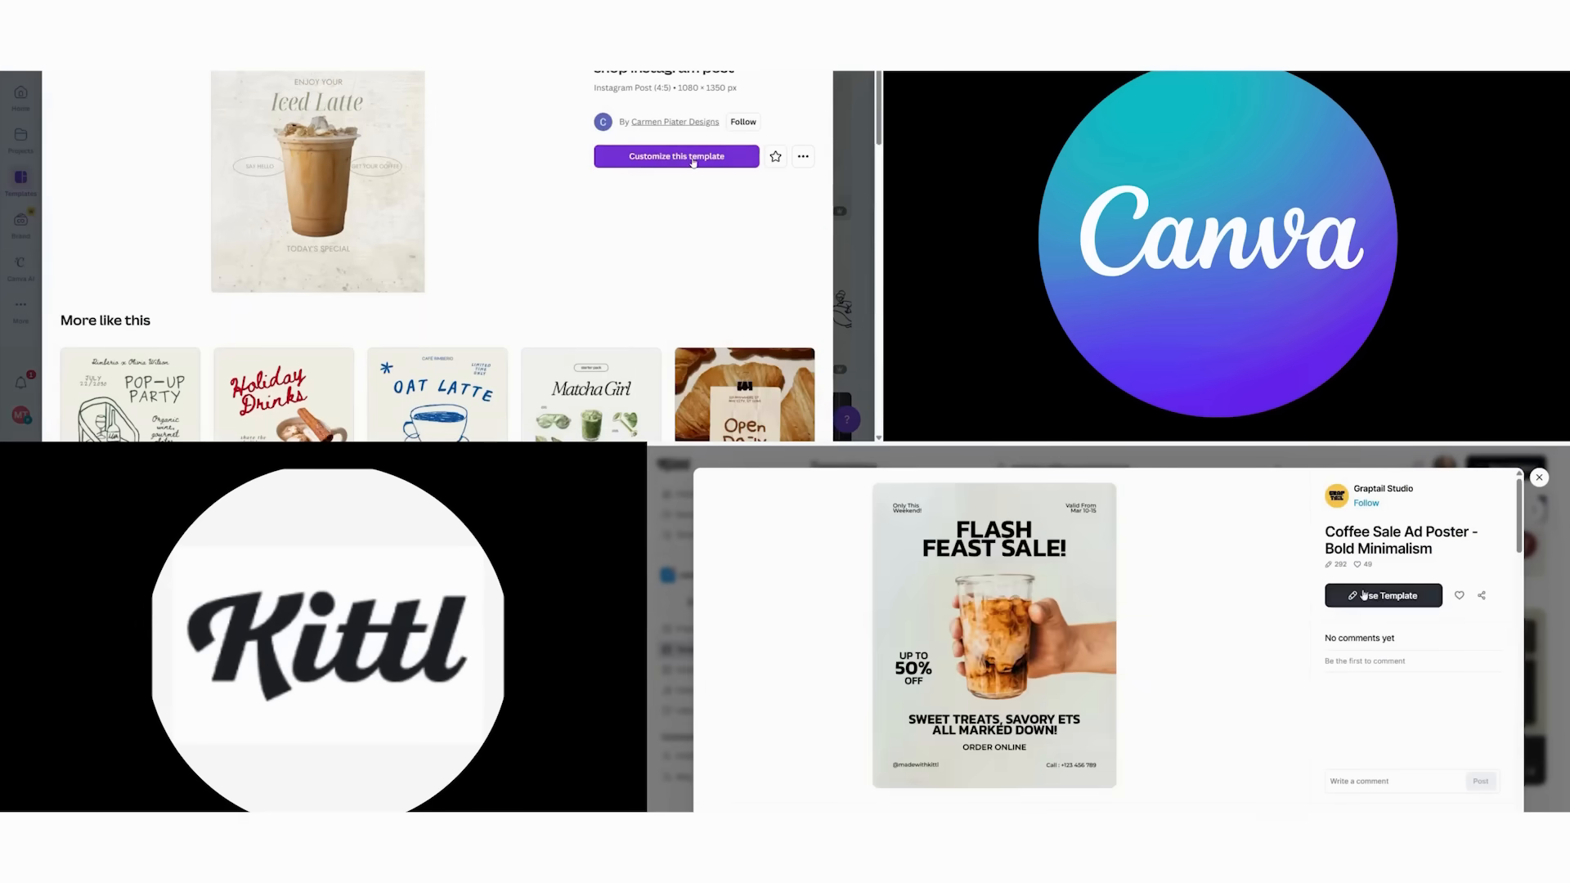
pyautogui.click(677, 156)
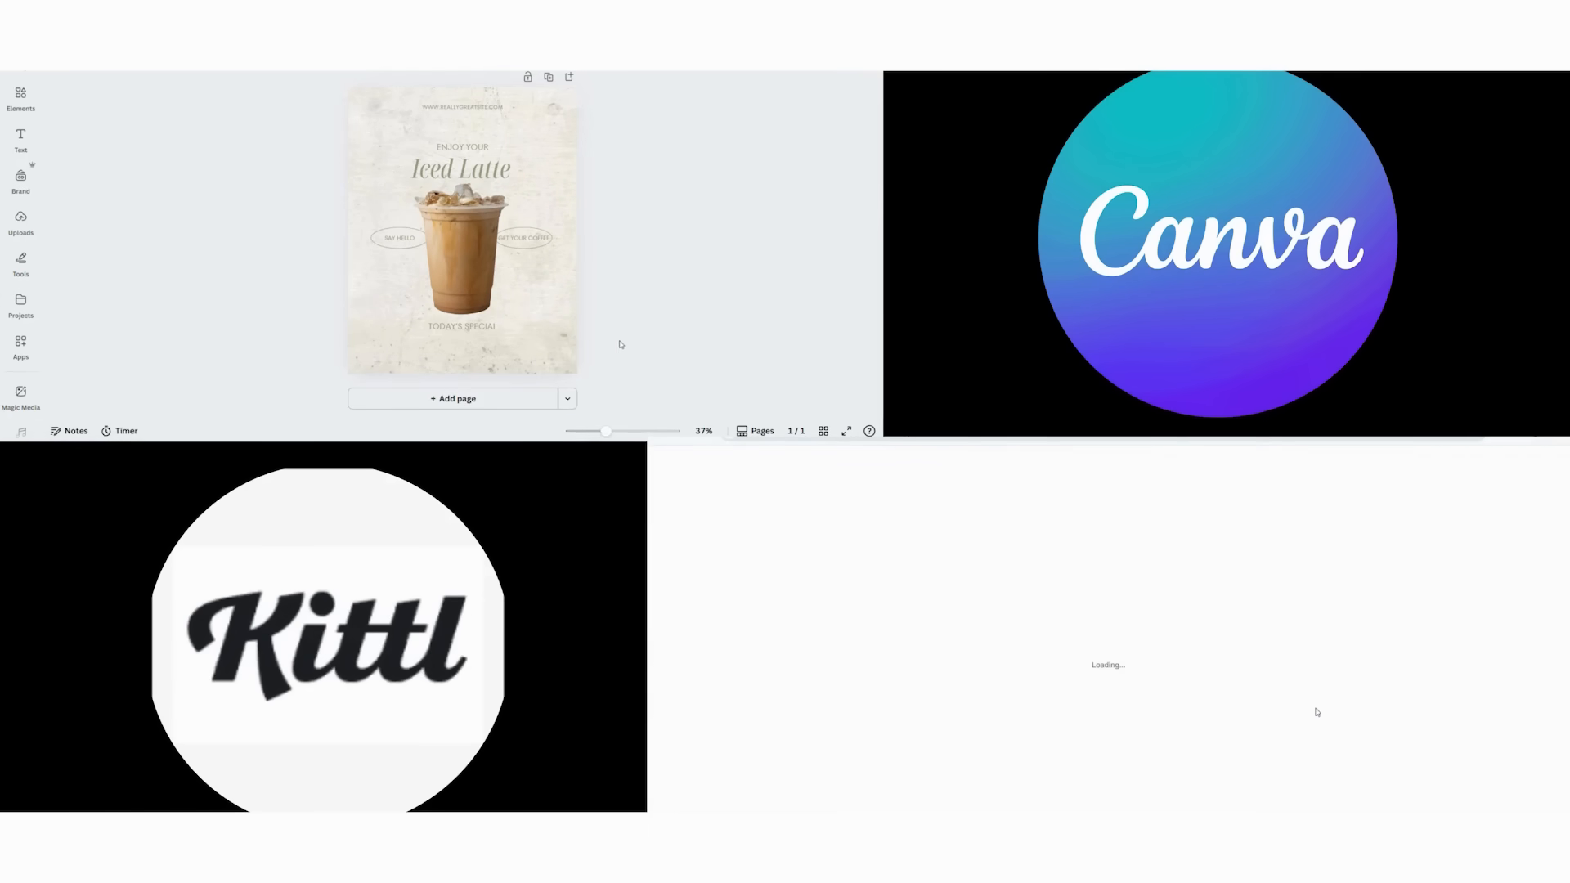
# Step: Retitle both headlines 'Fresh Roasted Daily' and soften the iced latte's Nordic filter
pyautogui.click(461, 167)
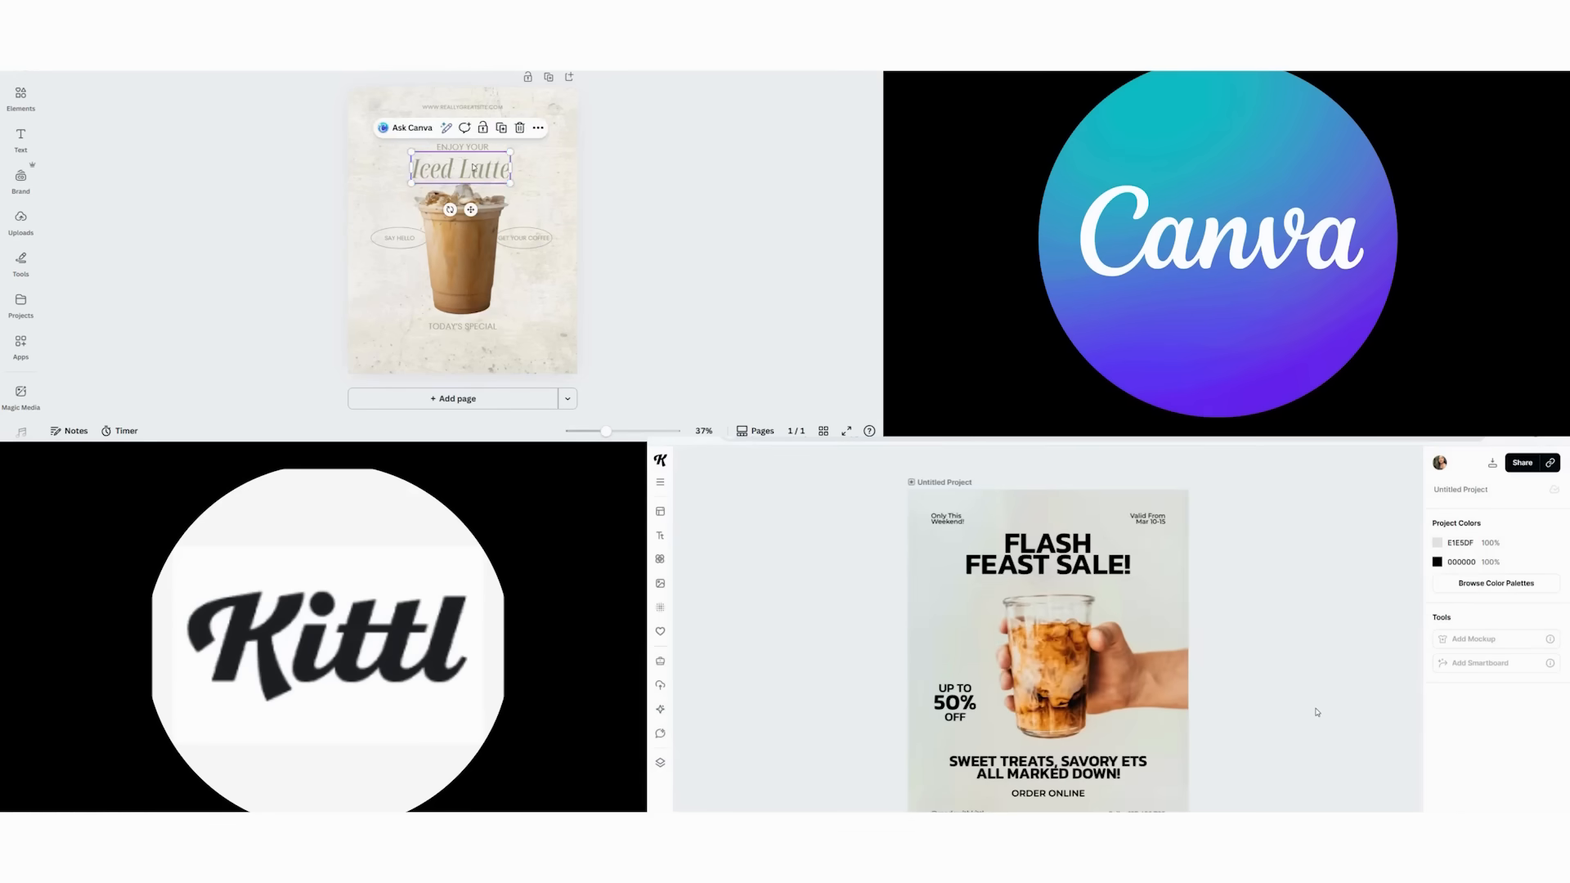
pyautogui.click(1045, 536)
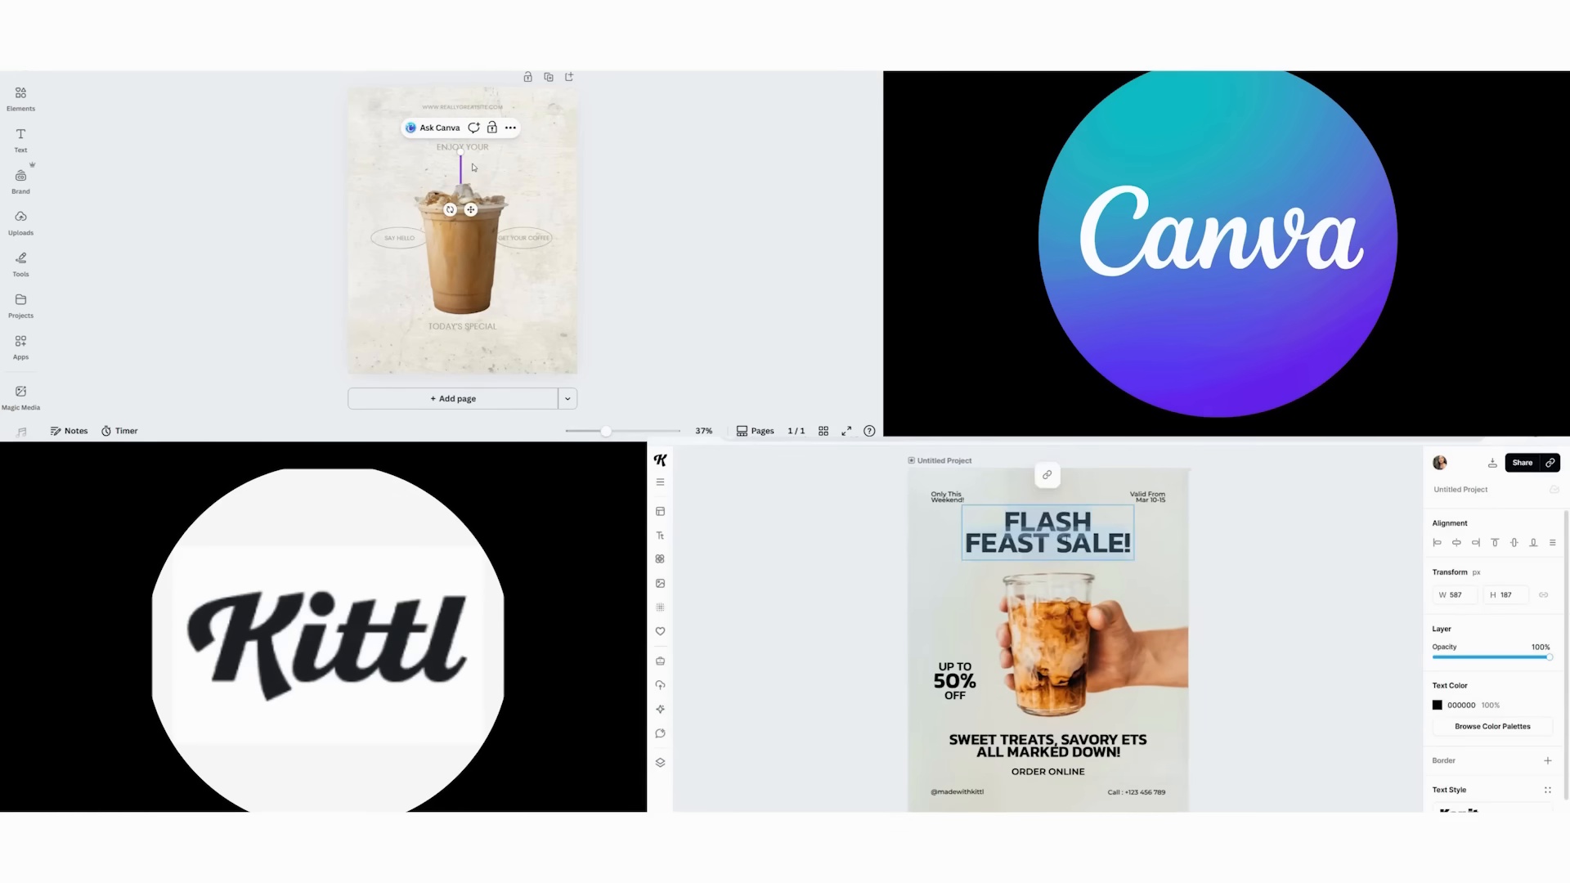
pyautogui.write('Fresh Roasted Daily')
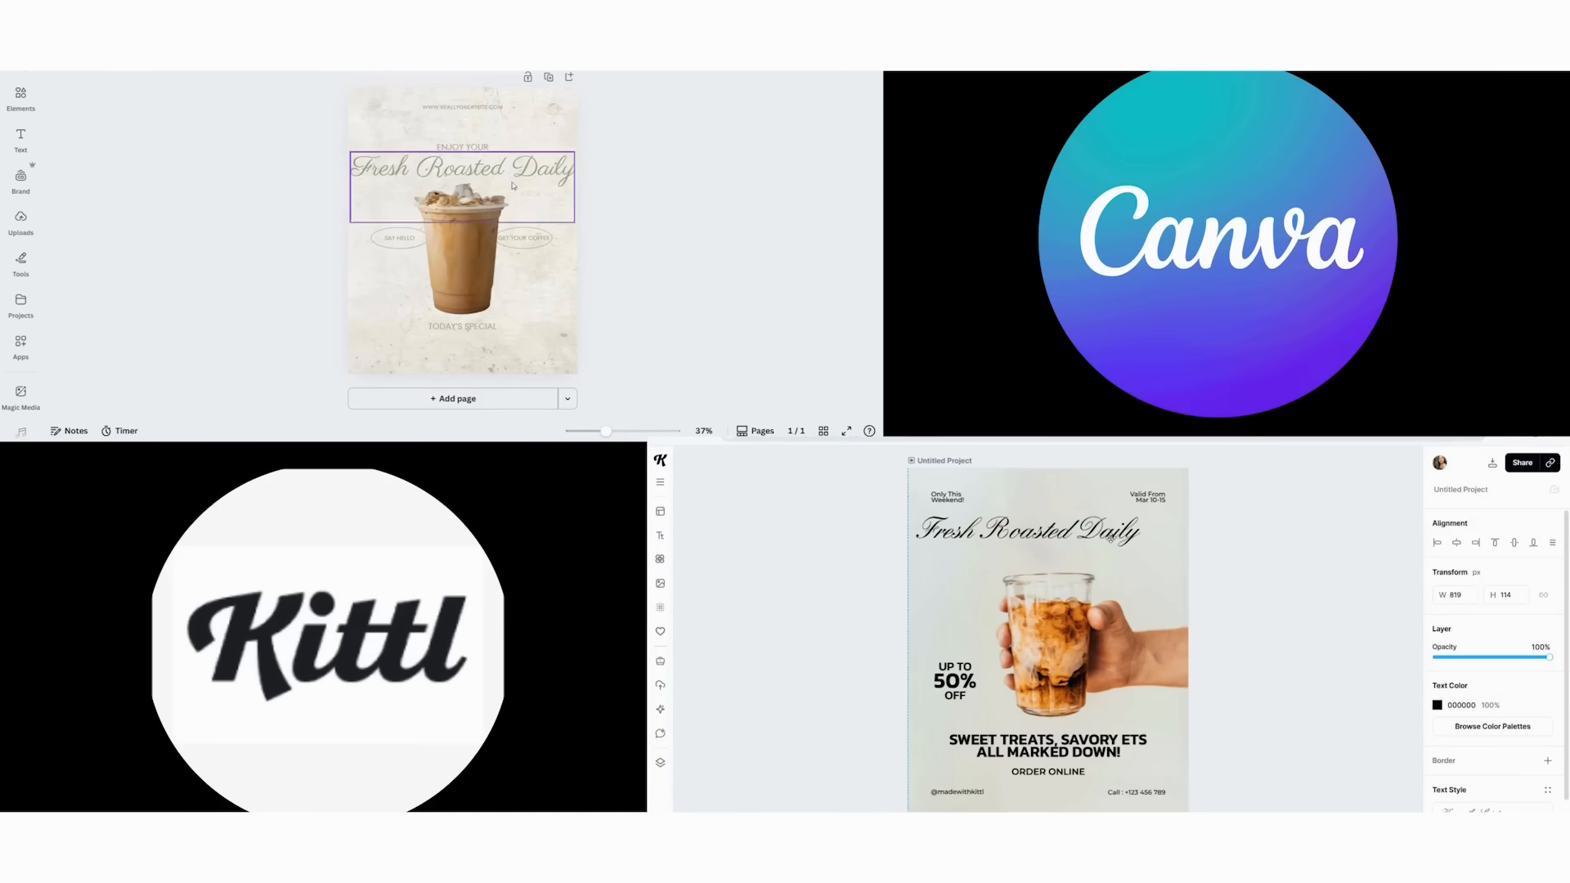
pyautogui.click(460, 260)
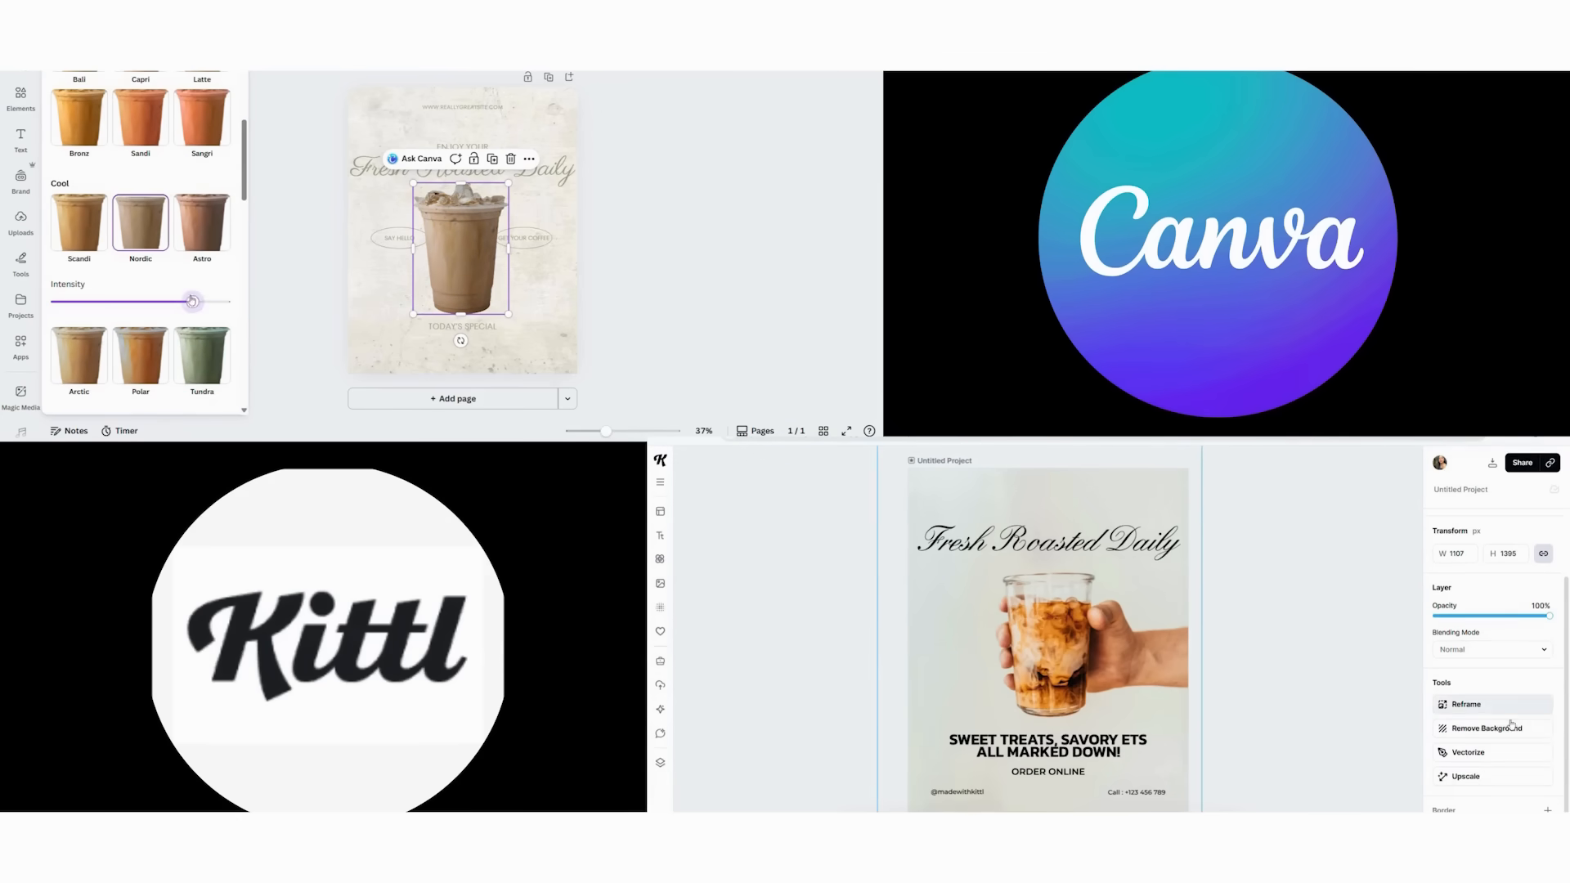
pyautogui.click(616, 308)
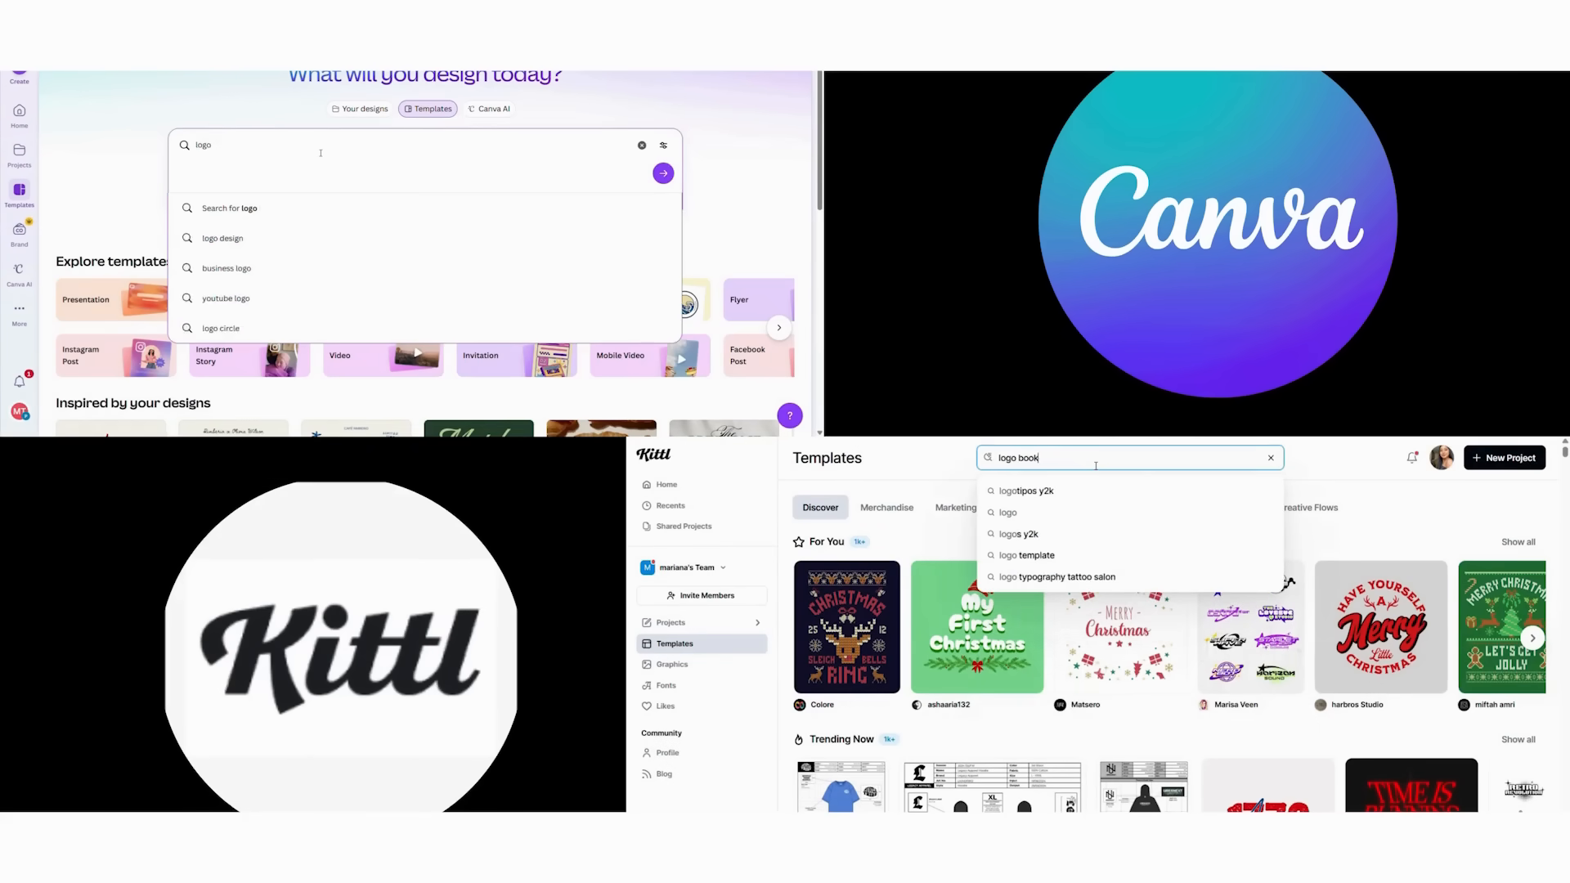
# Step: Search 'logo book', filter Canva to Logo, and open Author Logo and Brand Guidelines
pyautogui.click(663, 174)
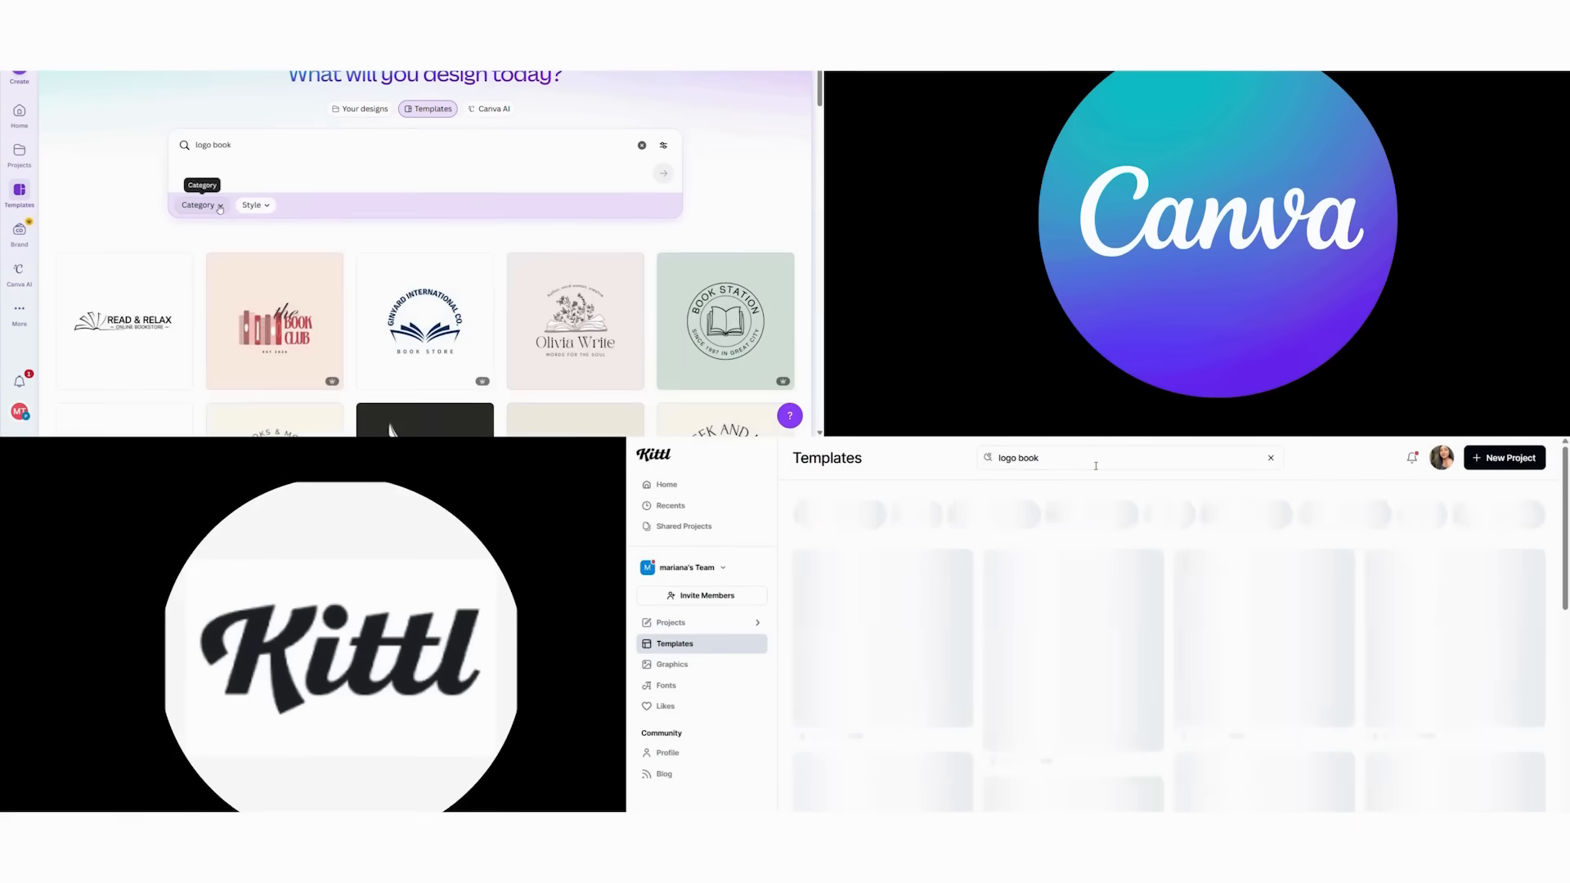
pyautogui.click(197, 205)
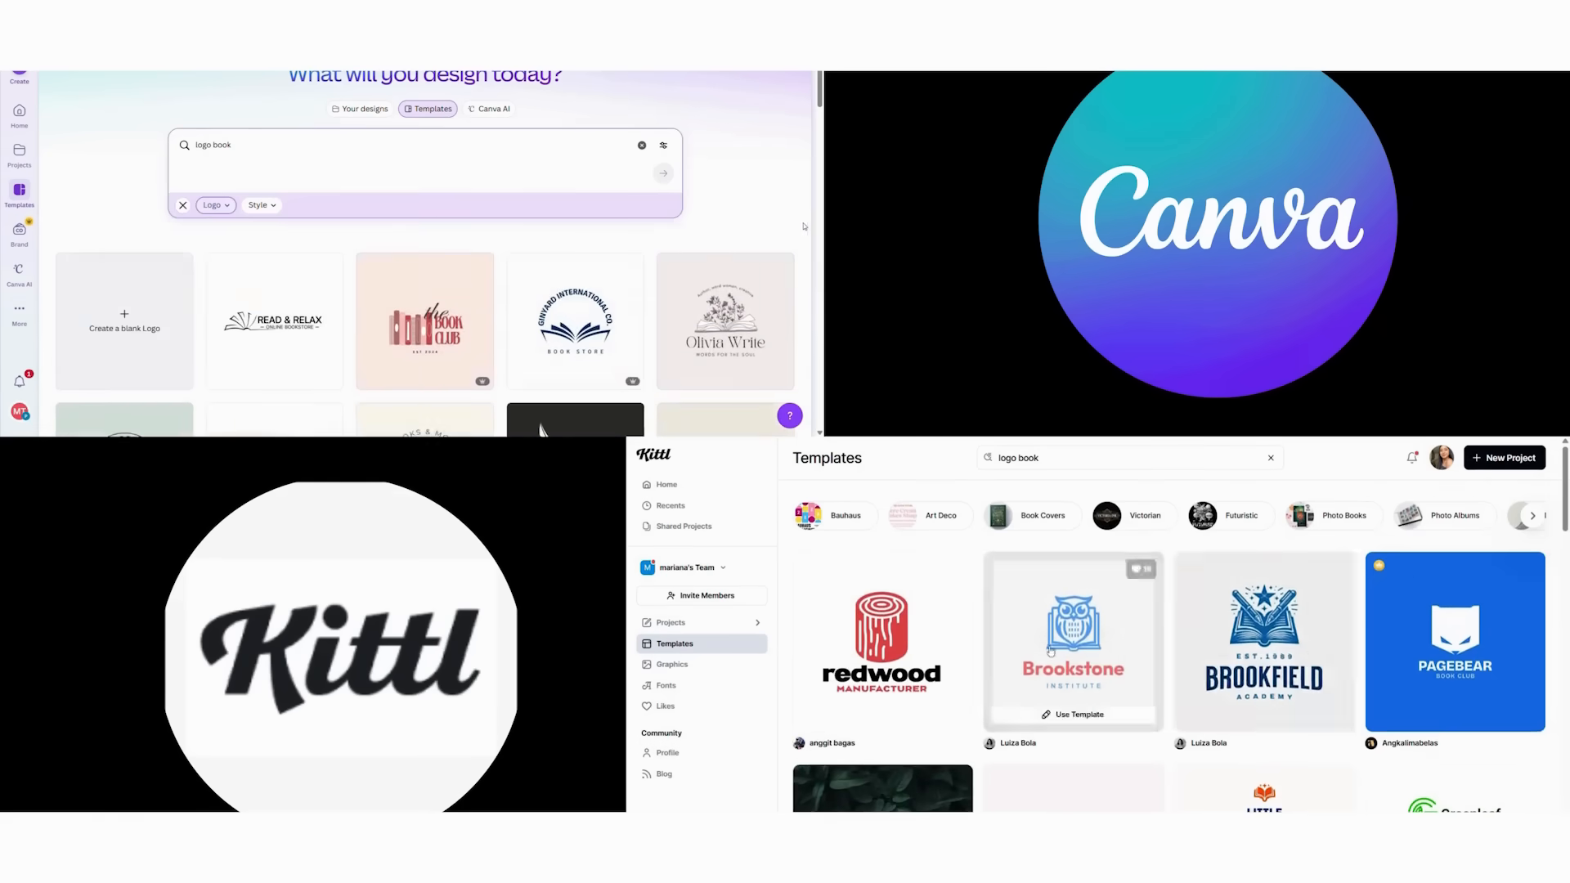
pyautogui.scroll(-3)
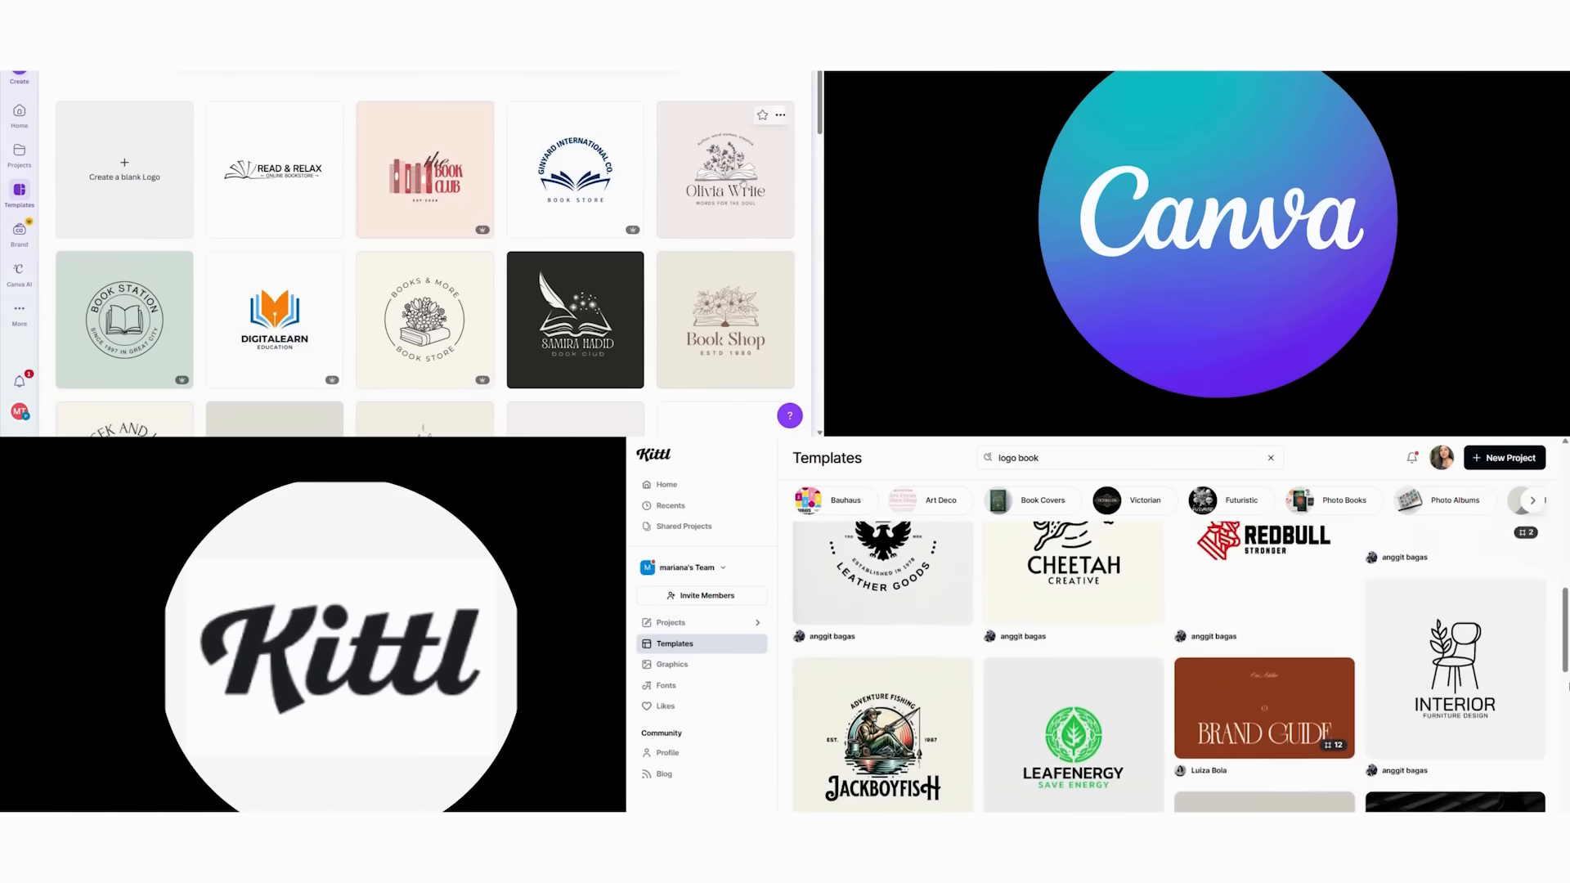
pyautogui.click(1264, 708)
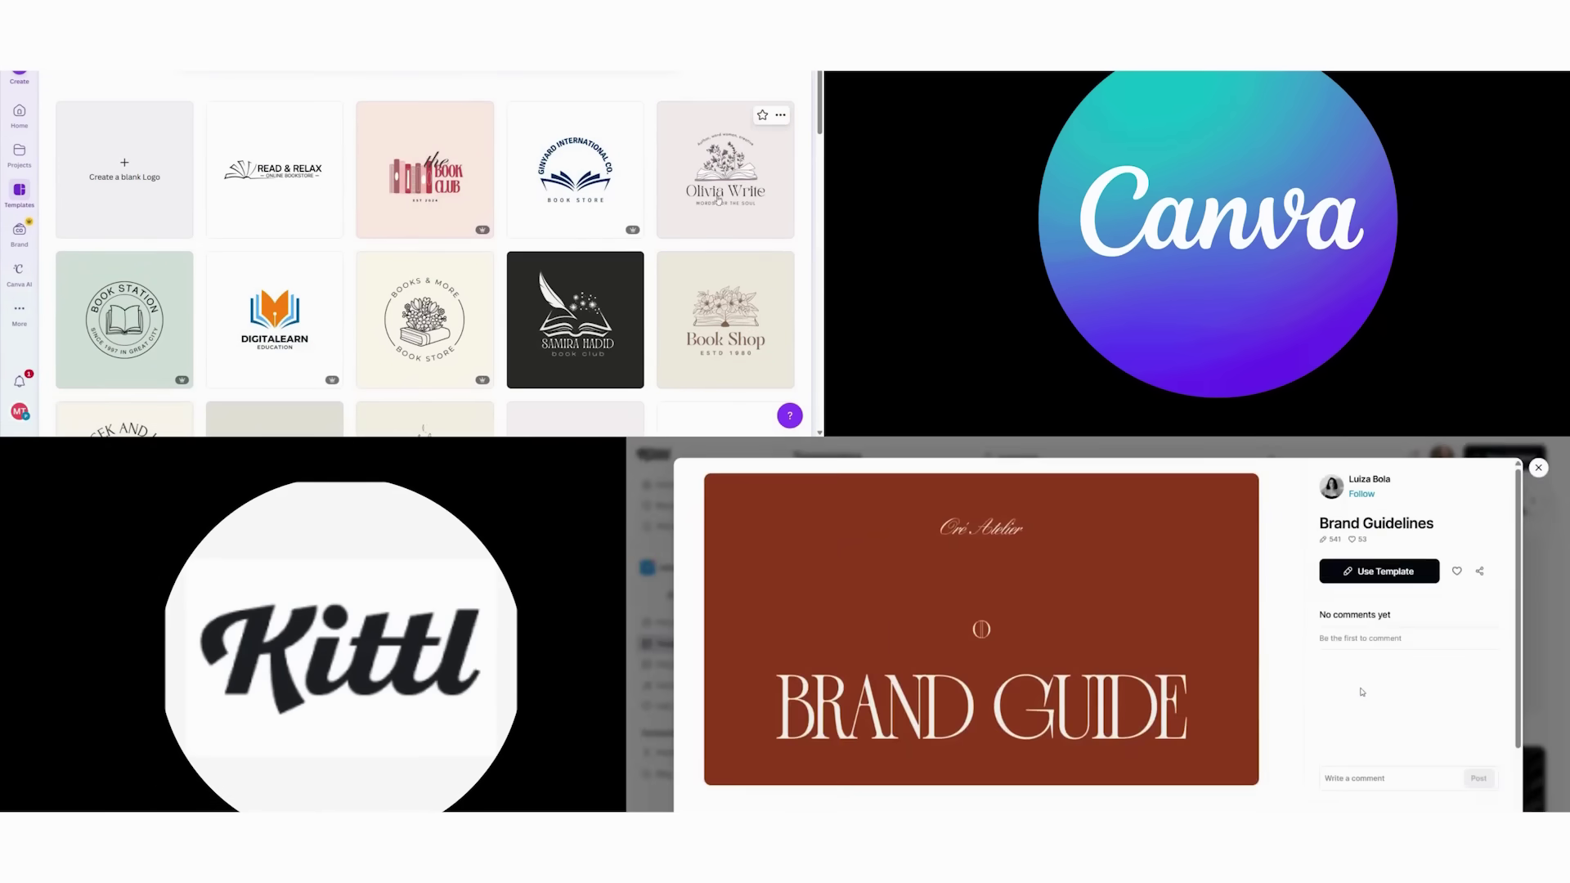
pyautogui.click(724, 169)
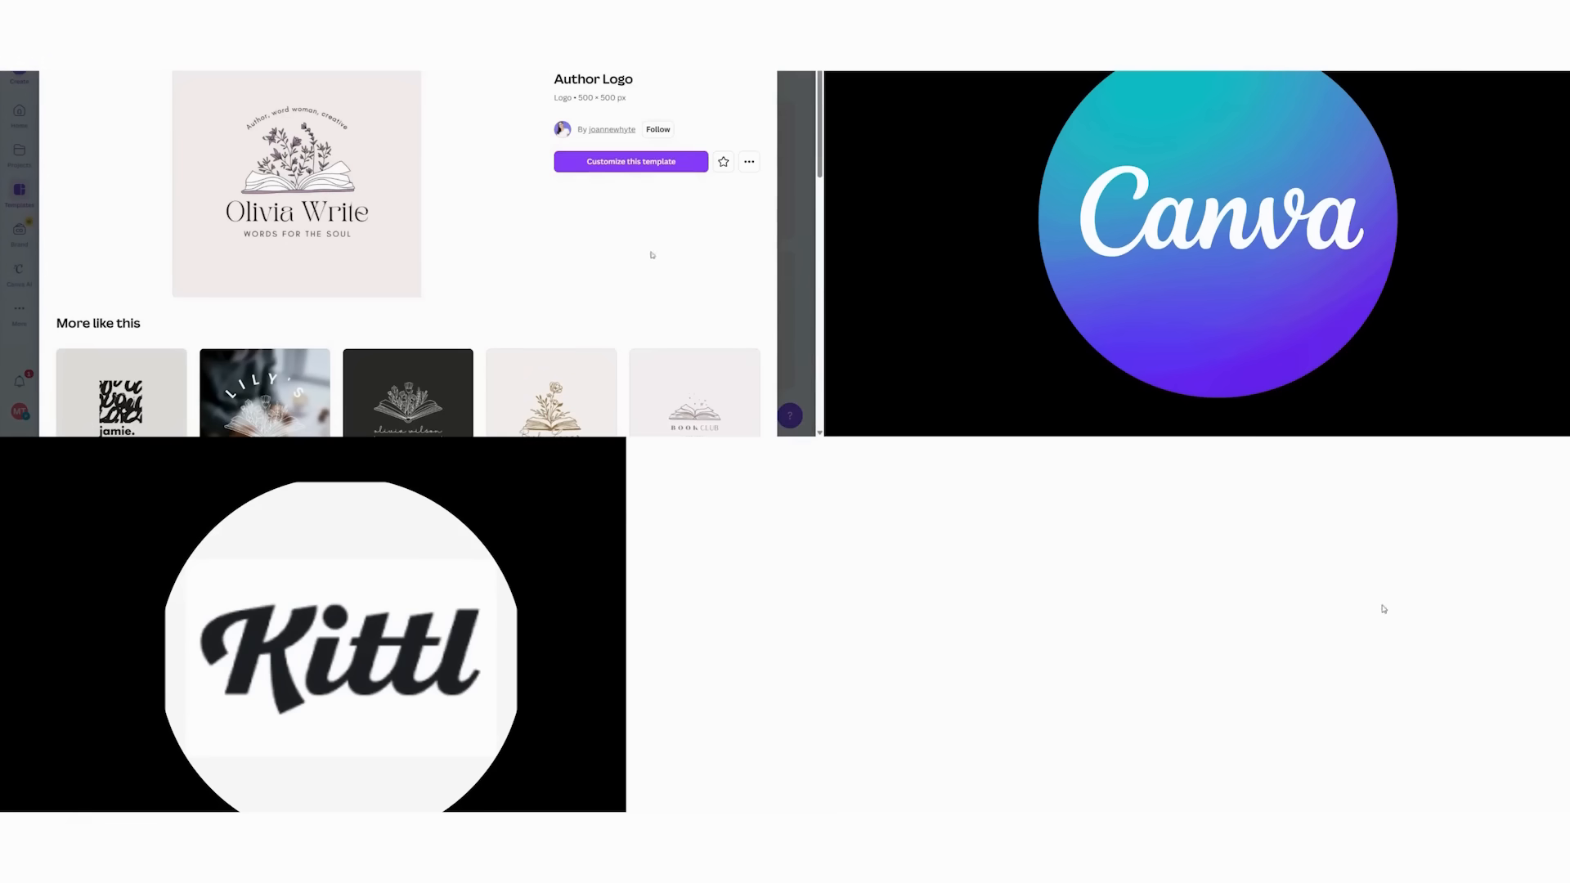
pyautogui.click(629, 161)
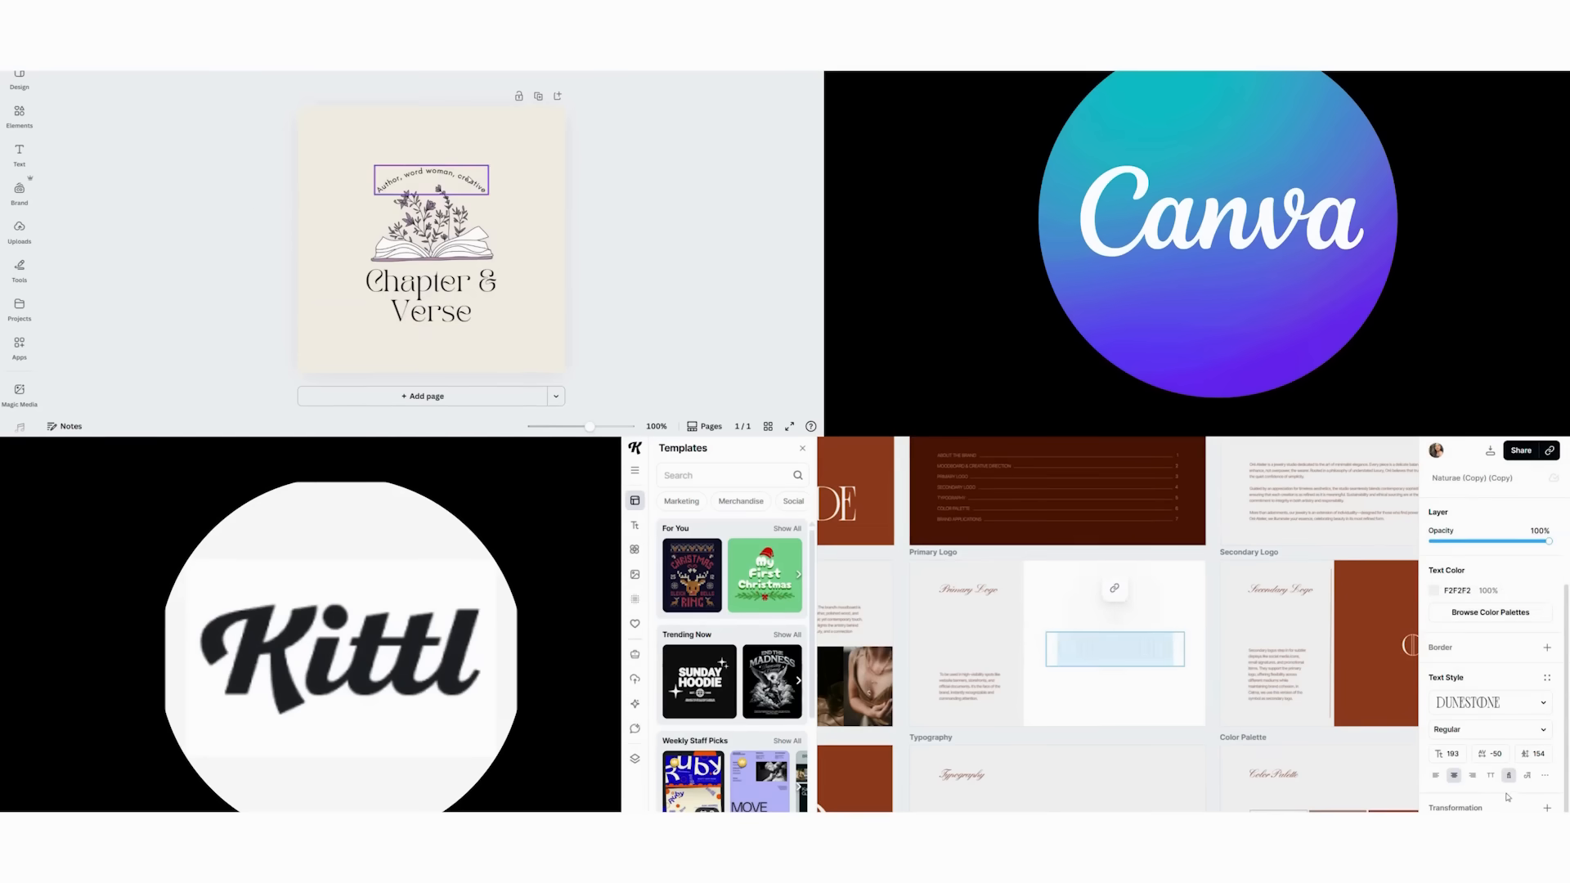
# Step: Search Canva elements for 'book' and add the gold book graphic to the logo
pyautogui.click(1436, 589)
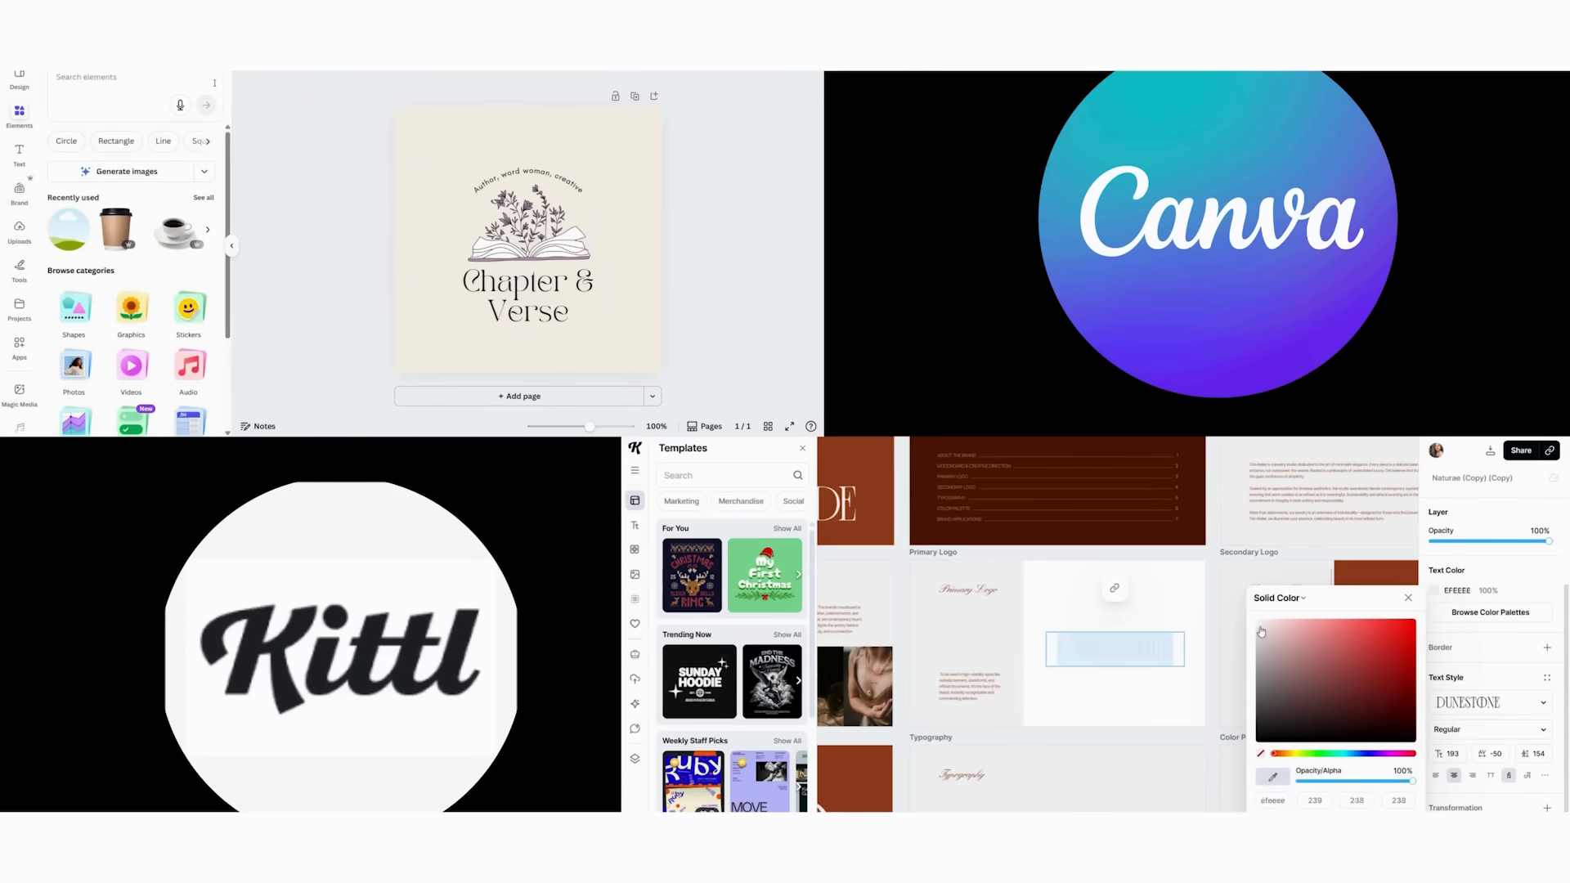
pyautogui.write('book icon')
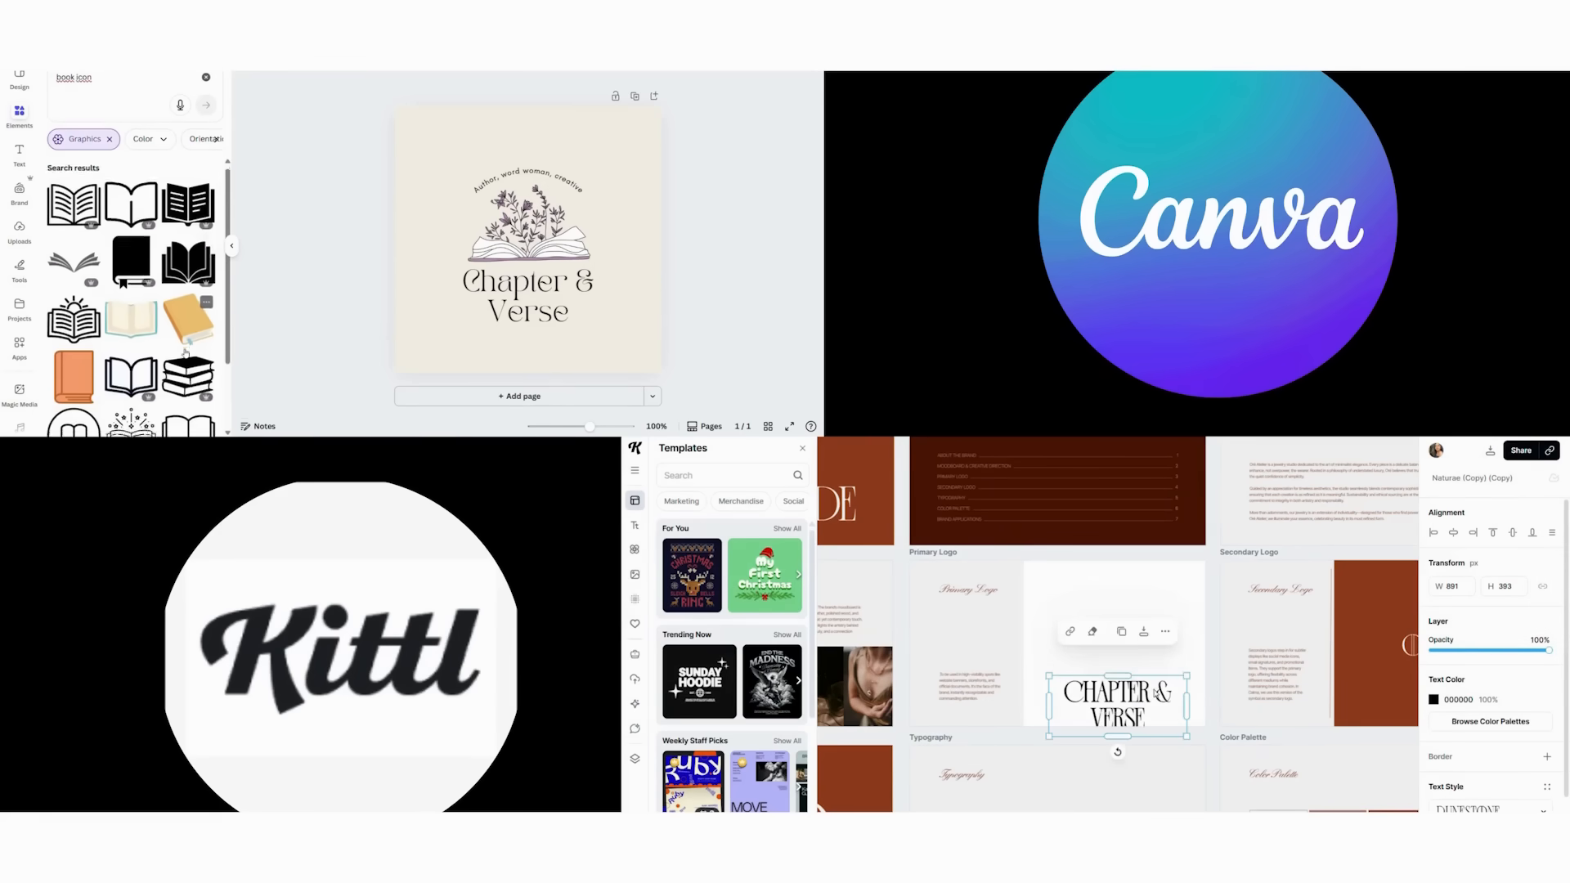
pyautogui.scroll(-3)
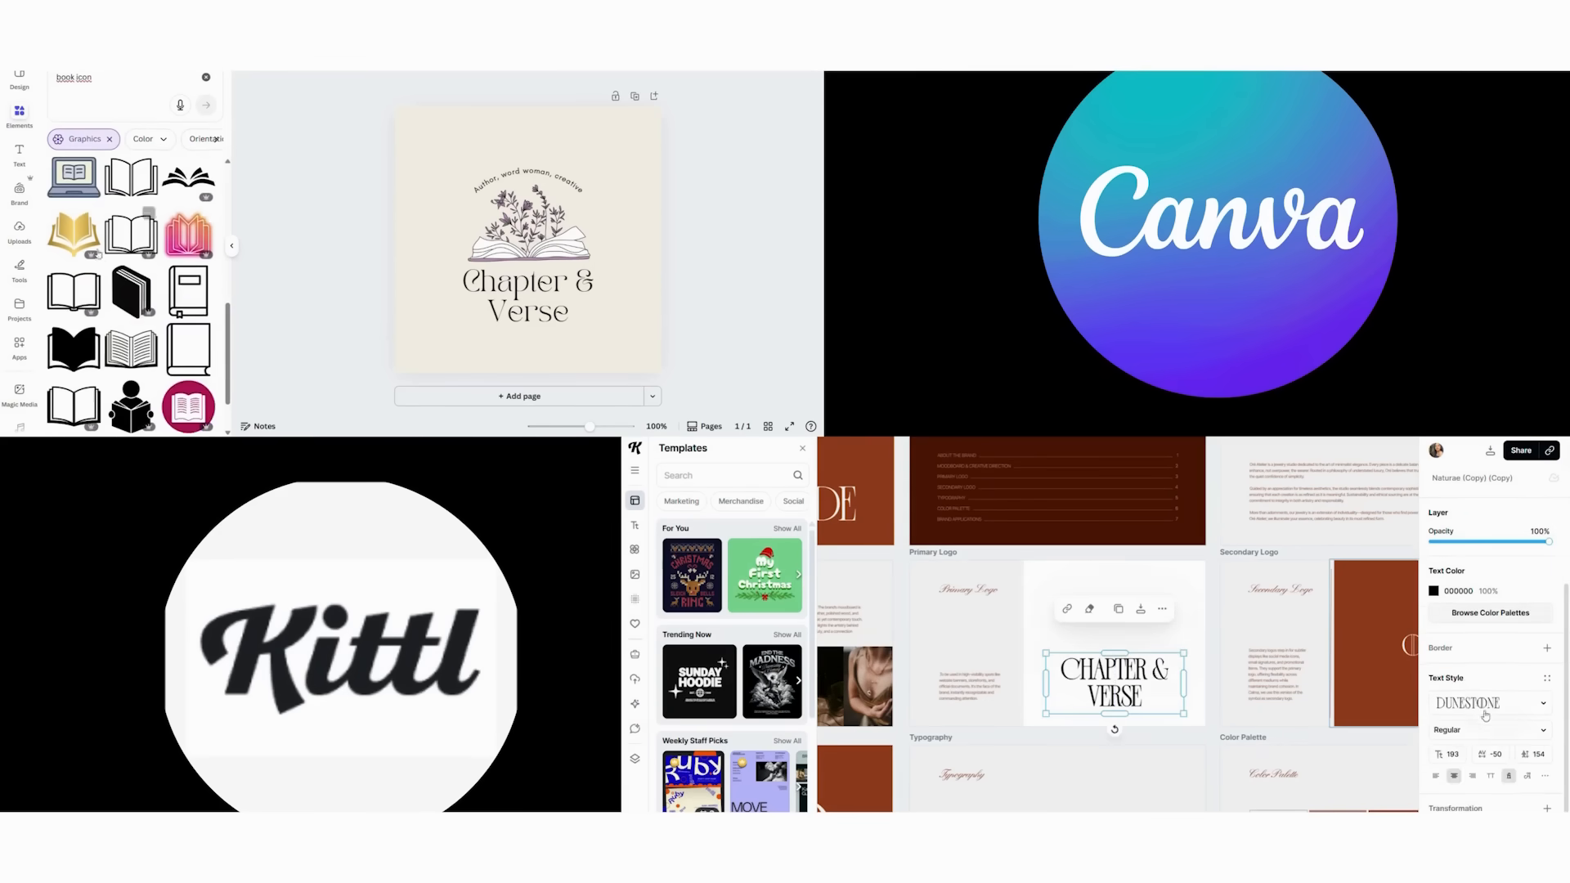
# Step: Change Kittl's title font and add a green open book icon from Illustrations
pyautogui.click(1490, 704)
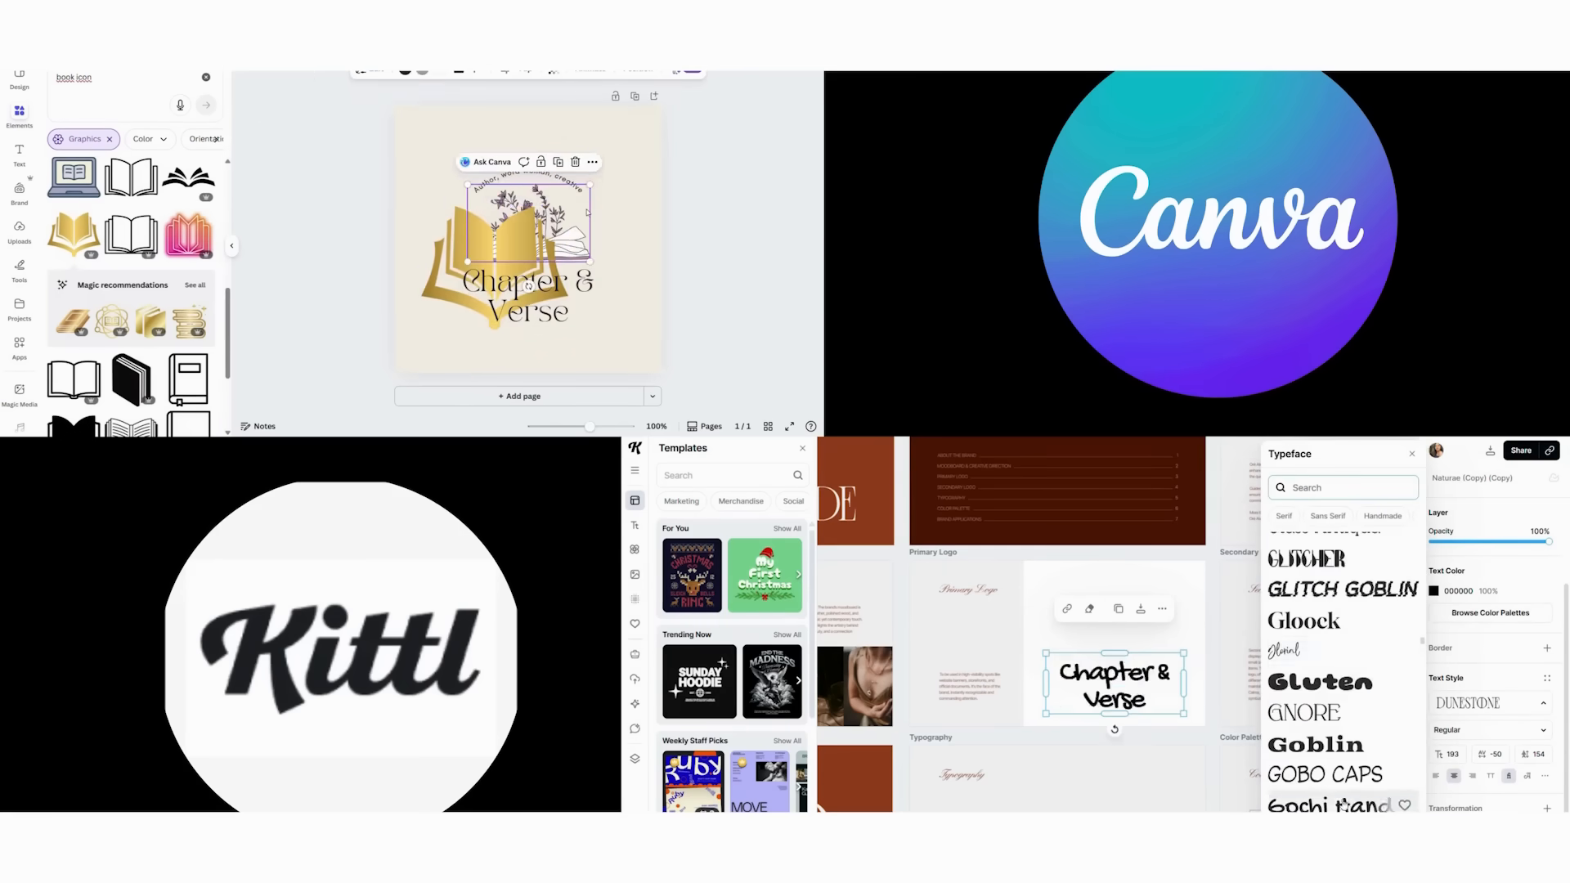
pyautogui.scroll(-3)
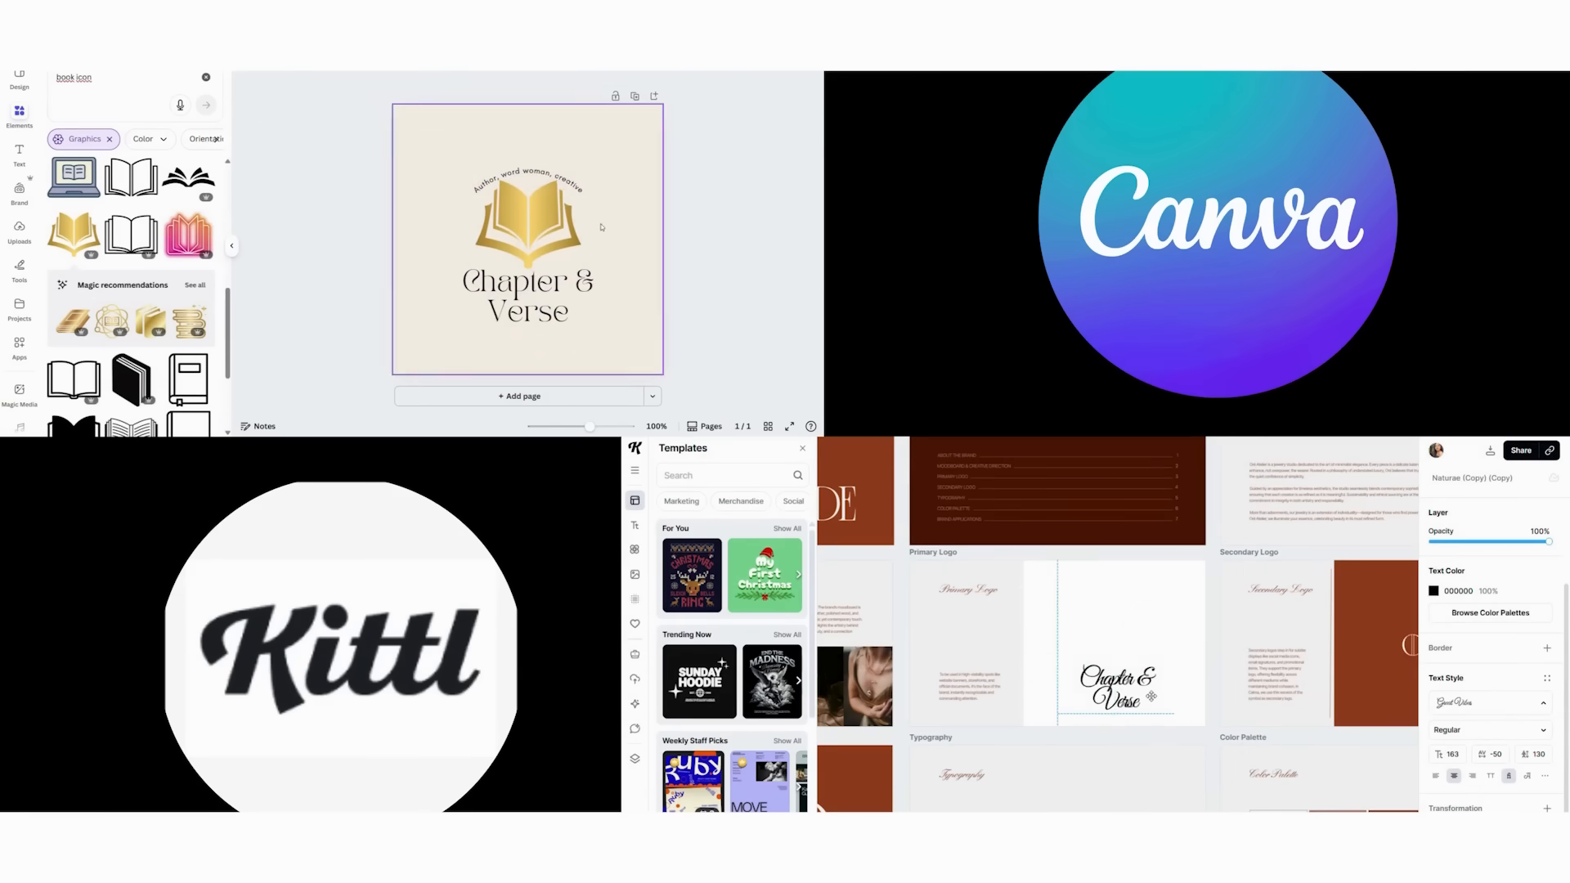
pyautogui.click(527, 226)
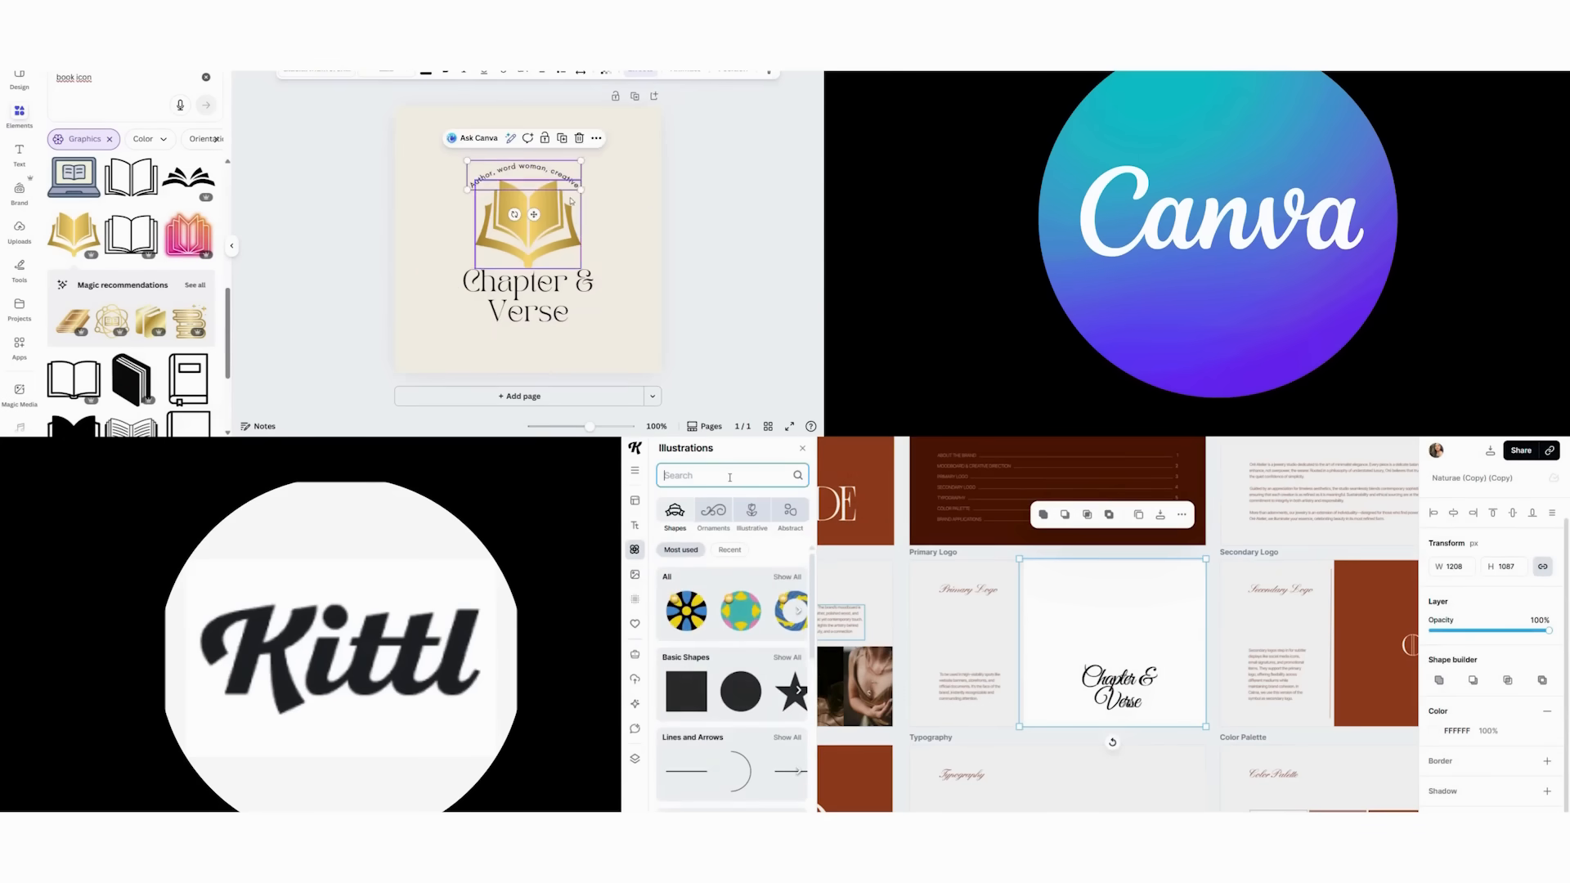
pyautogui.write('book icon')
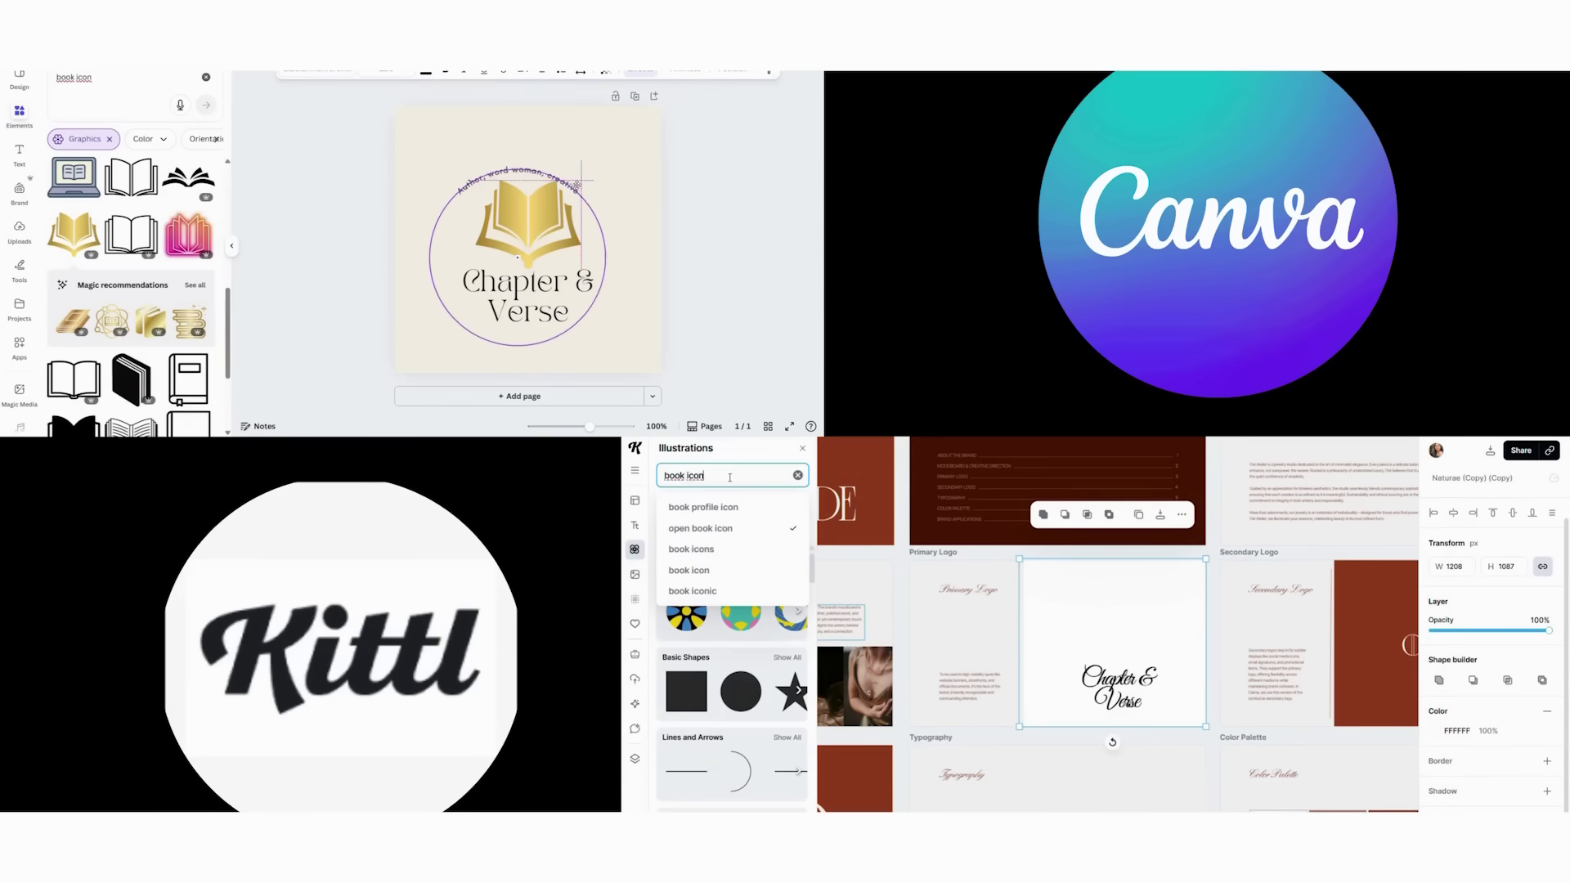
pyautogui.click(701, 527)
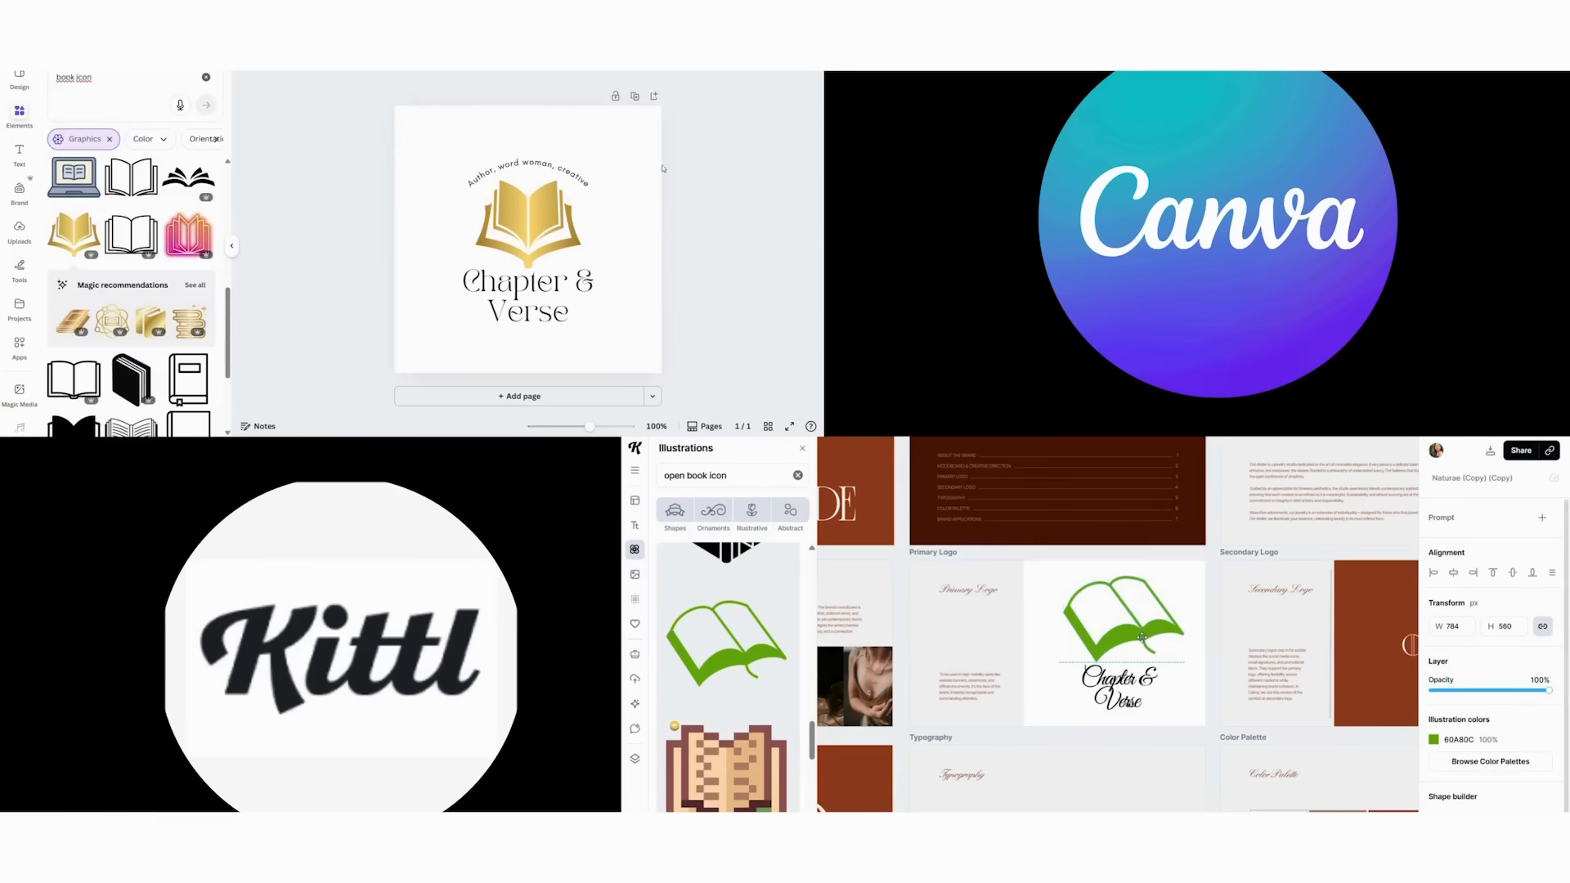
pyautogui.click(1115, 641)
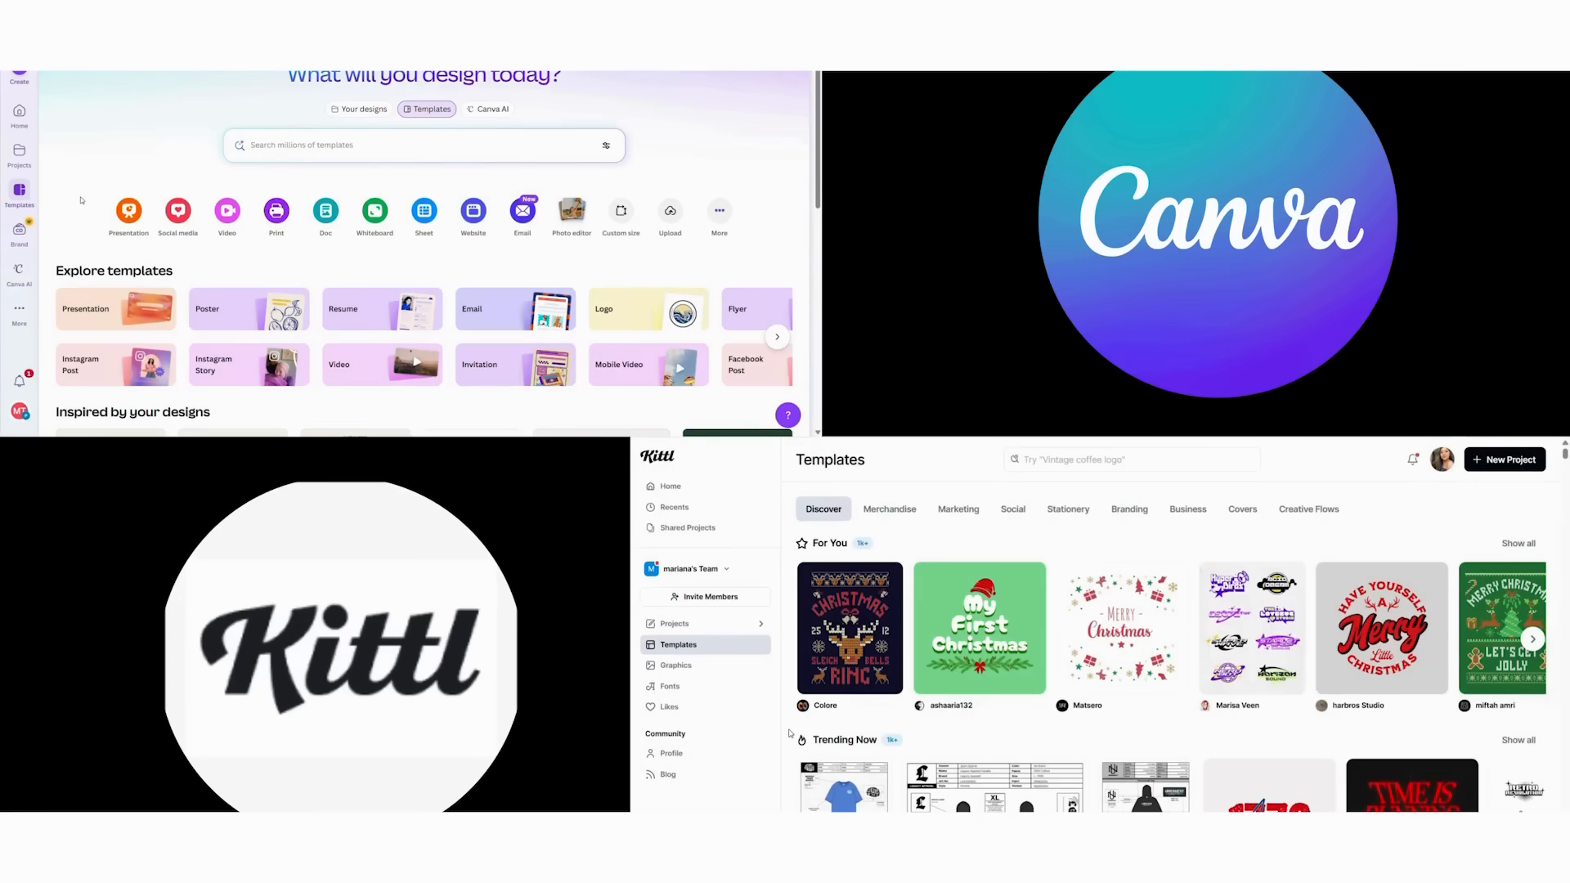
# Step: Open the pink coffee loyalty card in Canva and Coffee Shop Loyalty Card Promo in Kittl
pyautogui.click(1129, 459)
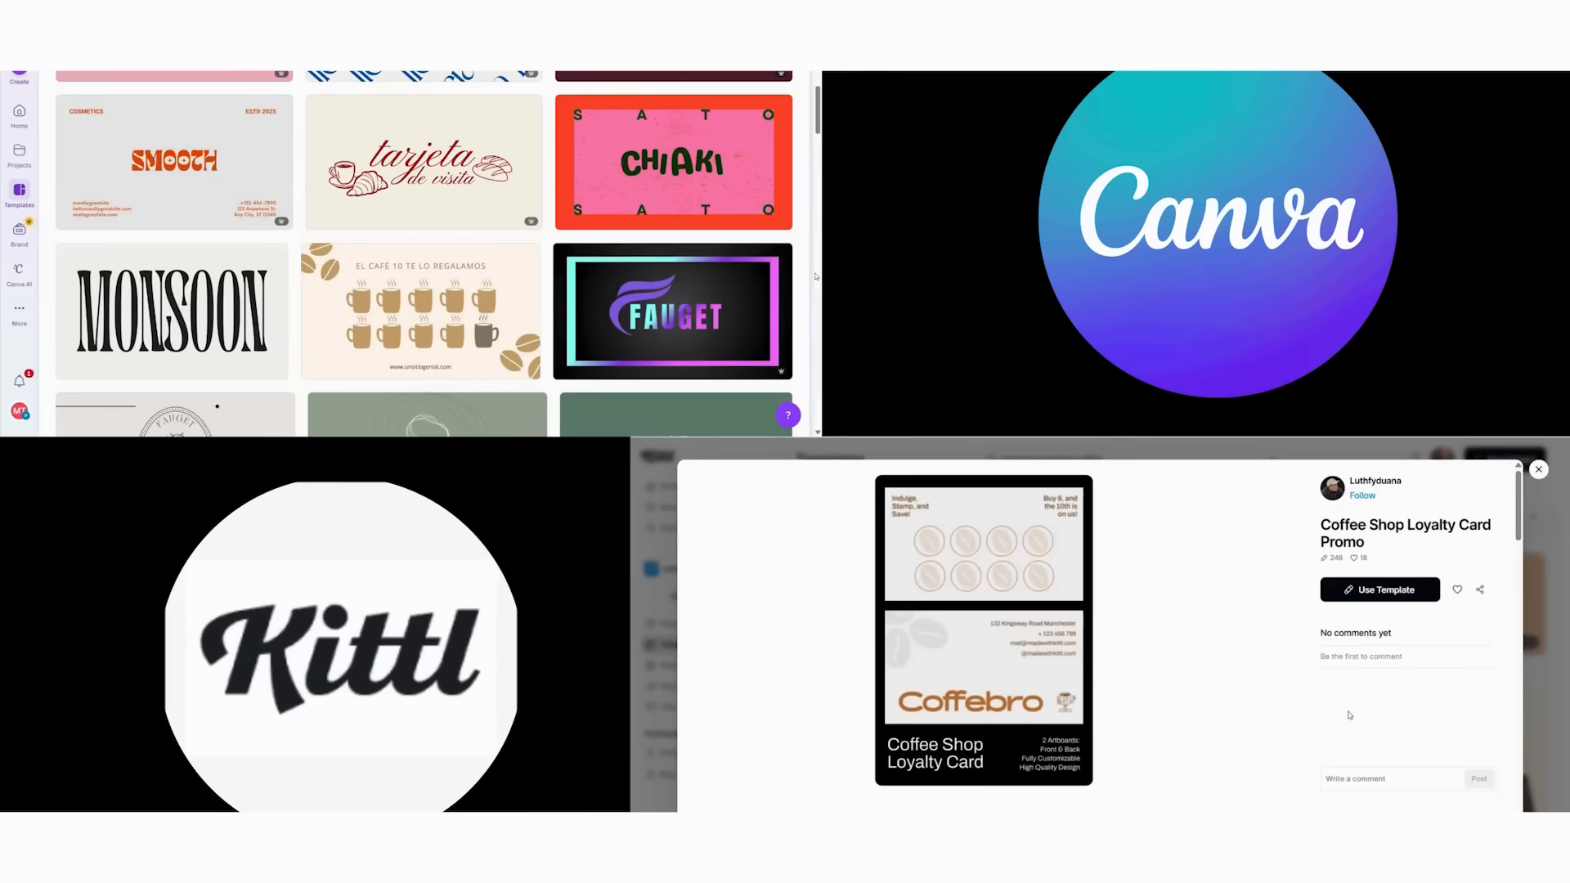
pyautogui.click(1378, 589)
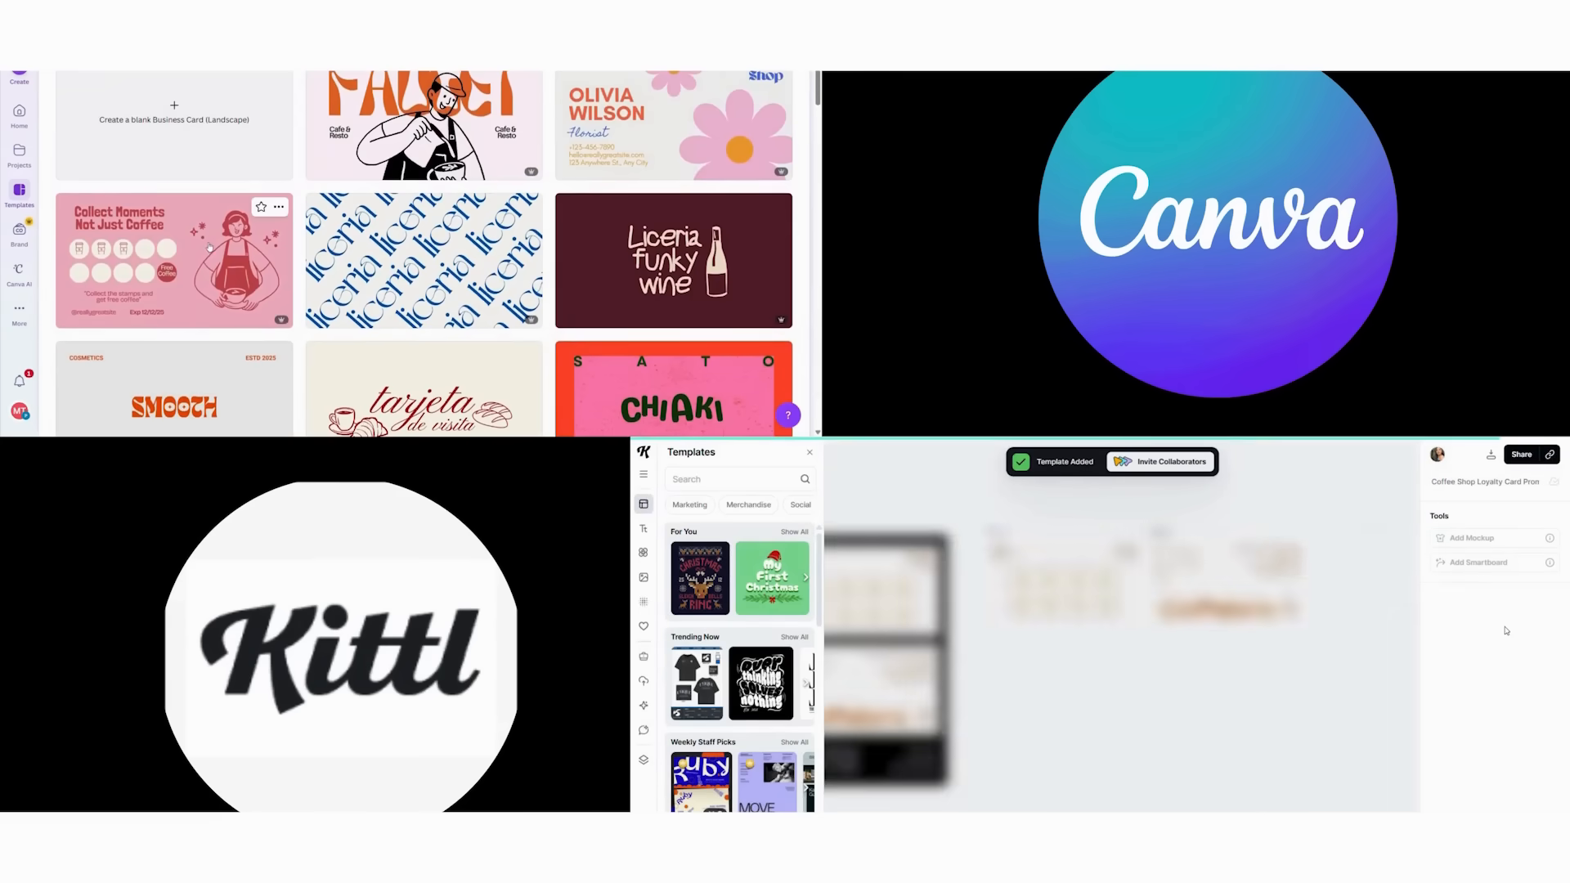
pyautogui.click(174, 259)
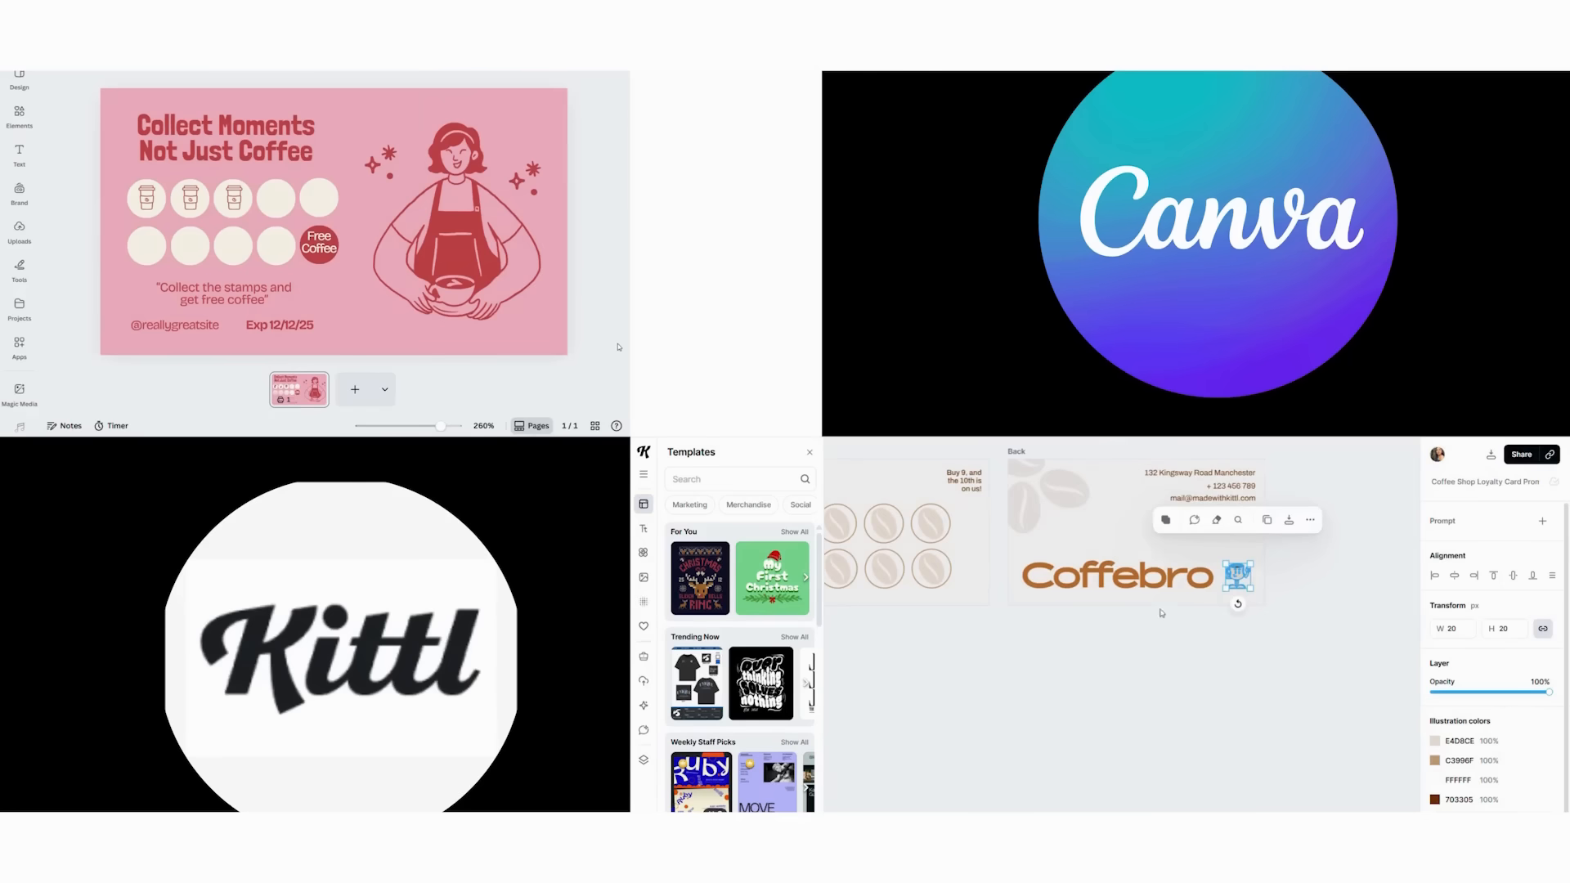
# Step: Leave the loyalty cards for both template home pages, typing 'coffee' into search
pyautogui.write('coffee')
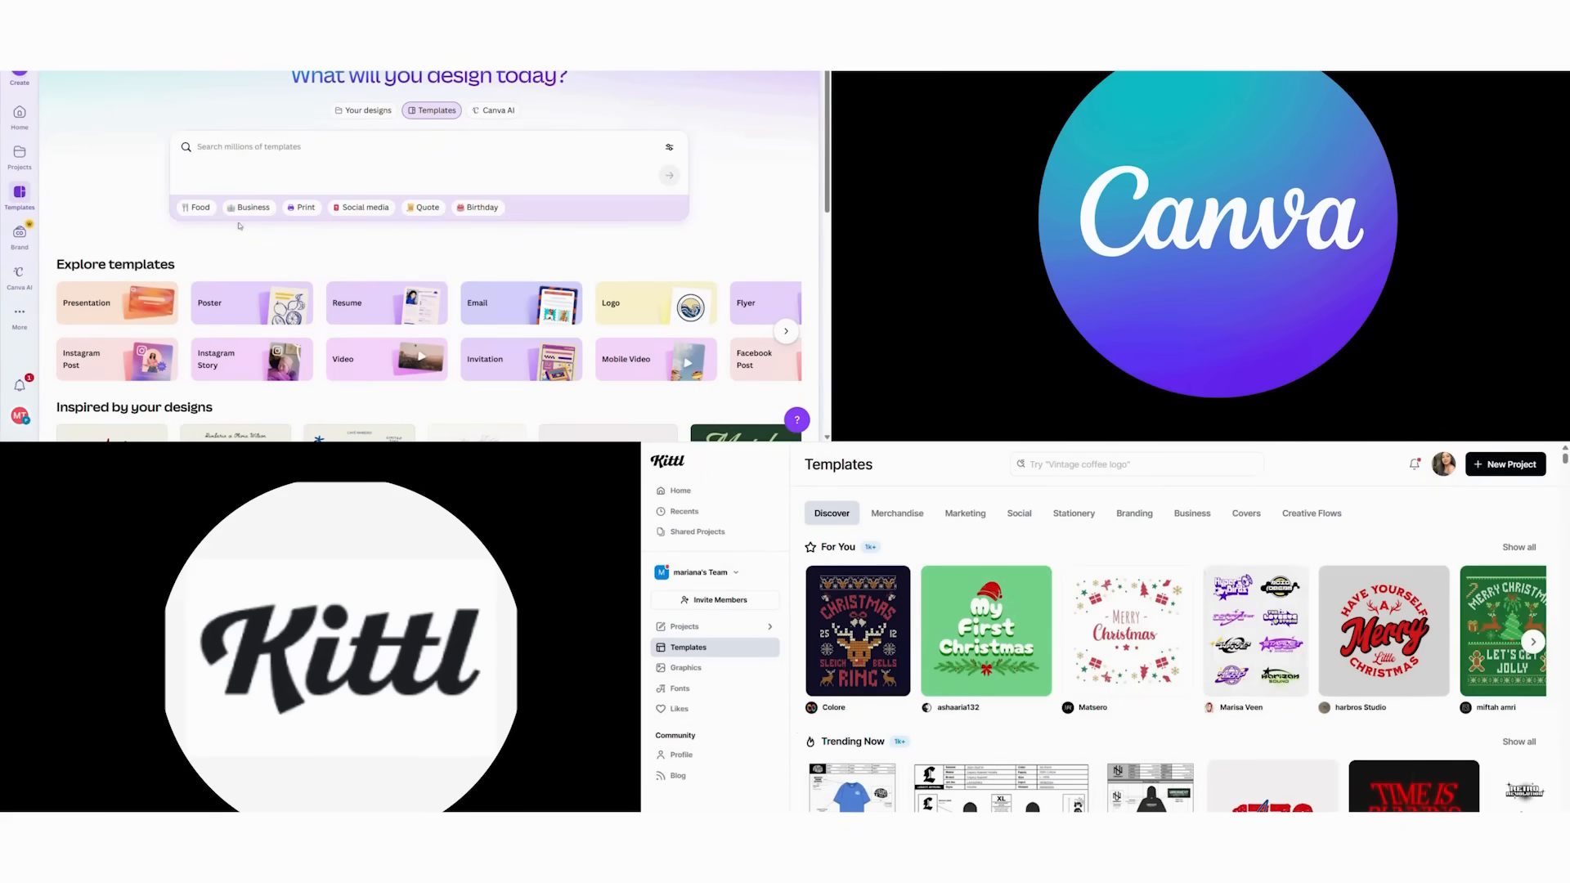
# Step: Search 'typography tools' to reach Canva's stacked COFFEE design and Kittl's Coffee Culture template
pyautogui.write('typography tools')
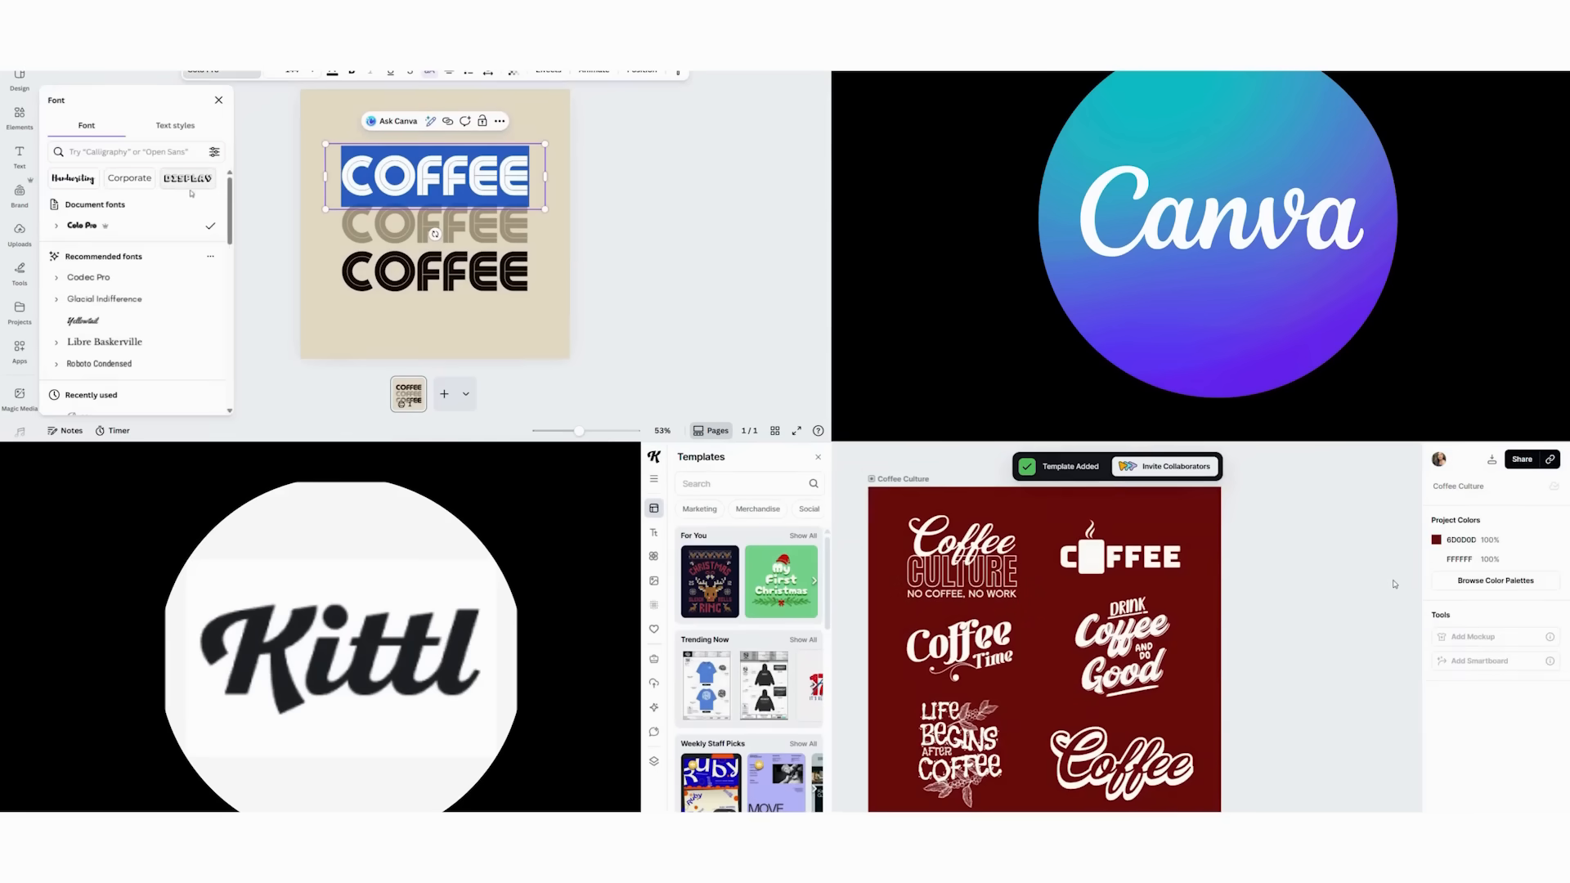
# Step: Search fonts for 'vin' and apply Vintage Shade to the top COFFEE word
pyautogui.write('vin')
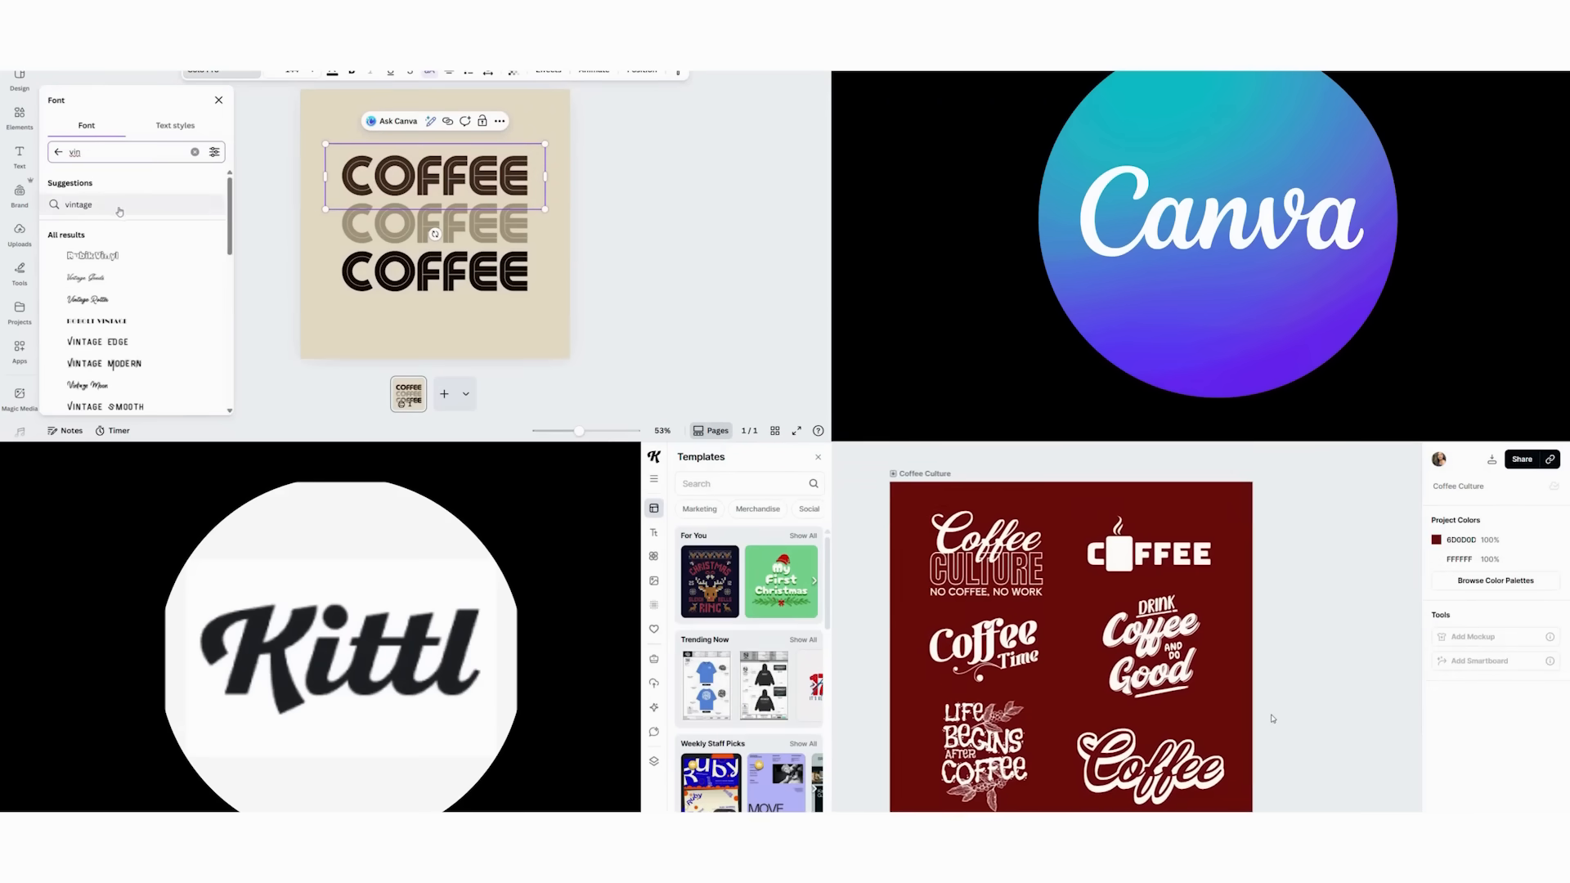
pyautogui.click(984, 540)
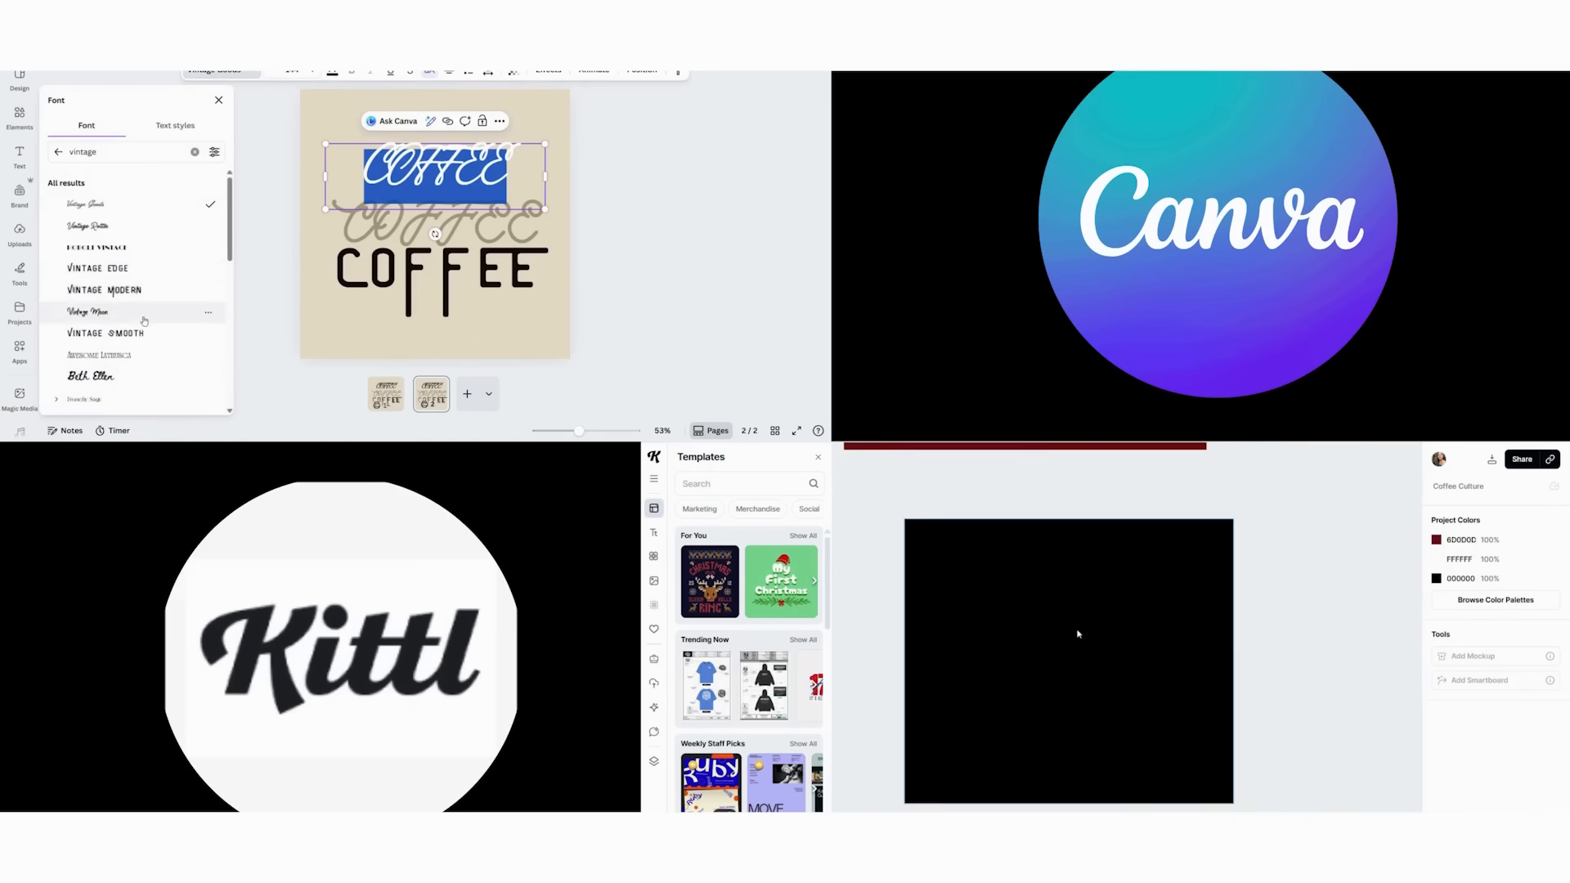
# Step: Apply Beth Ellen to all COFFEE text and add a vintage lettering design in Kittl
pyautogui.click(90, 376)
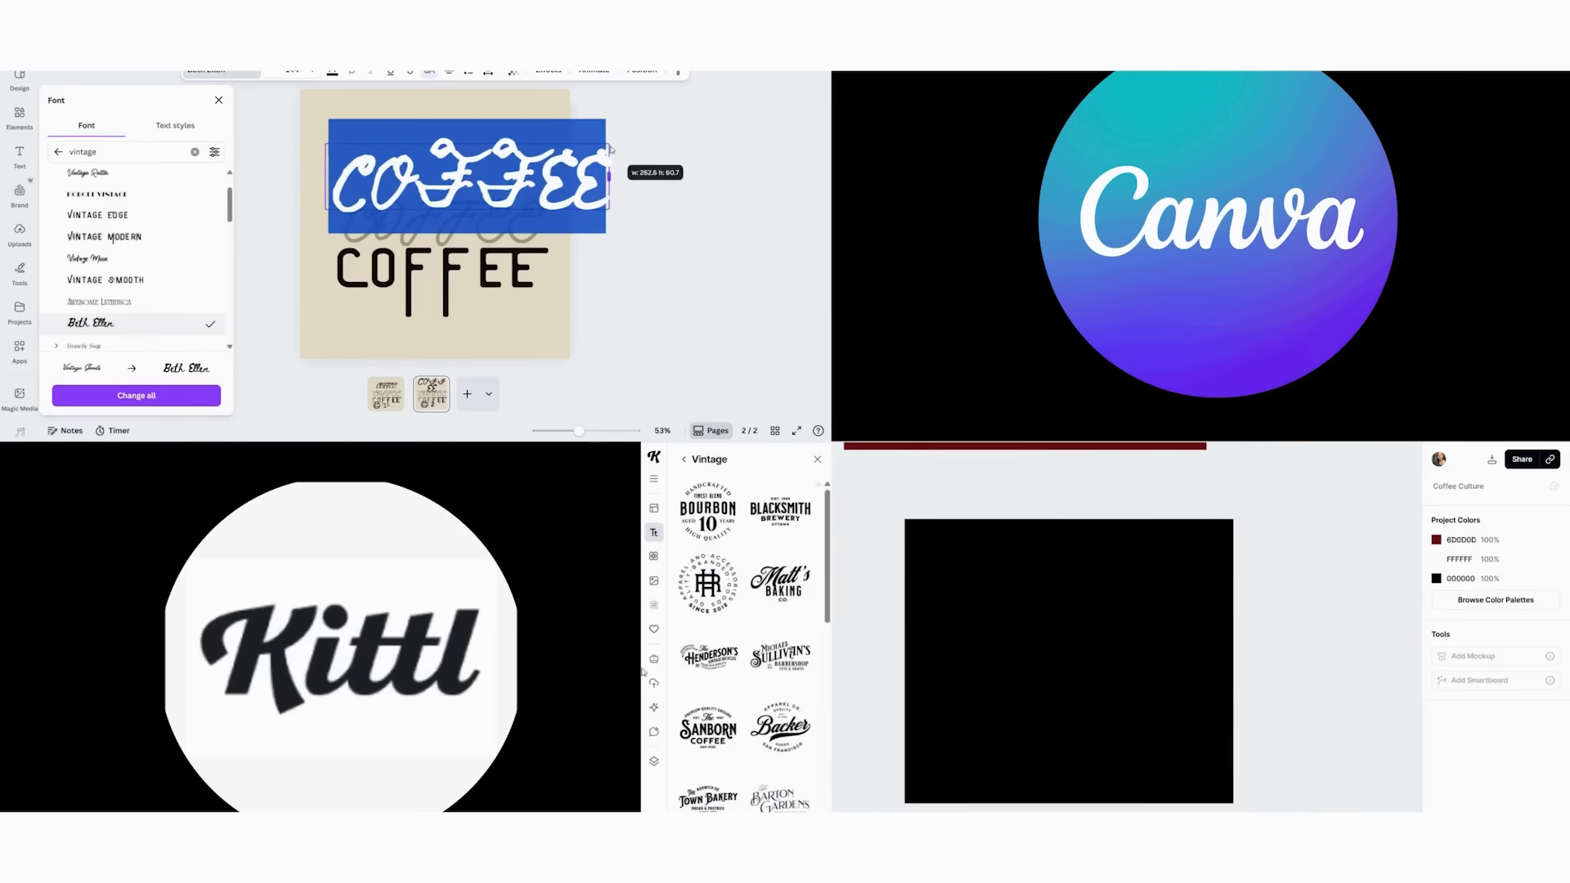
pyautogui.click(1066, 661)
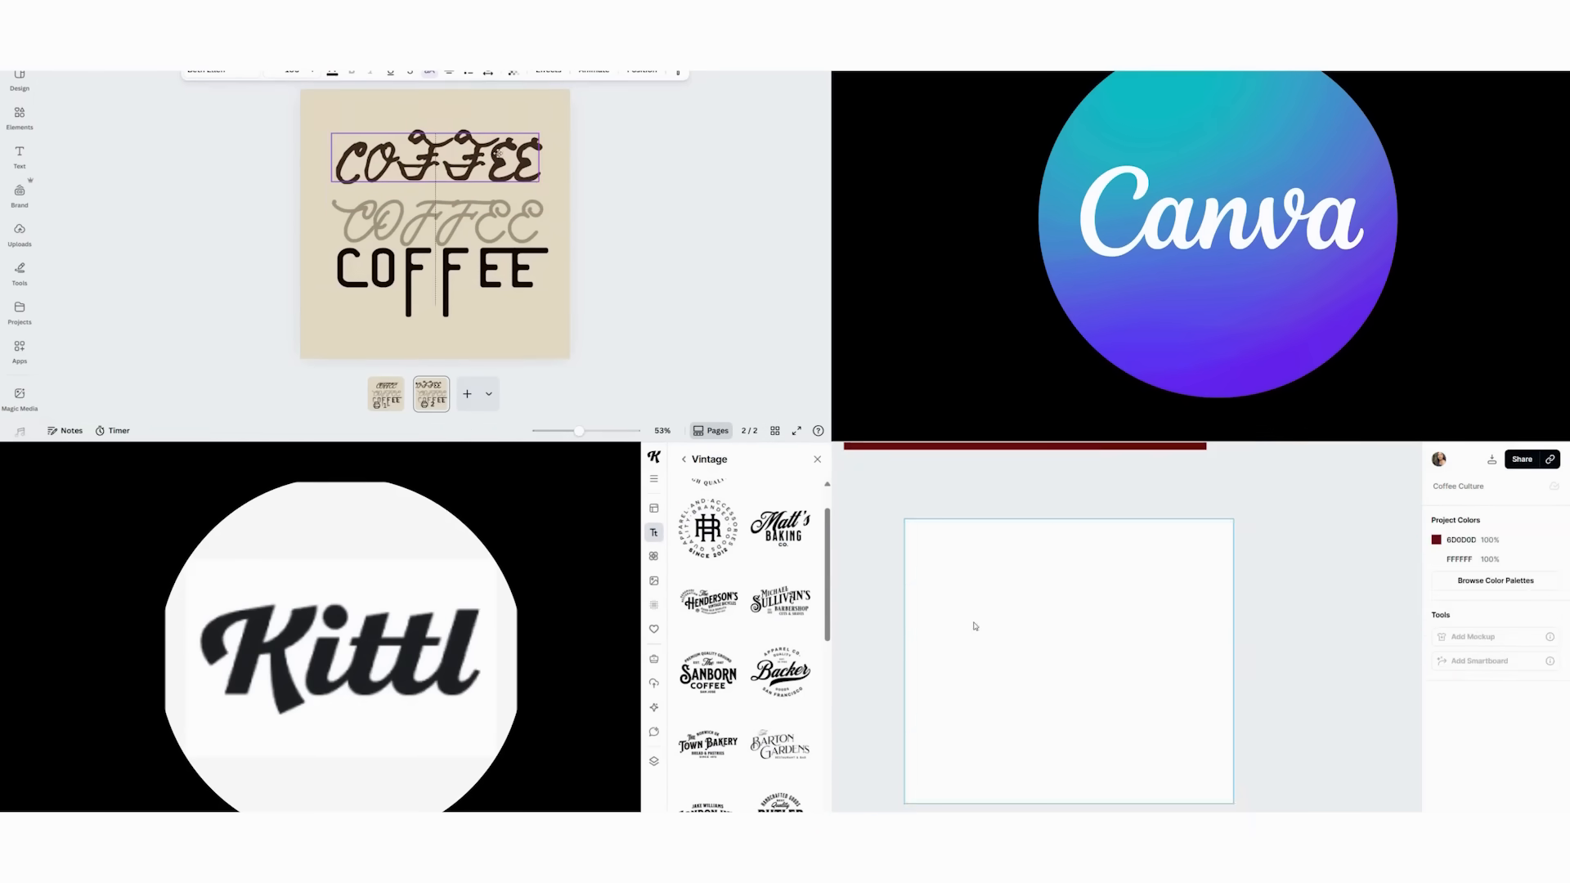
pyautogui.click(436, 160)
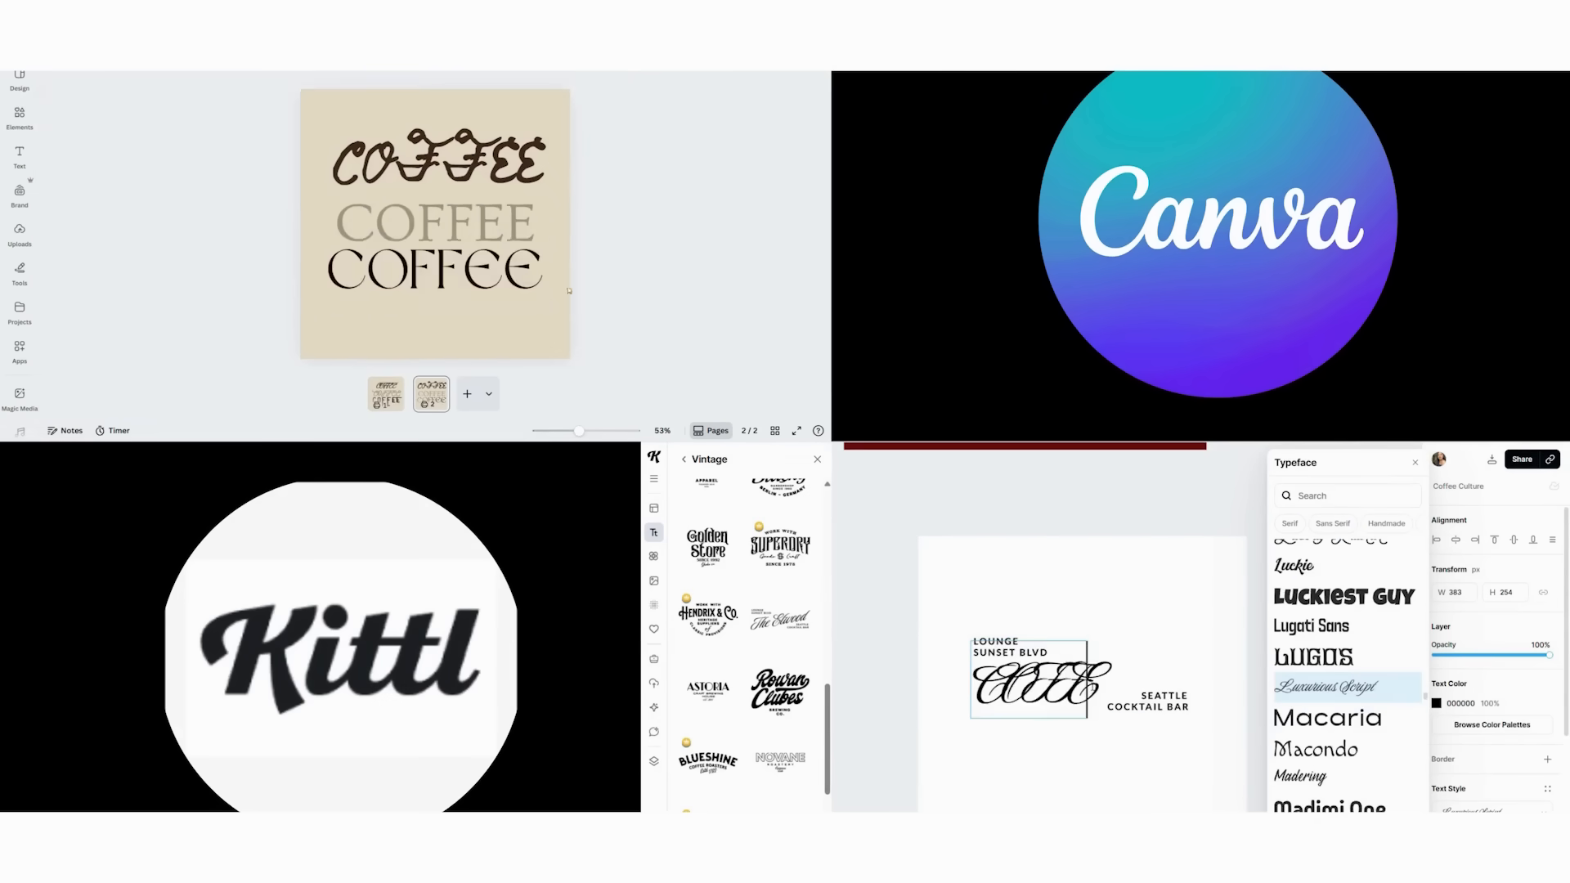
# Step: Compare the two COFFEE page versions, then start a new design
pyautogui.click(436, 281)
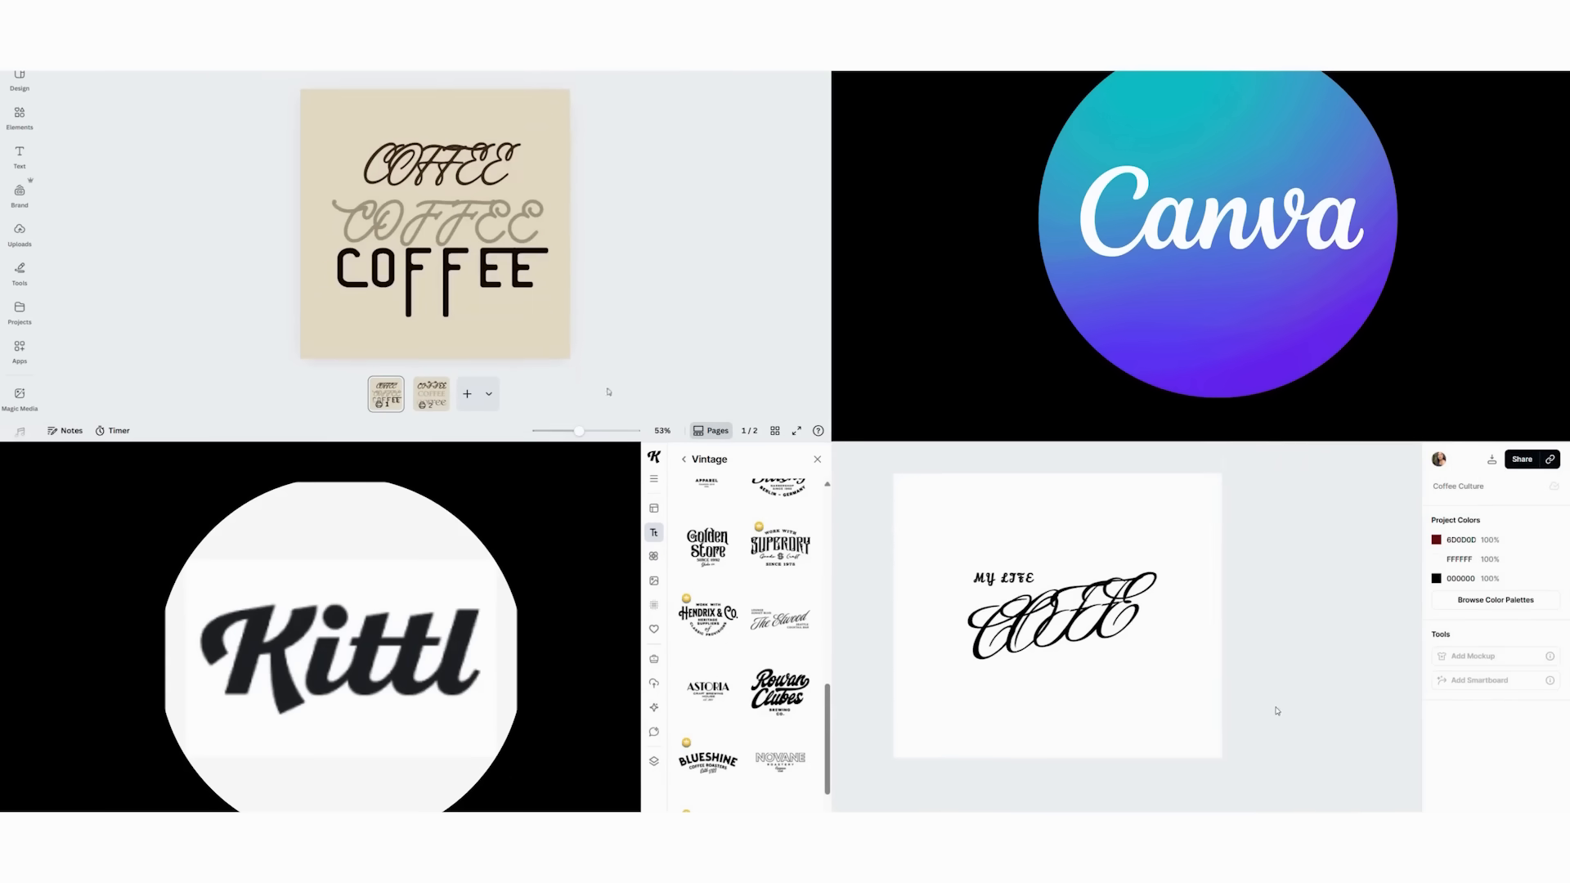
pyautogui.click(431, 393)
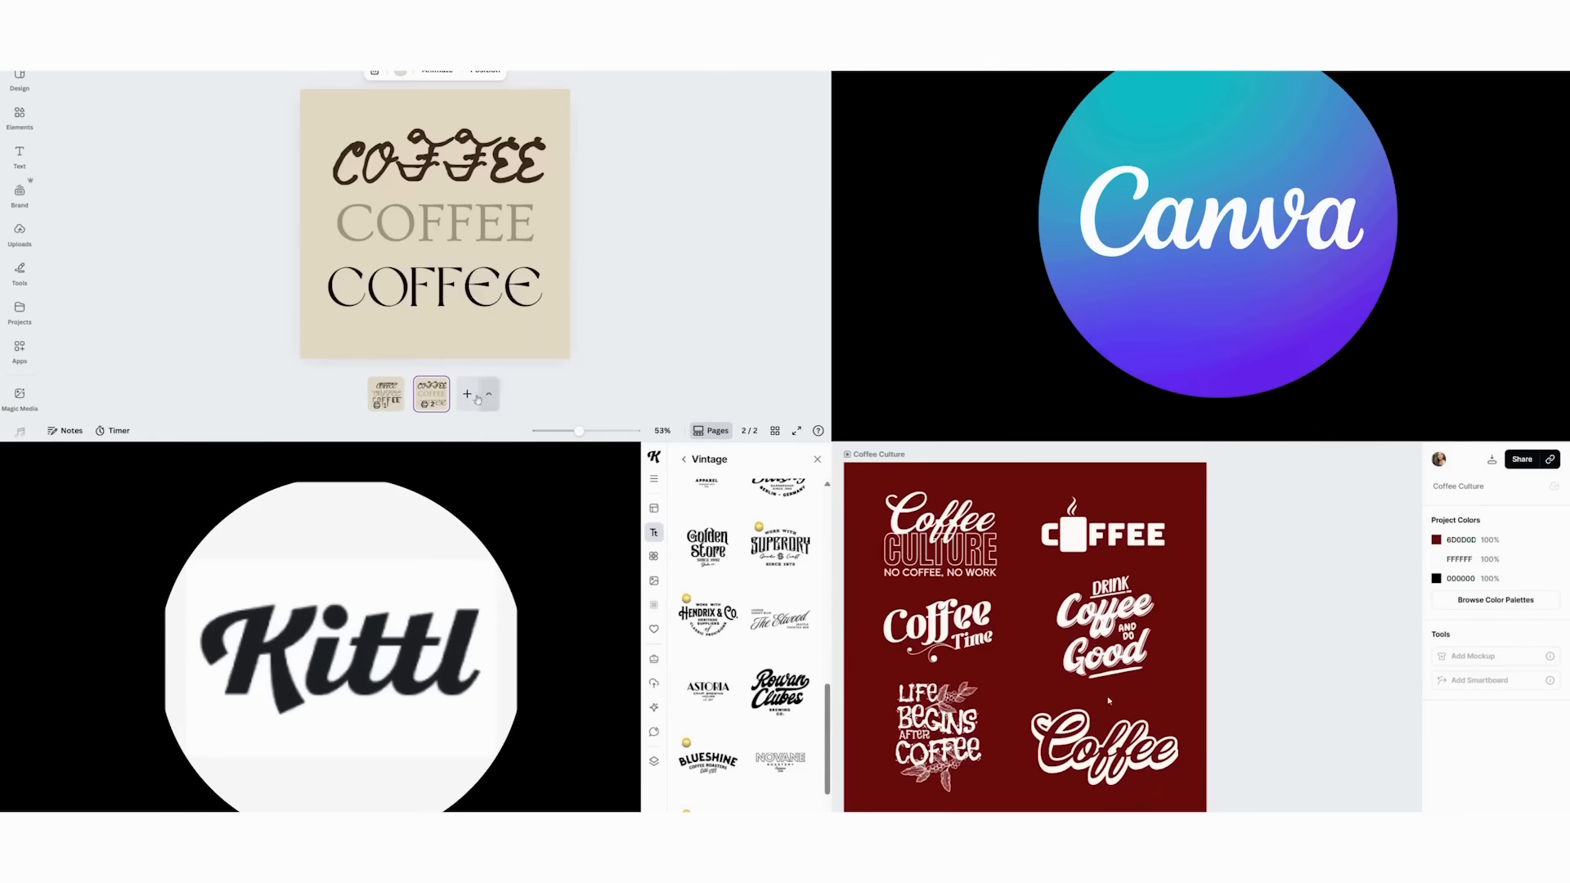
pyautogui.click(385, 393)
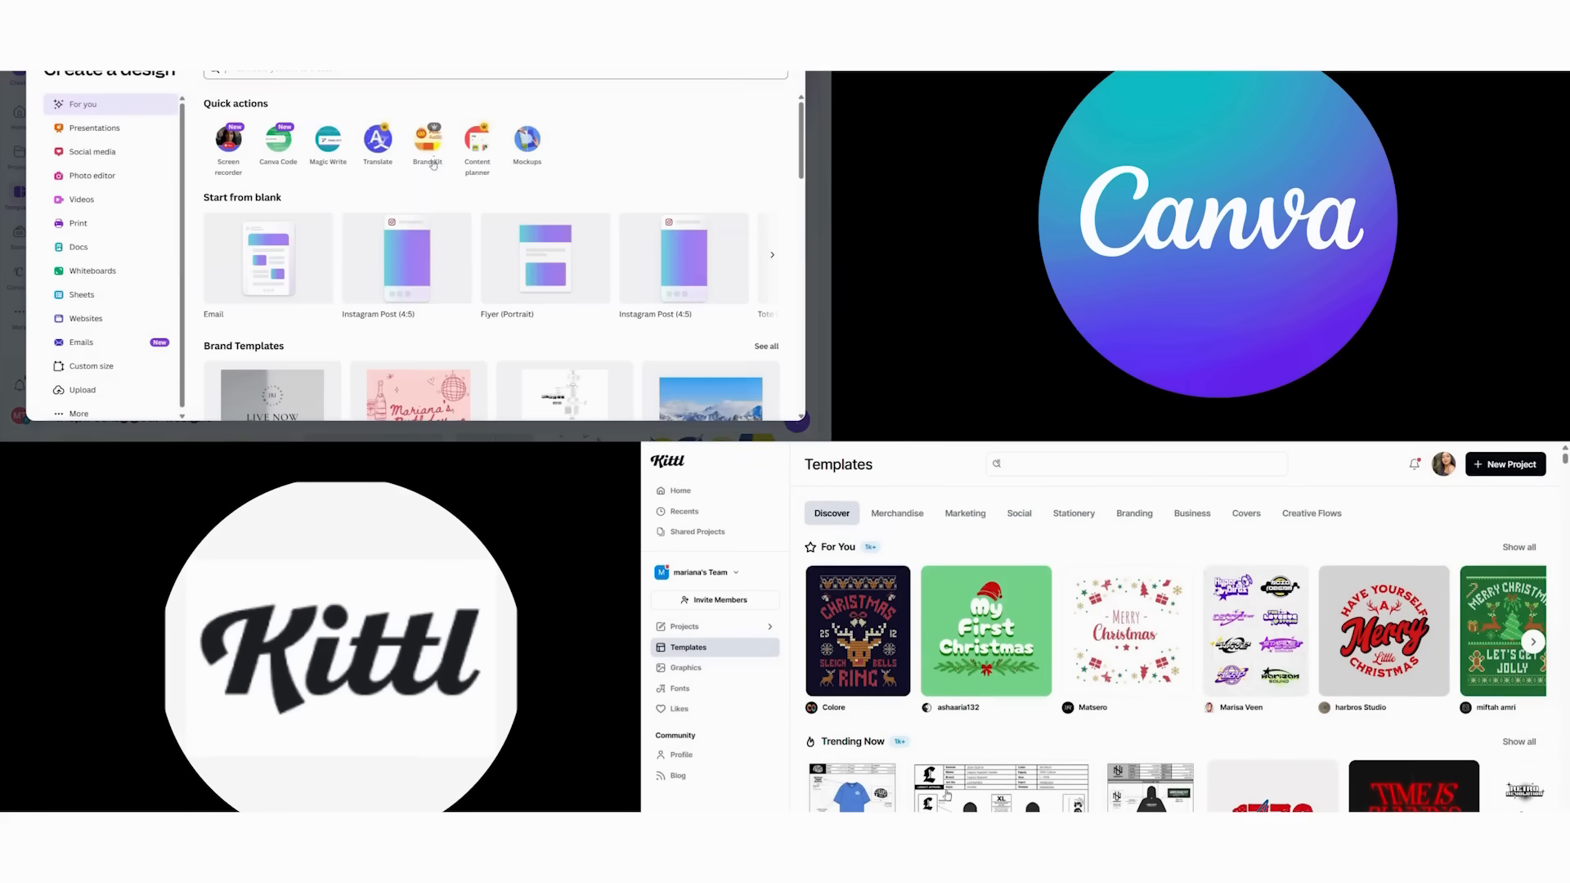
# Step: Search 'fitness post instagram' and open the orange fitness gym post template for editing
pyautogui.write('fitness post instagram')
pyautogui.write('fitness Instagram Posts')
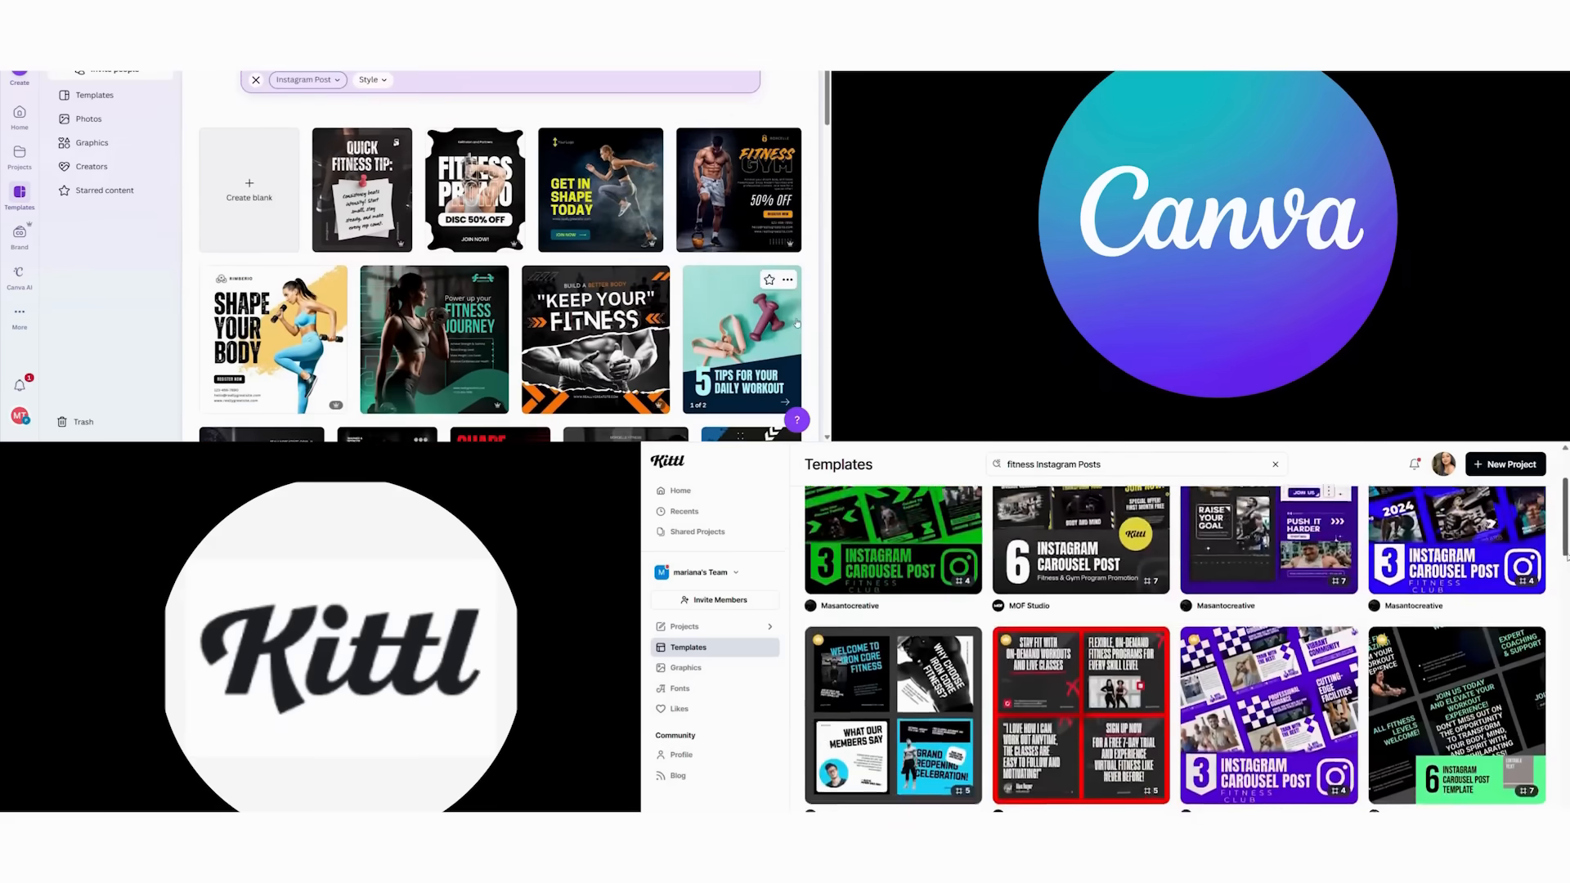
pyautogui.click(739, 190)
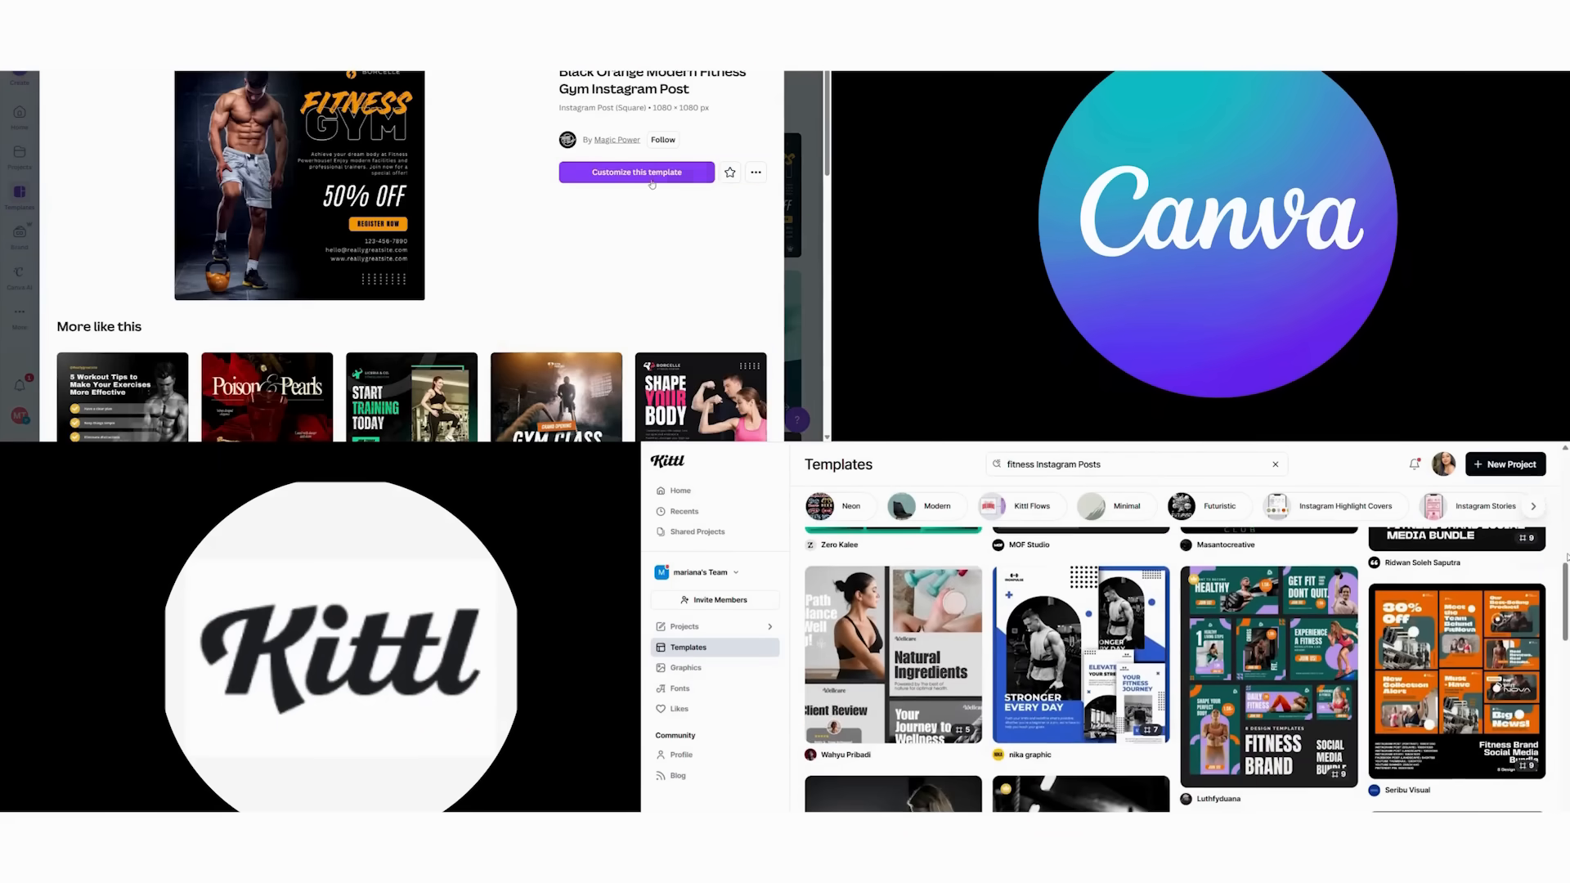
pyautogui.click(1081, 655)
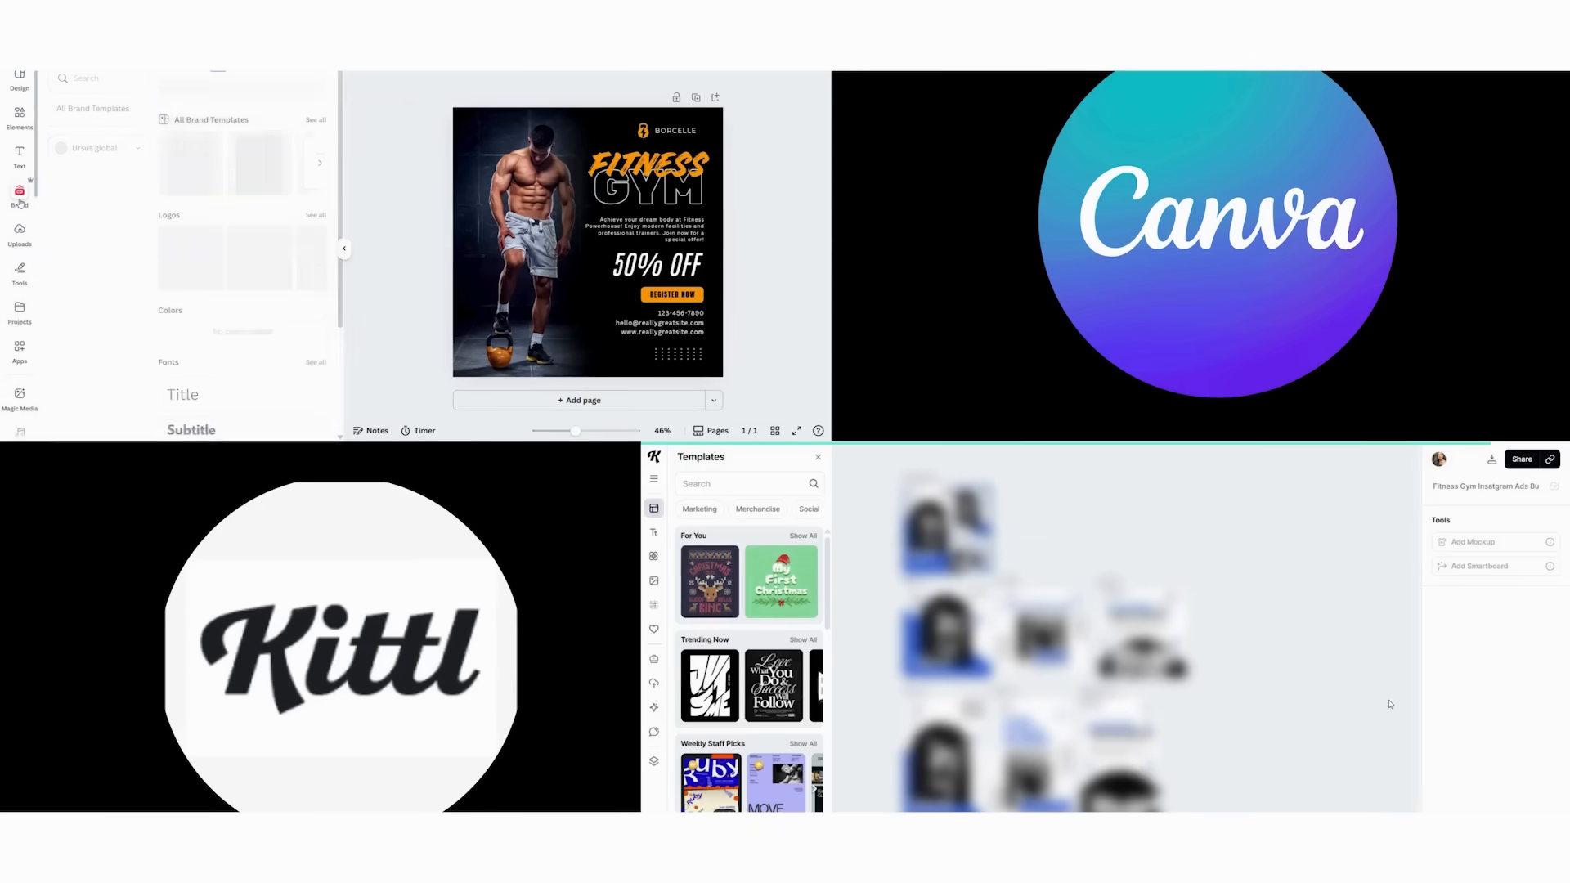
# Step: Check the brand colour palette and begin a 'fitness' image generation prompt
pyautogui.click(66, 233)
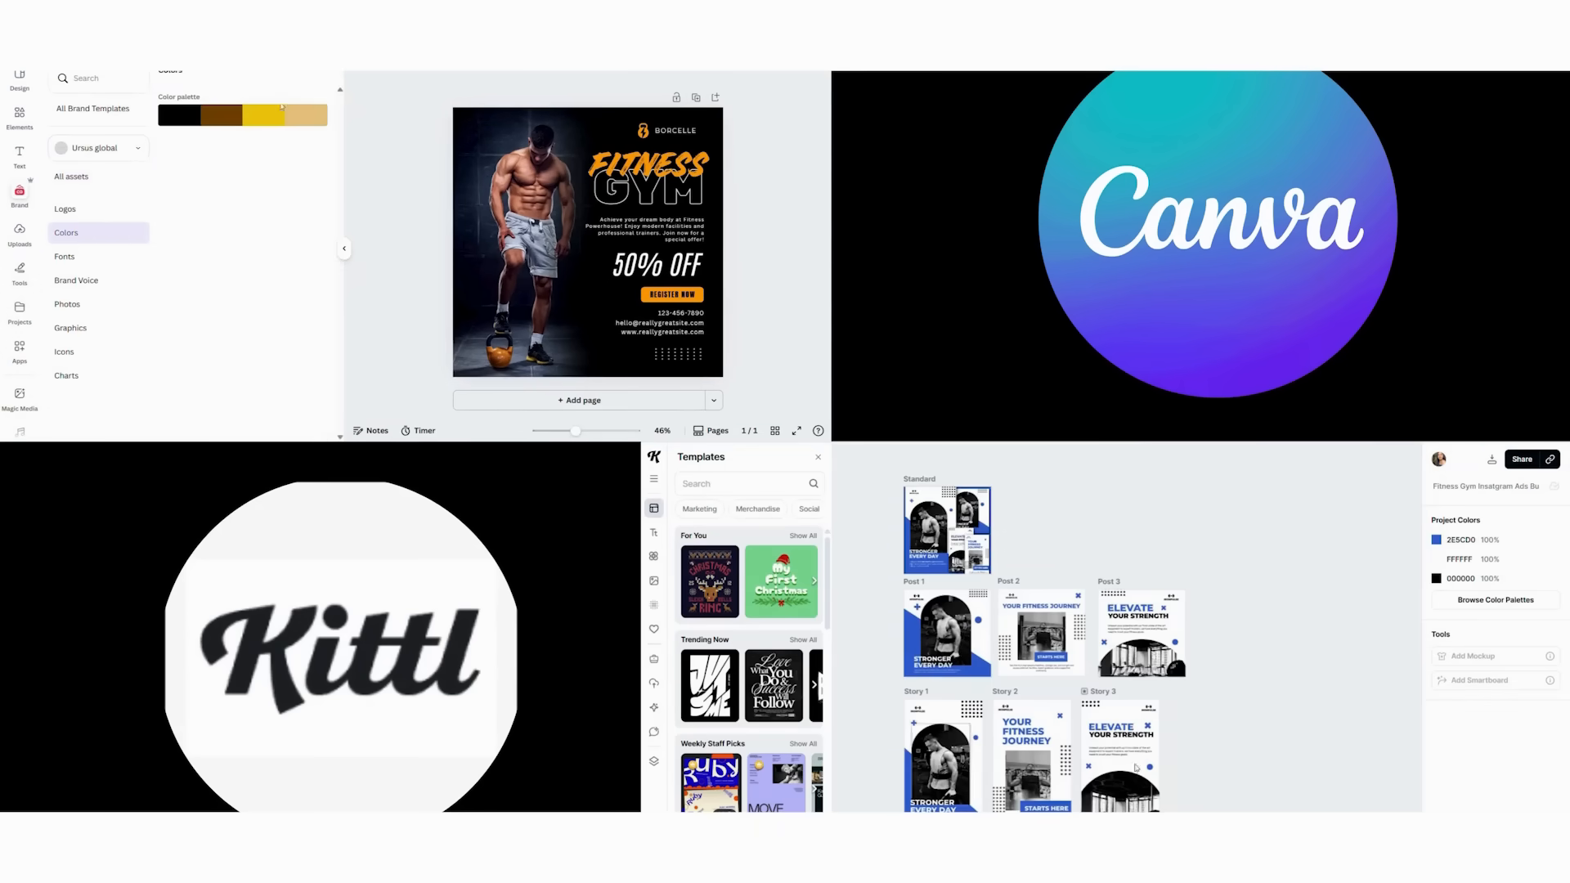
pyautogui.click(19, 79)
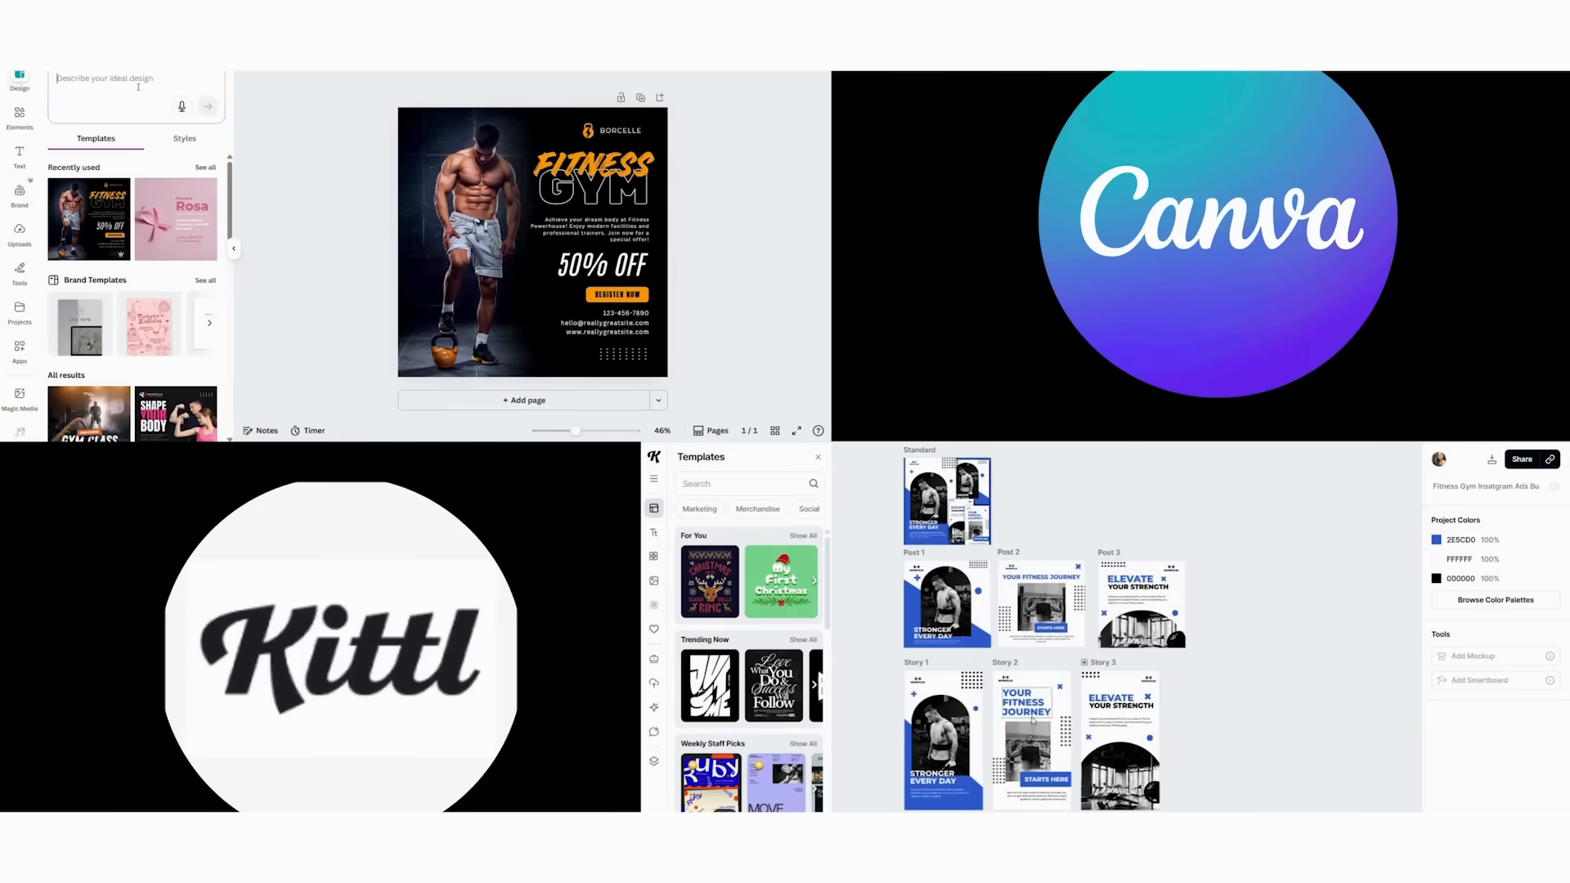
pyautogui.write('fitness')
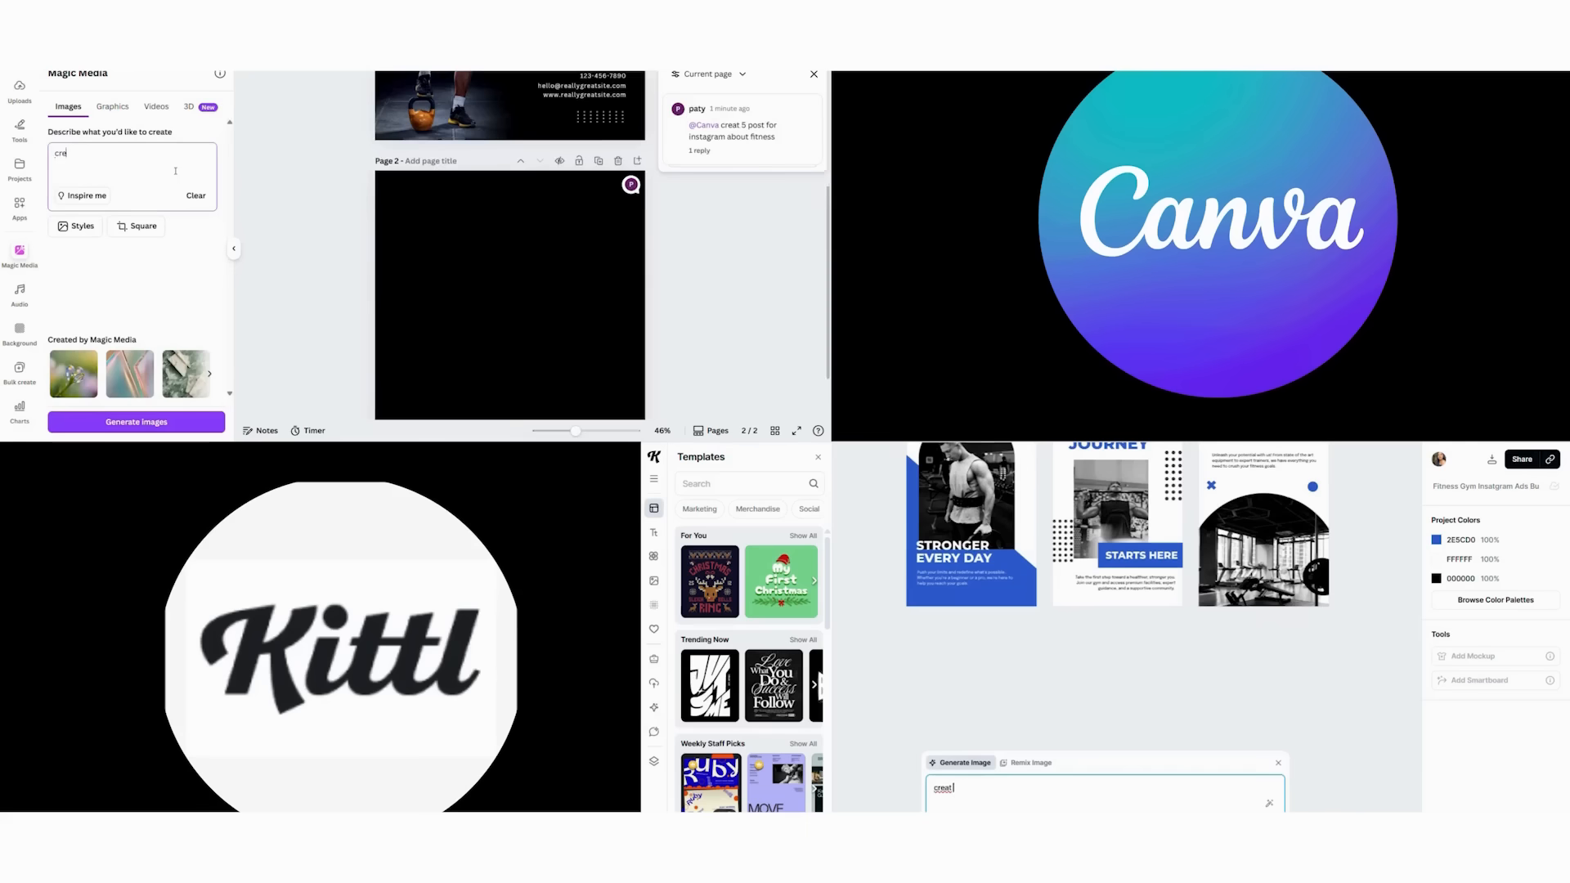
# Step: Generate fitness post images from the prompt and add an Instagram training post template
pyautogui.write('5 post for instagram abo')
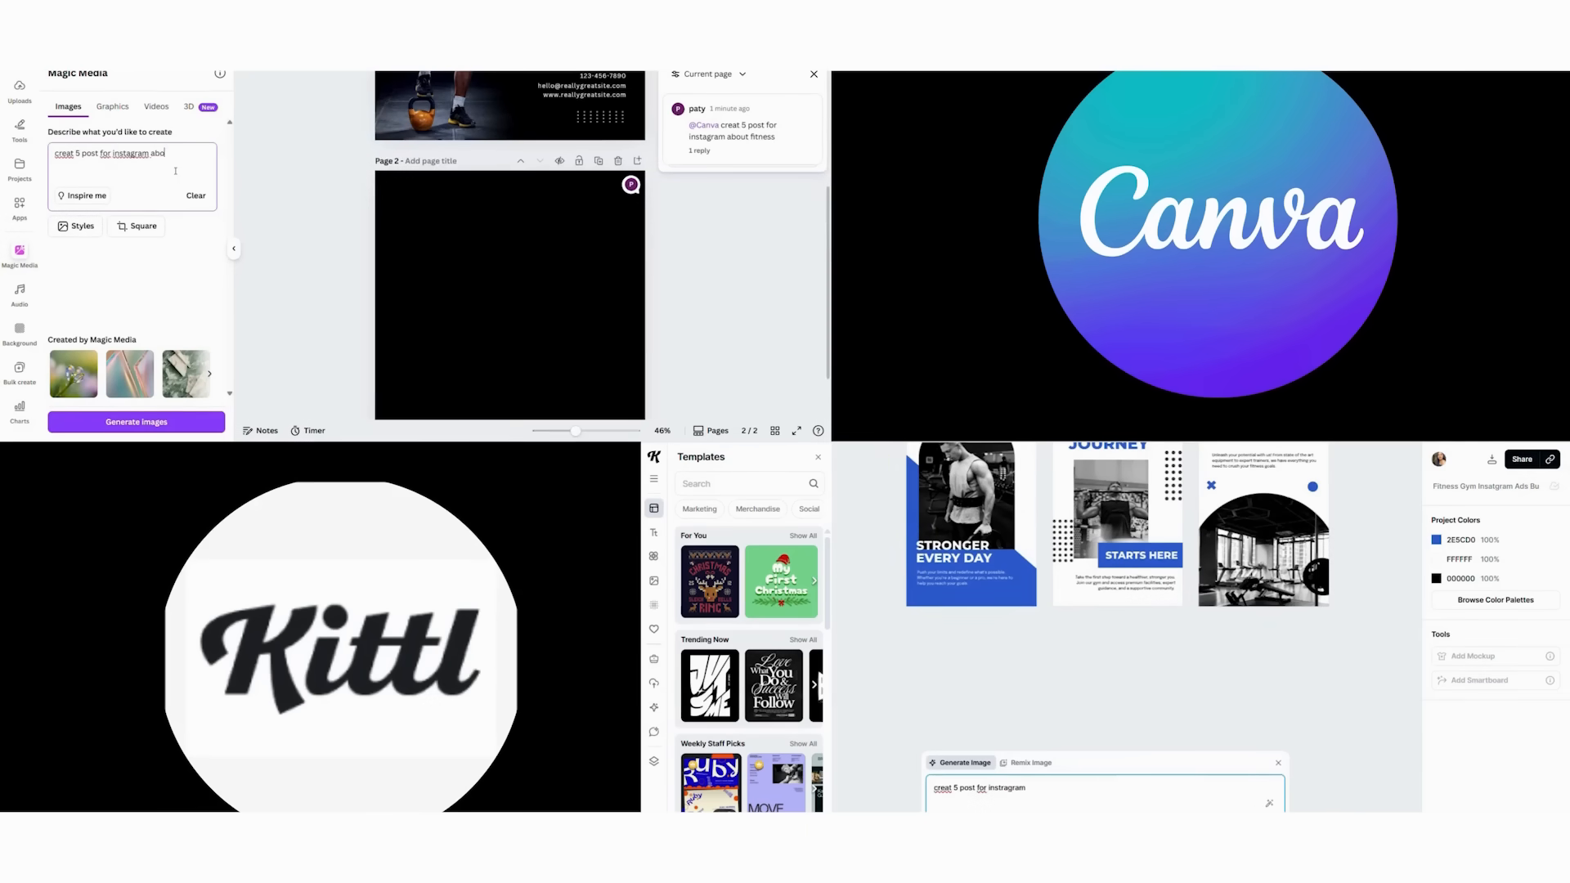
pyautogui.click(135, 422)
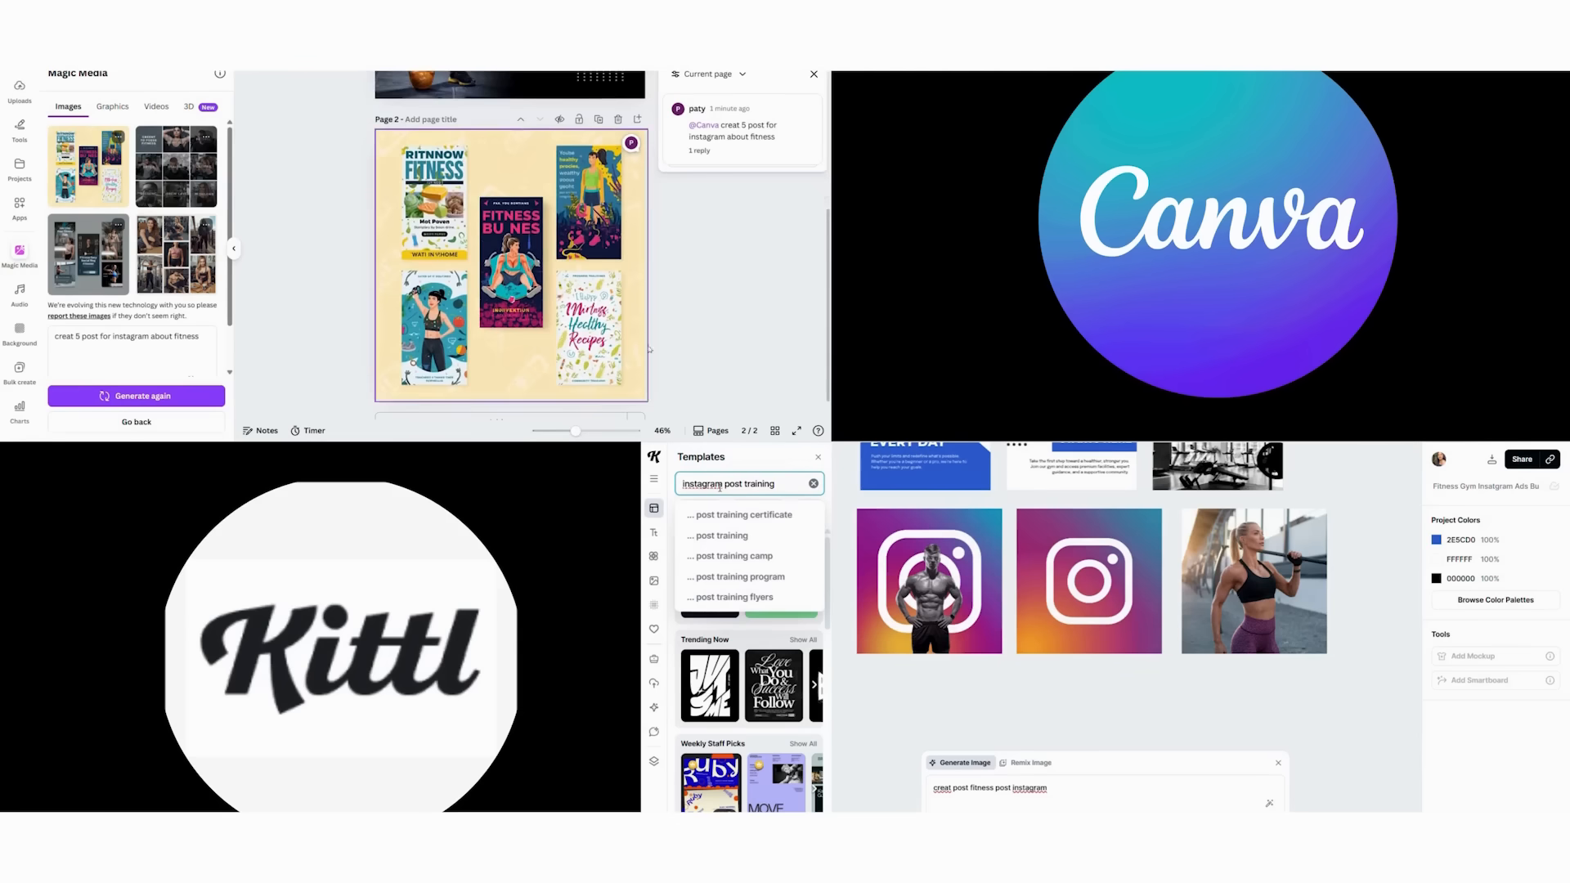
pyautogui.click(503, 401)
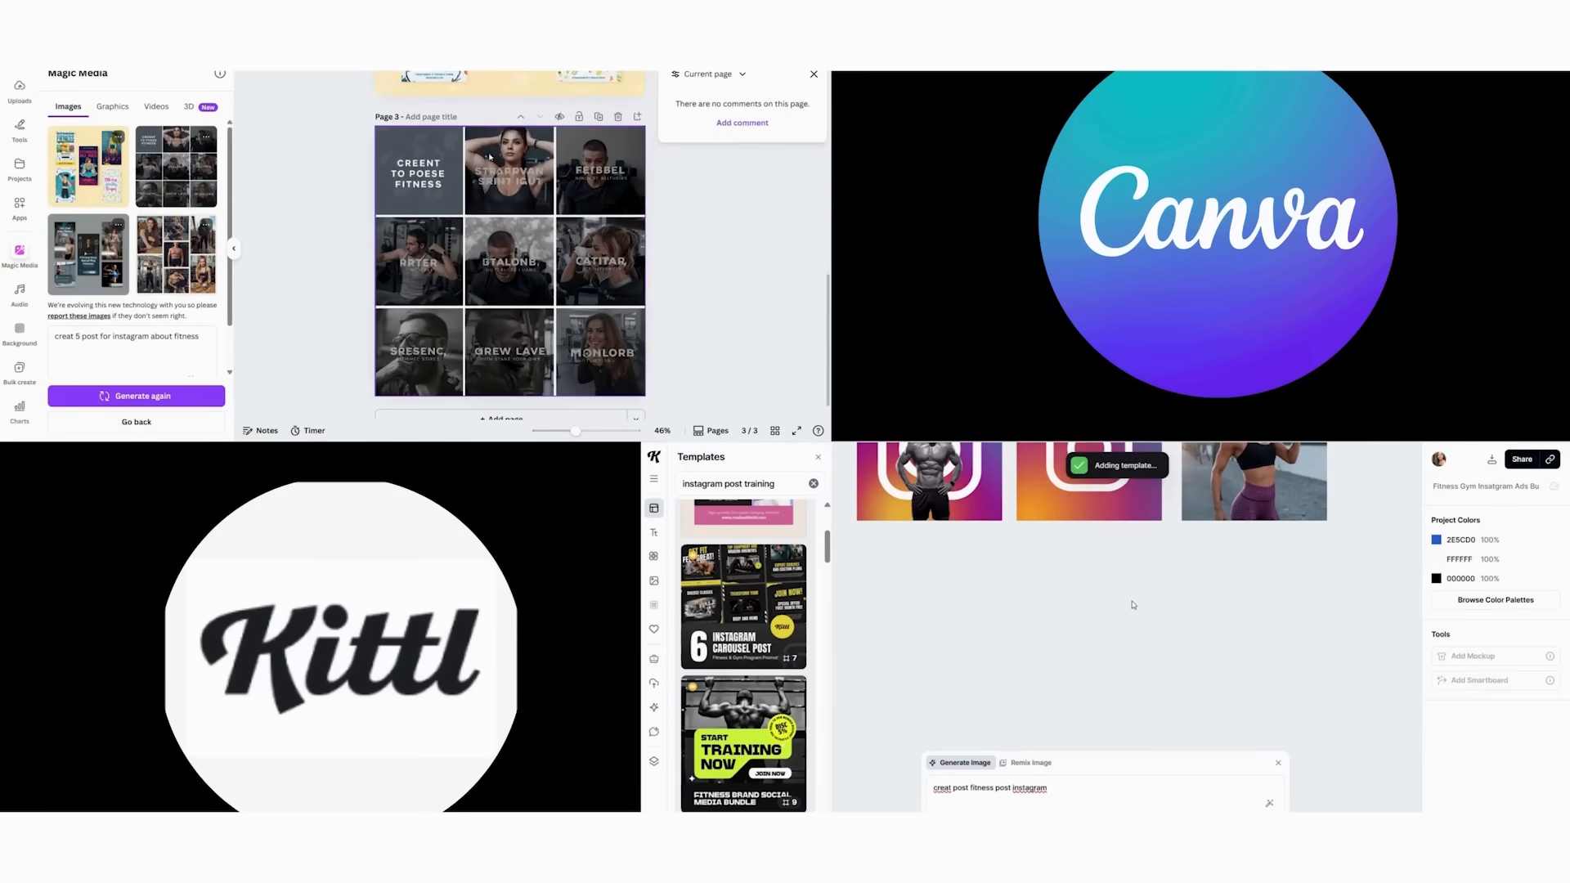
pyautogui.click(505, 401)
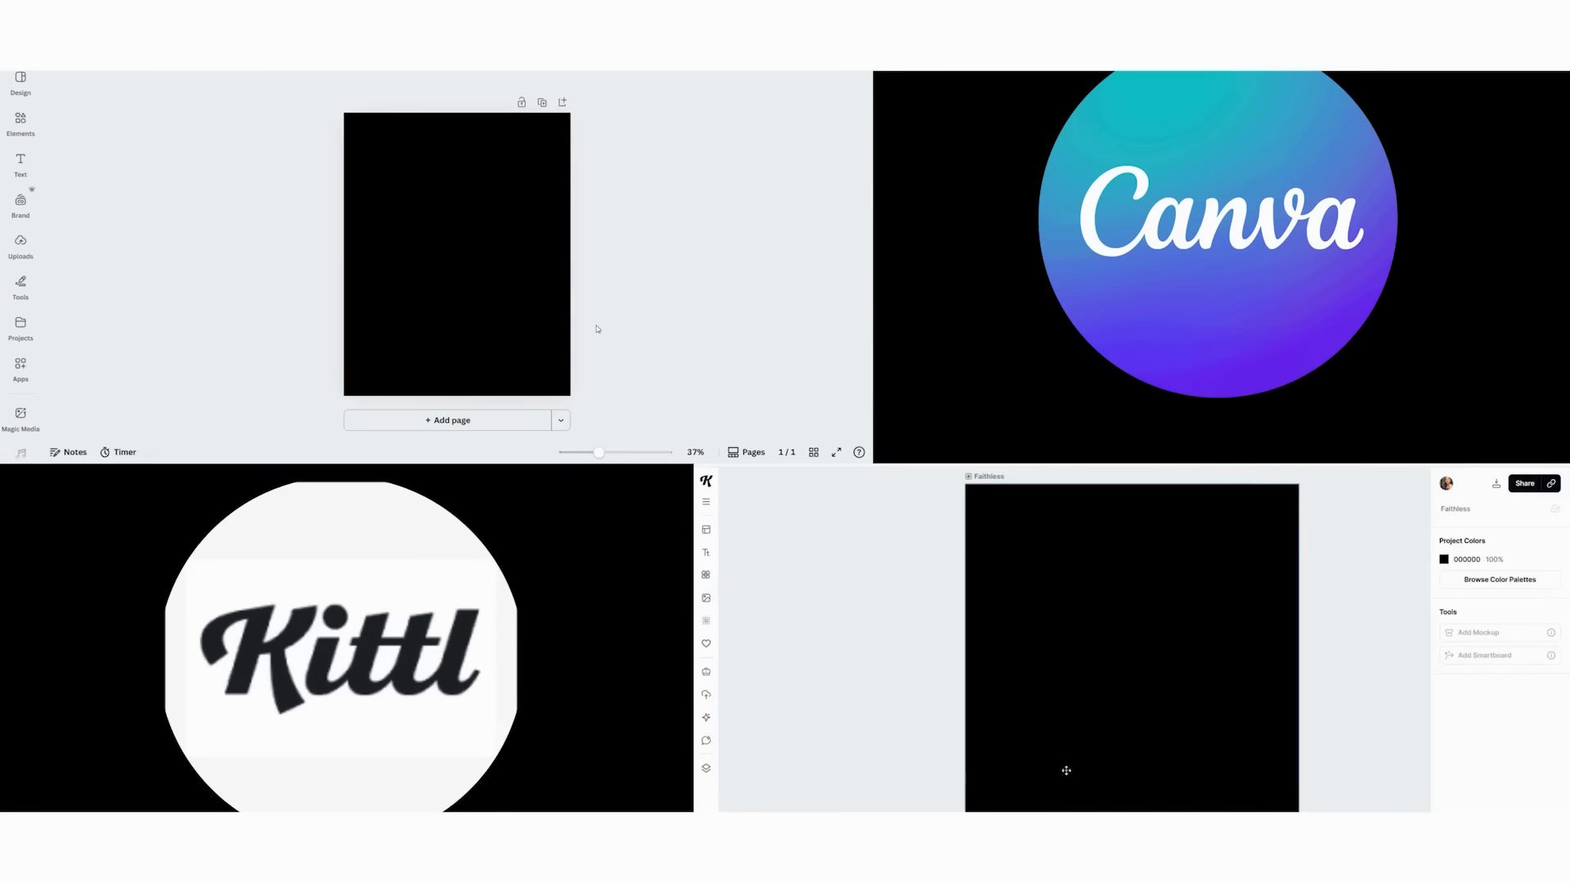
# Step: Generate images from 'Create a vintage travel poster illustration for Paris' on the blank page
pyautogui.click(20, 245)
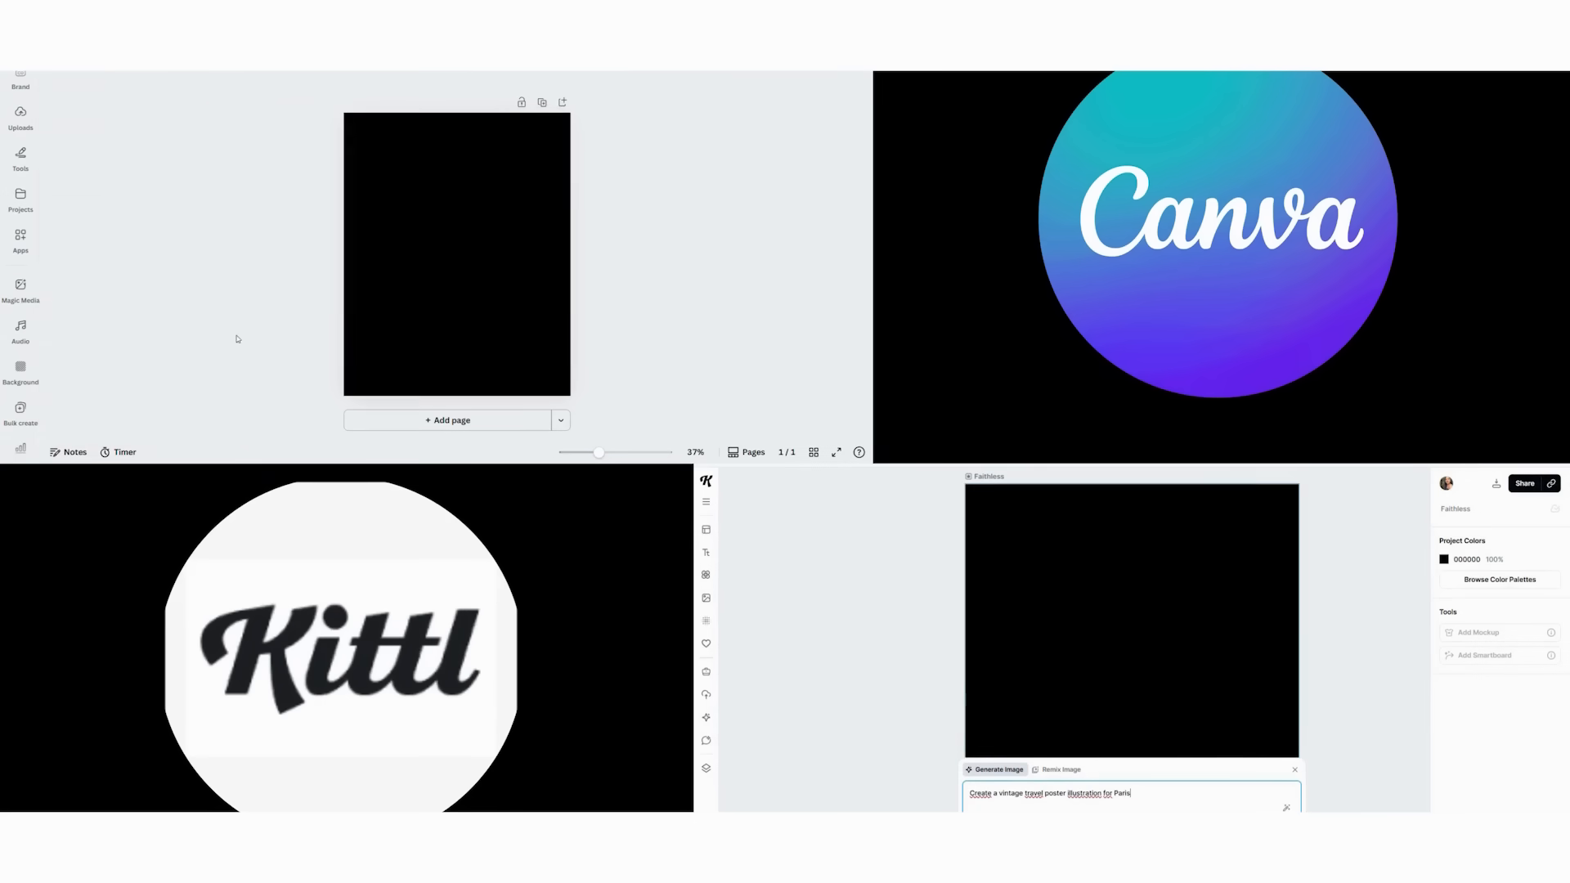
pyautogui.click(19, 290)
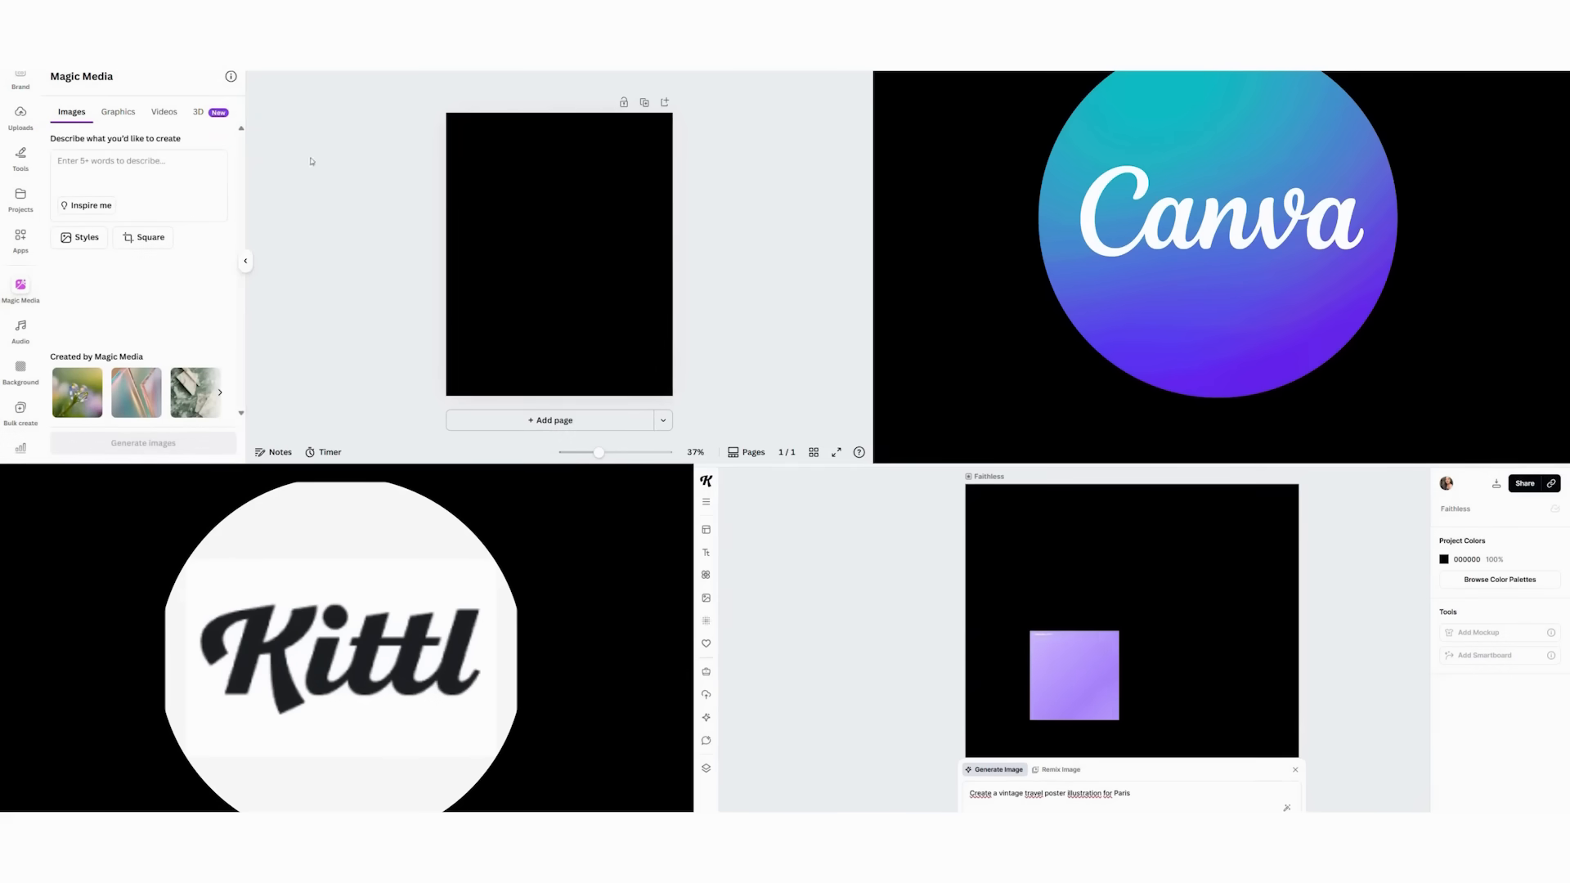
pyautogui.write('Create a vintage travel poster illustration for Paris')
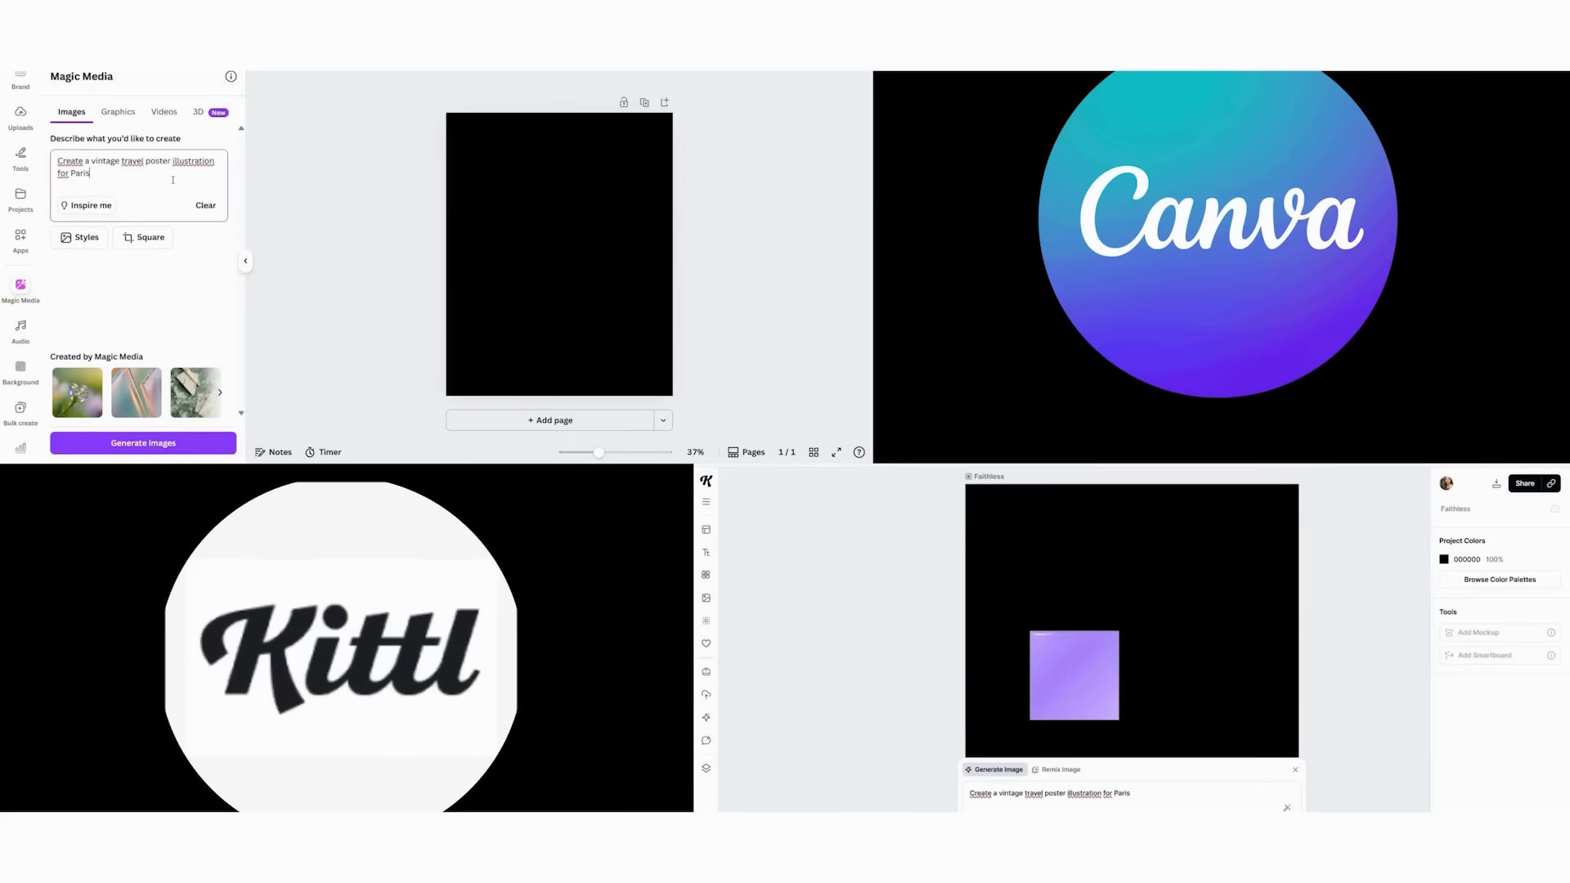
pyautogui.click(142, 443)
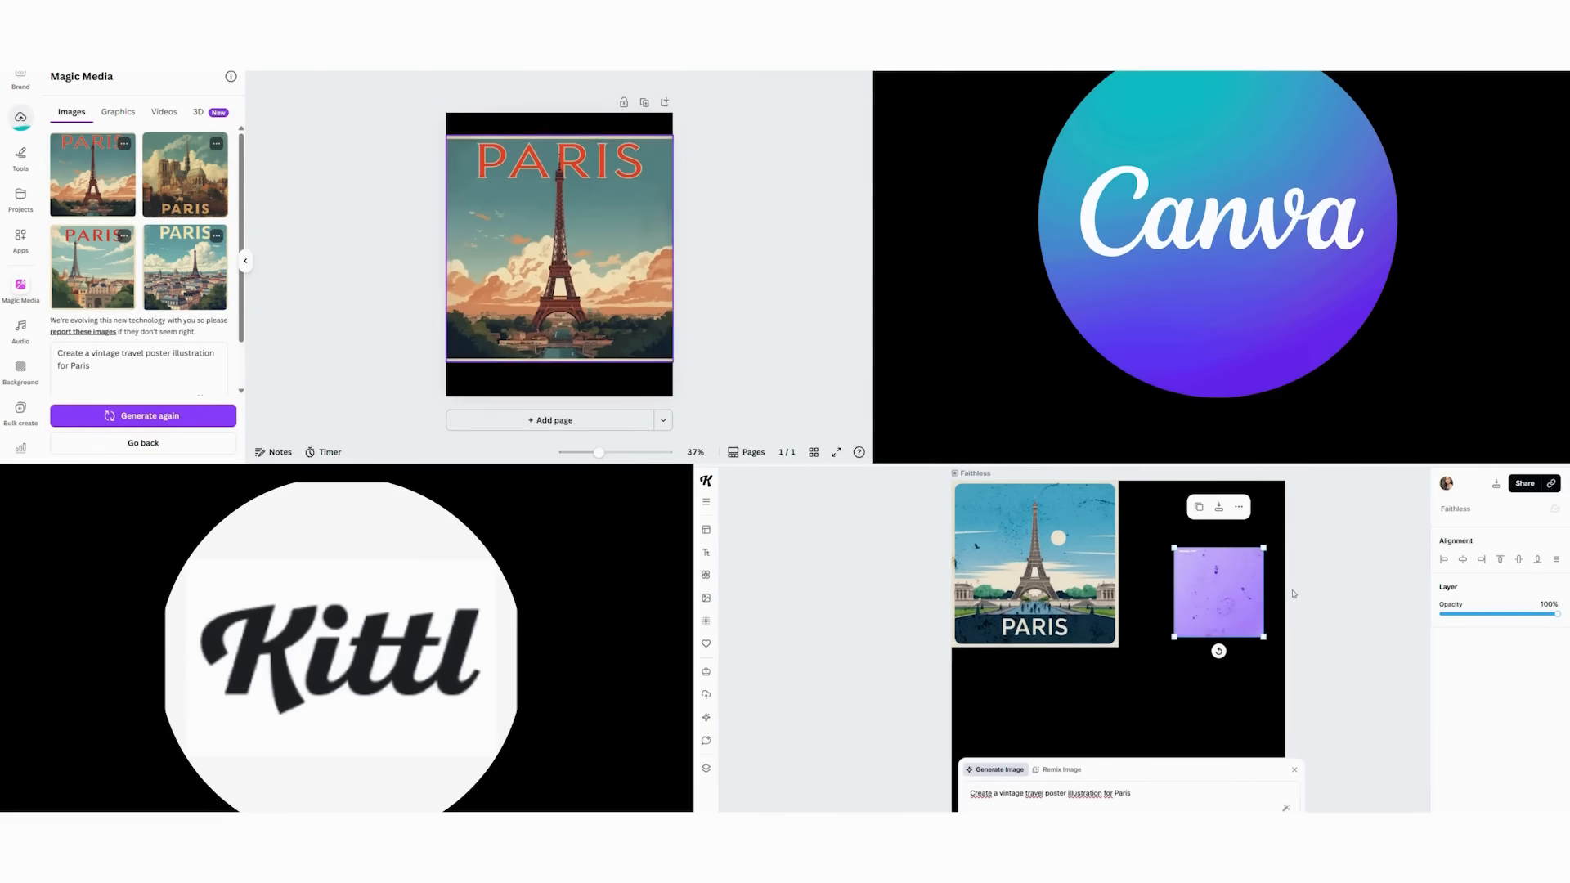
# Step: Add a second page, generate more variations of one Paris poster, and begin the brewery design
pyautogui.click(549, 419)
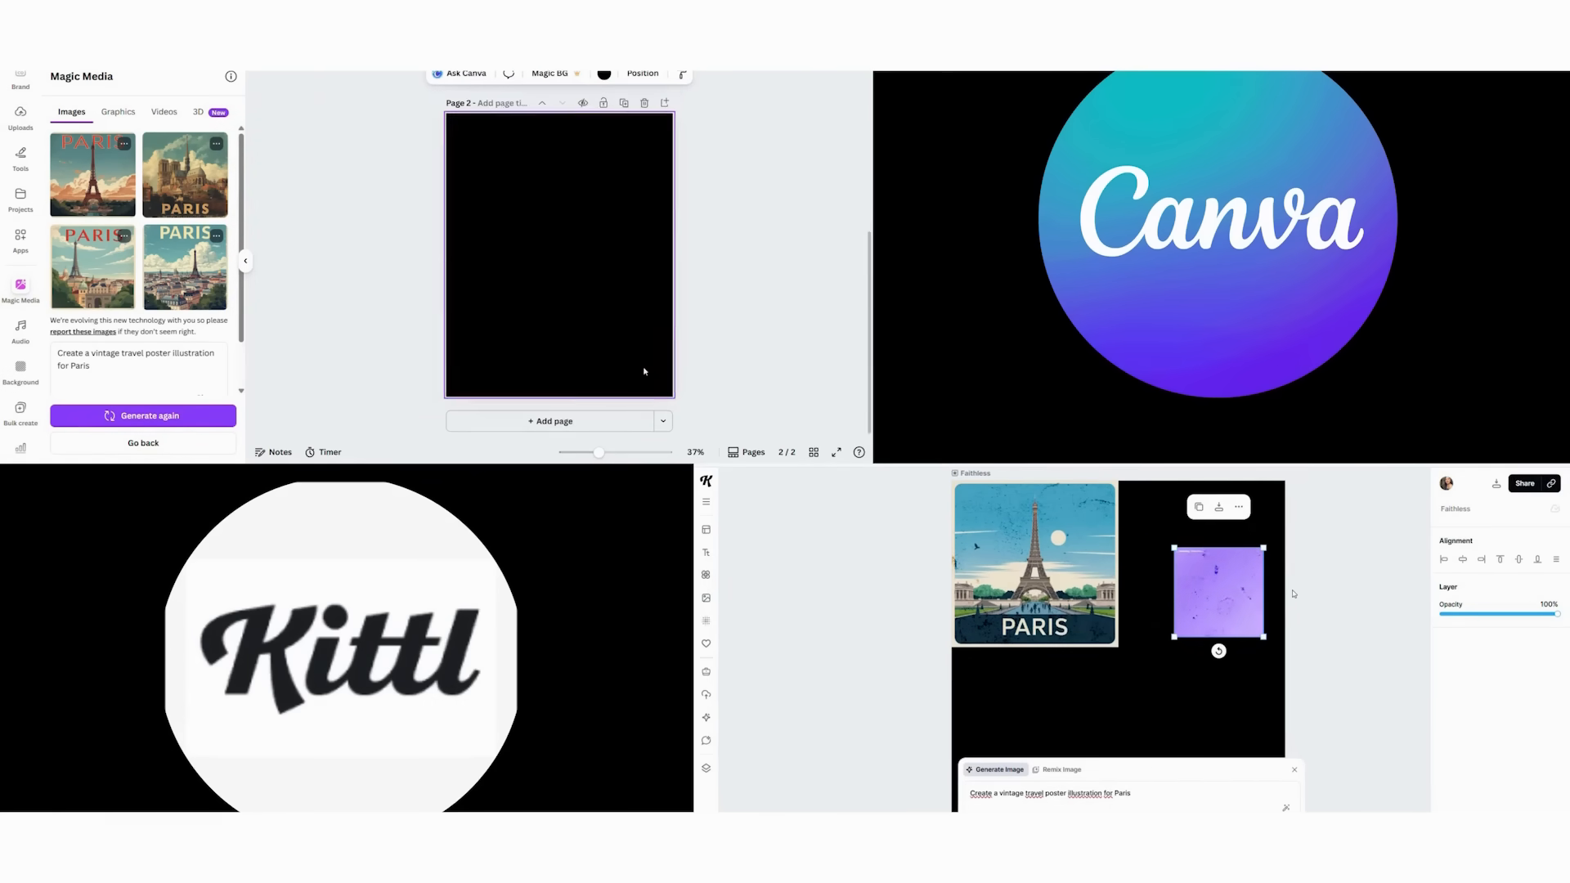
pyautogui.scroll(3)
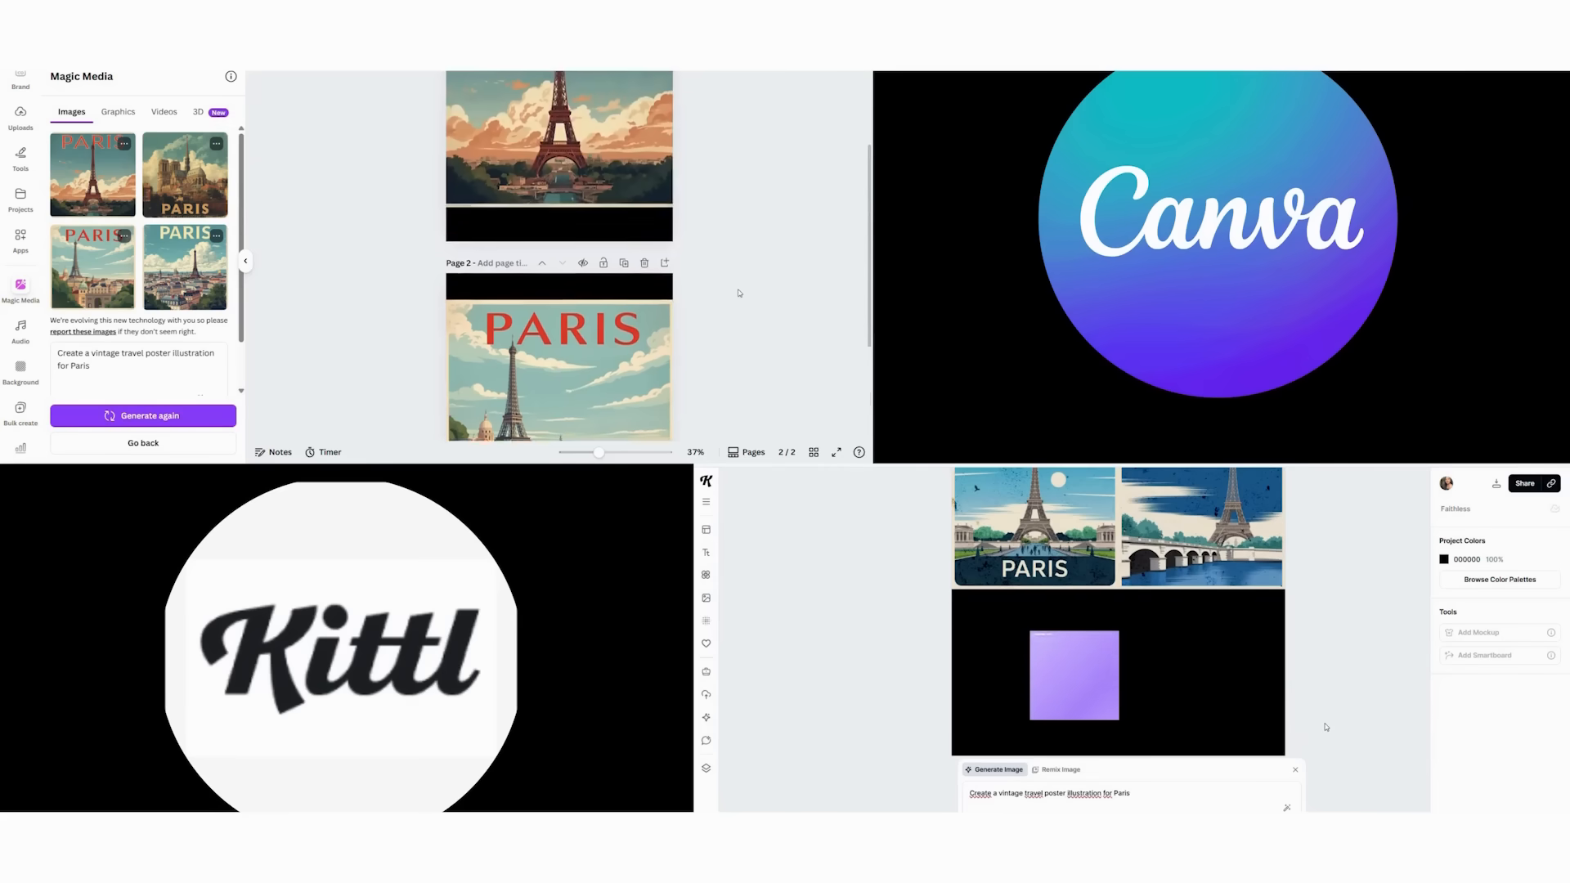
pyautogui.scroll(-3)
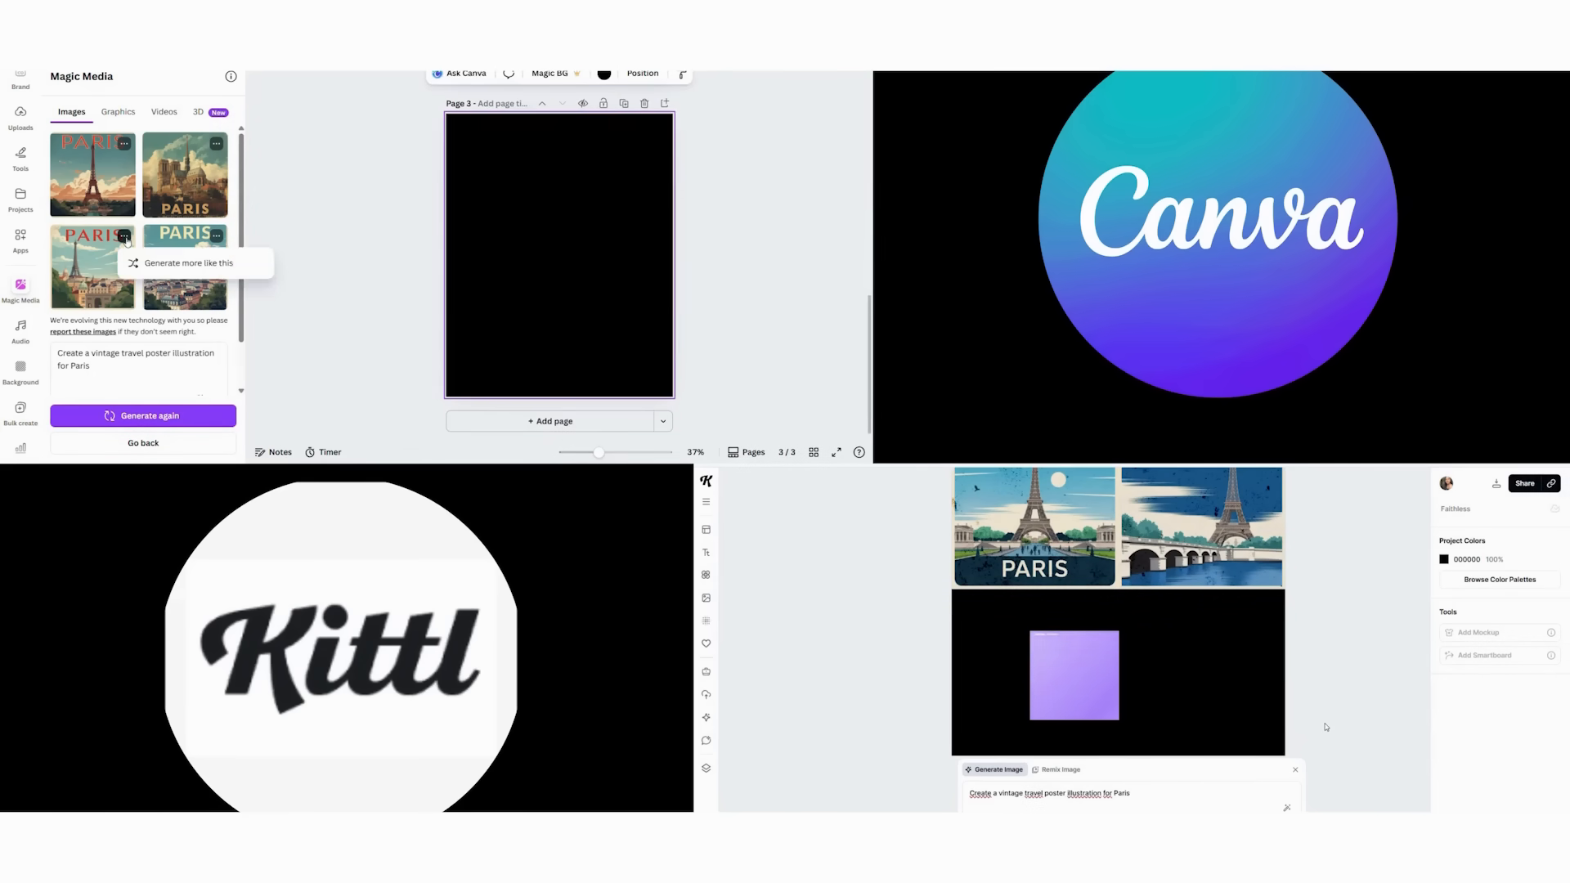
pyautogui.click(188, 263)
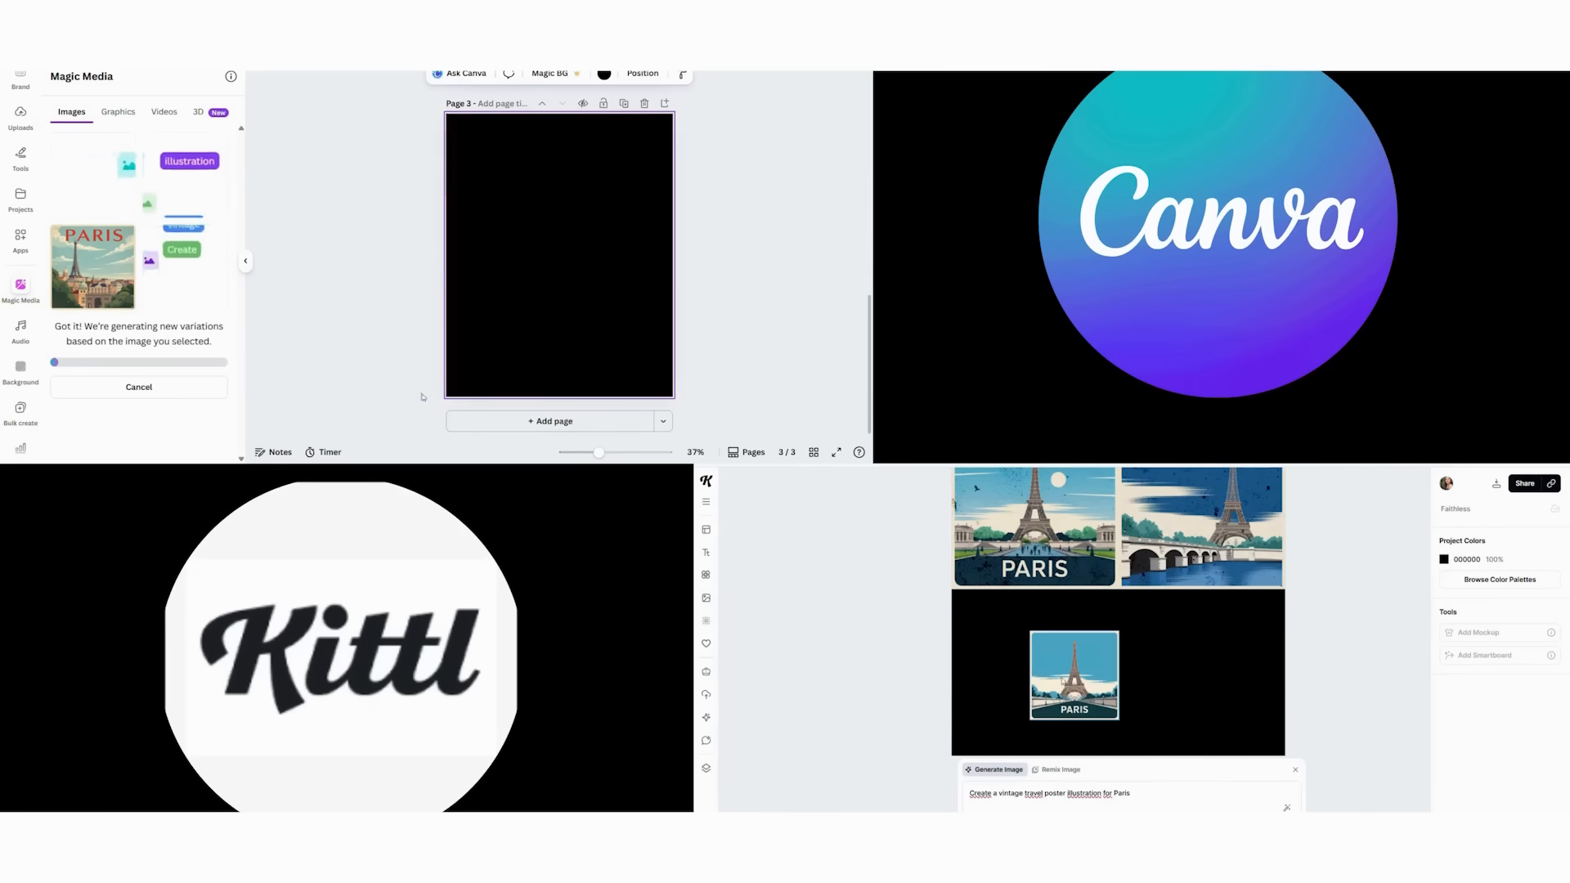
pyautogui.click(1072, 673)
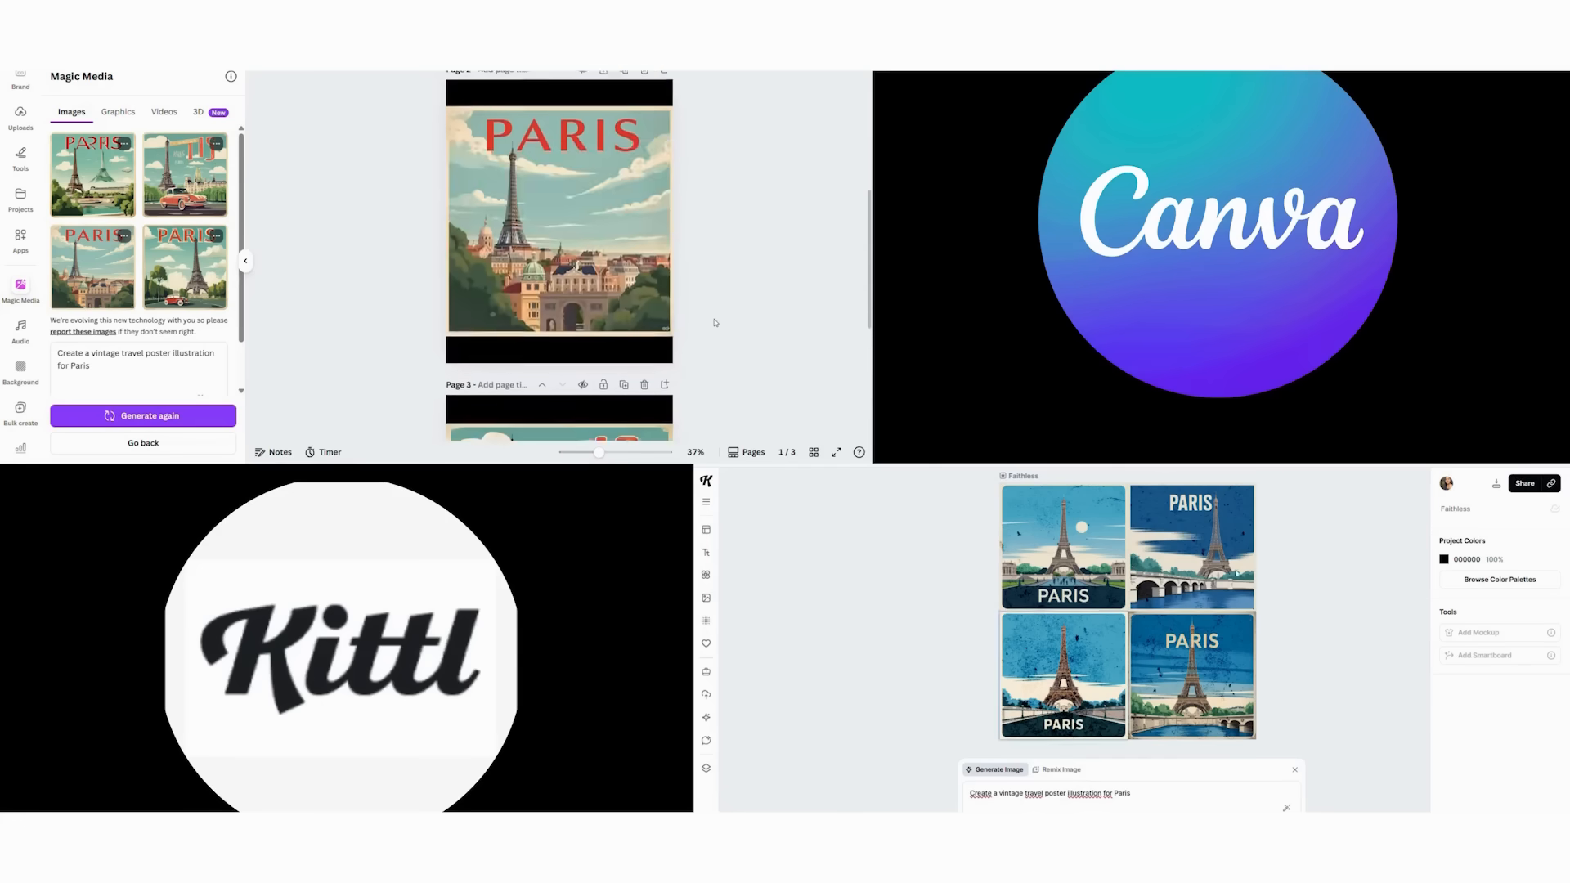
pyautogui.scroll(-3)
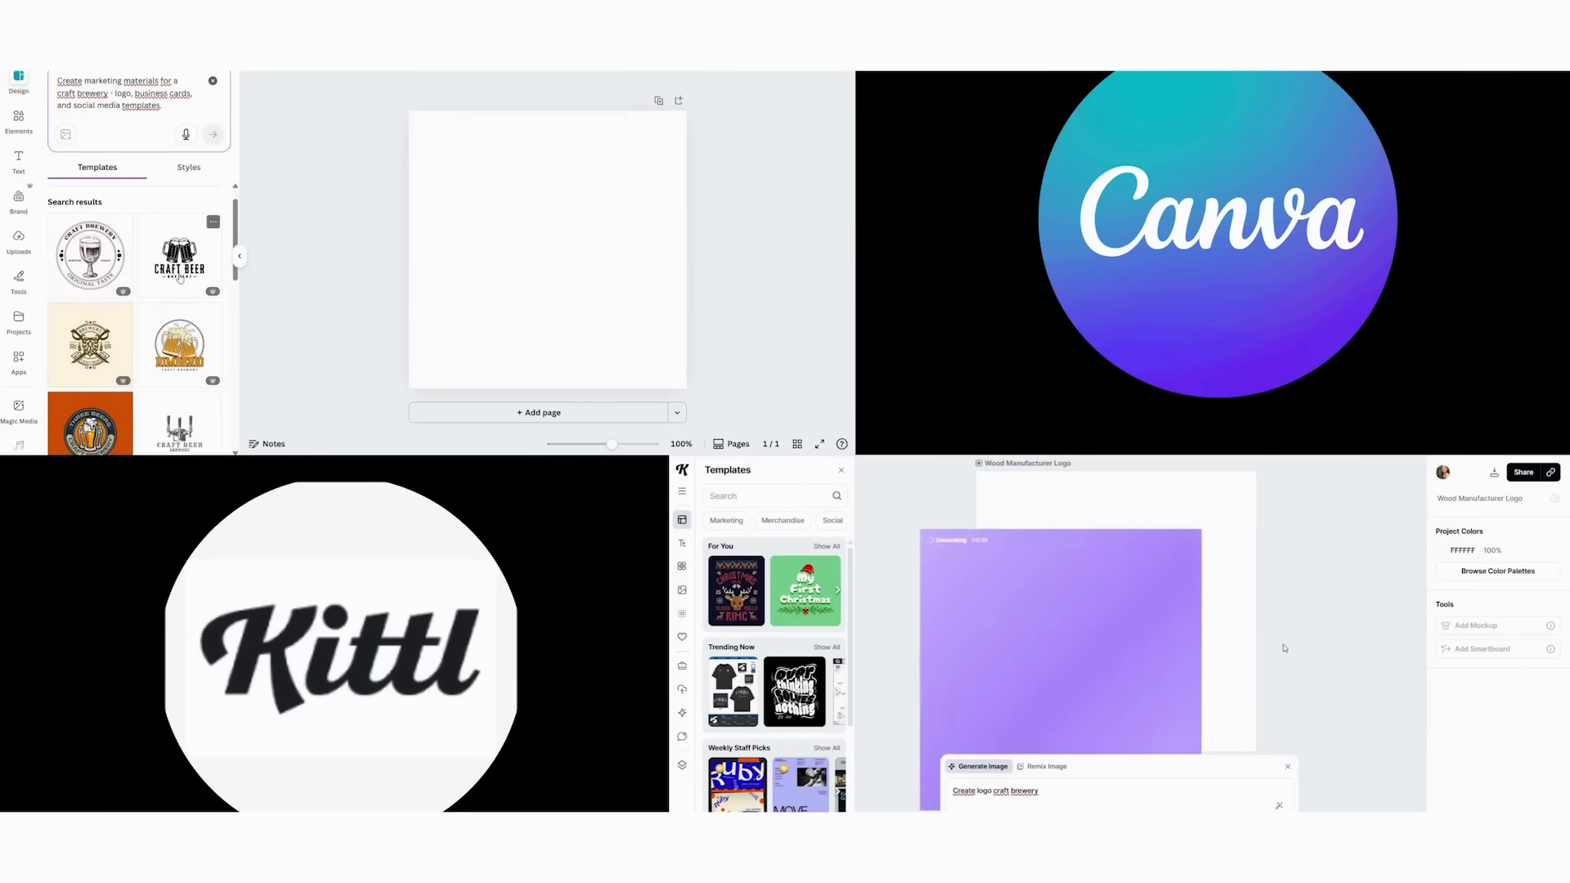
# Step: Select the craft brewery image being generated in Kittl and continue generating brewery materials
pyautogui.click(1115, 601)
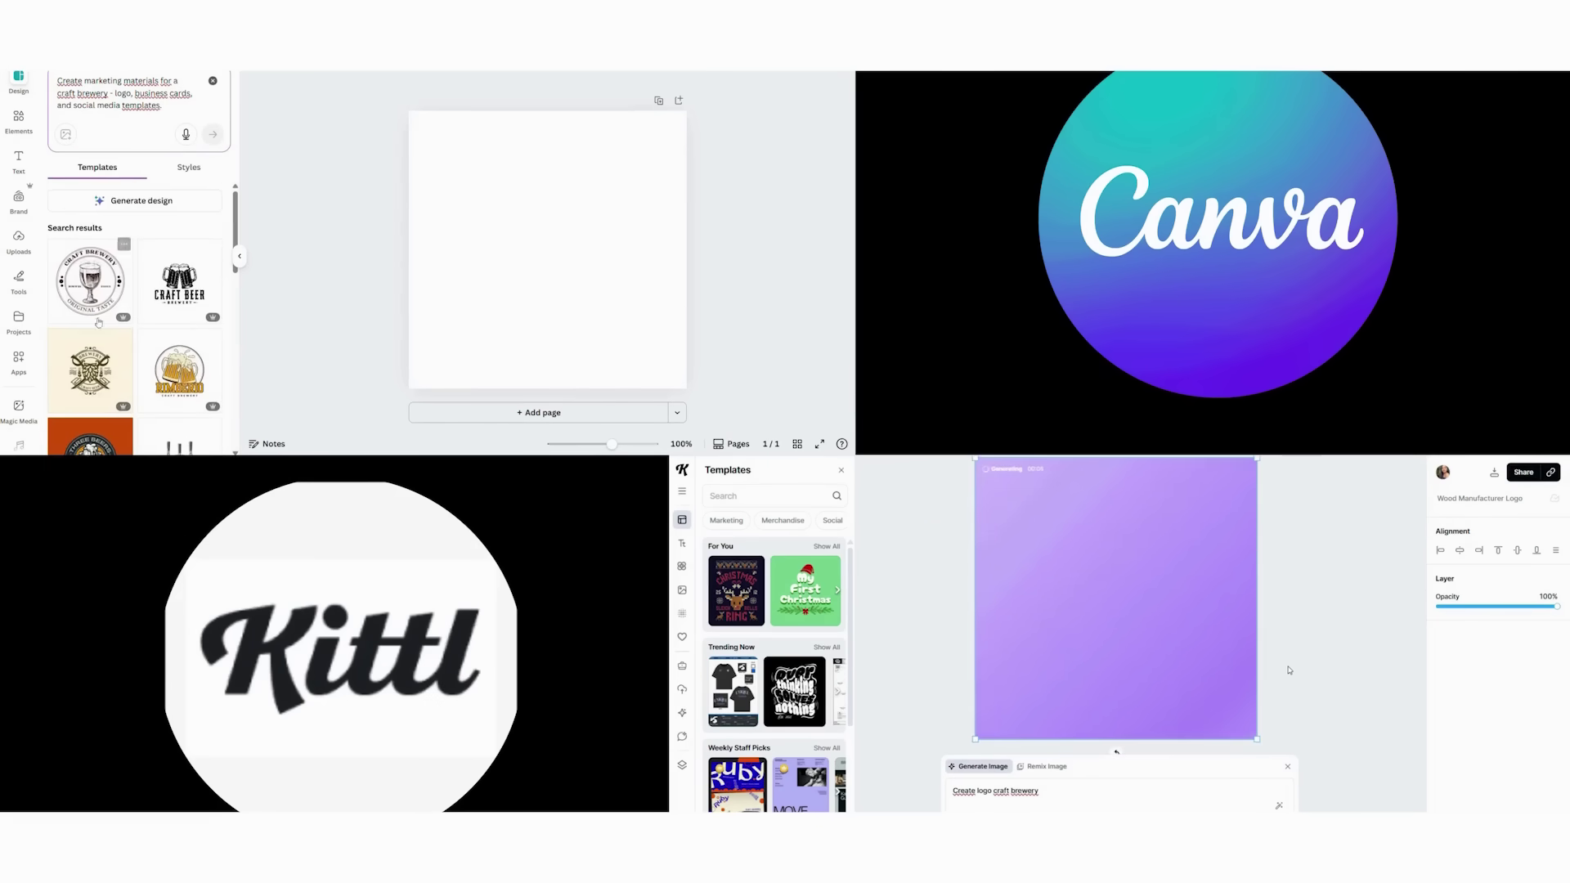
pyautogui.click(90, 279)
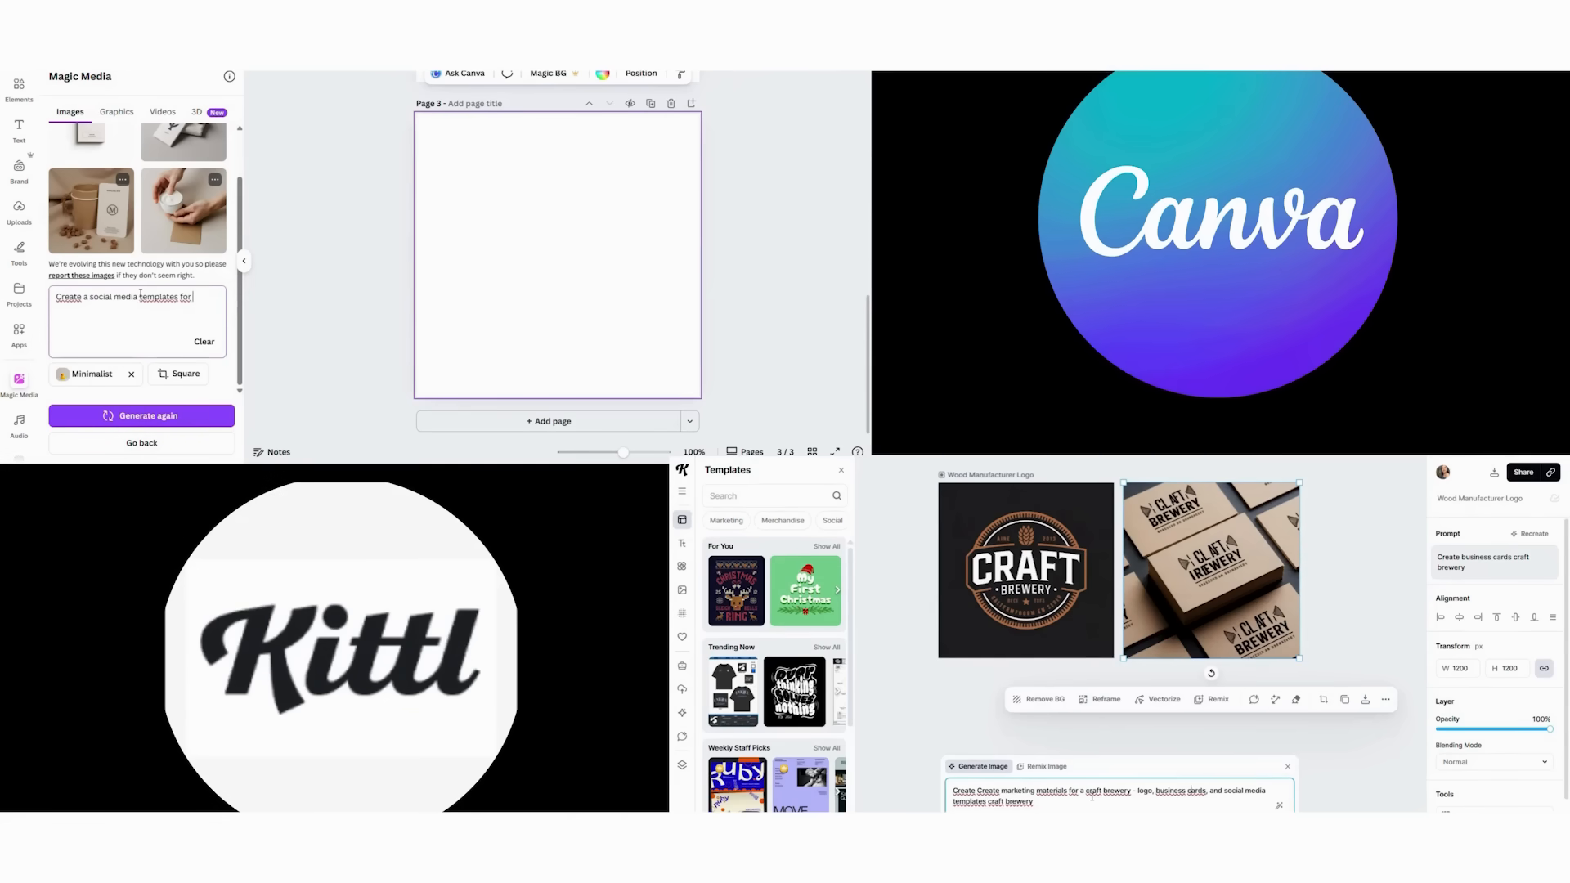
# Step: Generate craft brewery social media images and add the beer bottle photo to the page
pyautogui.click(142, 416)
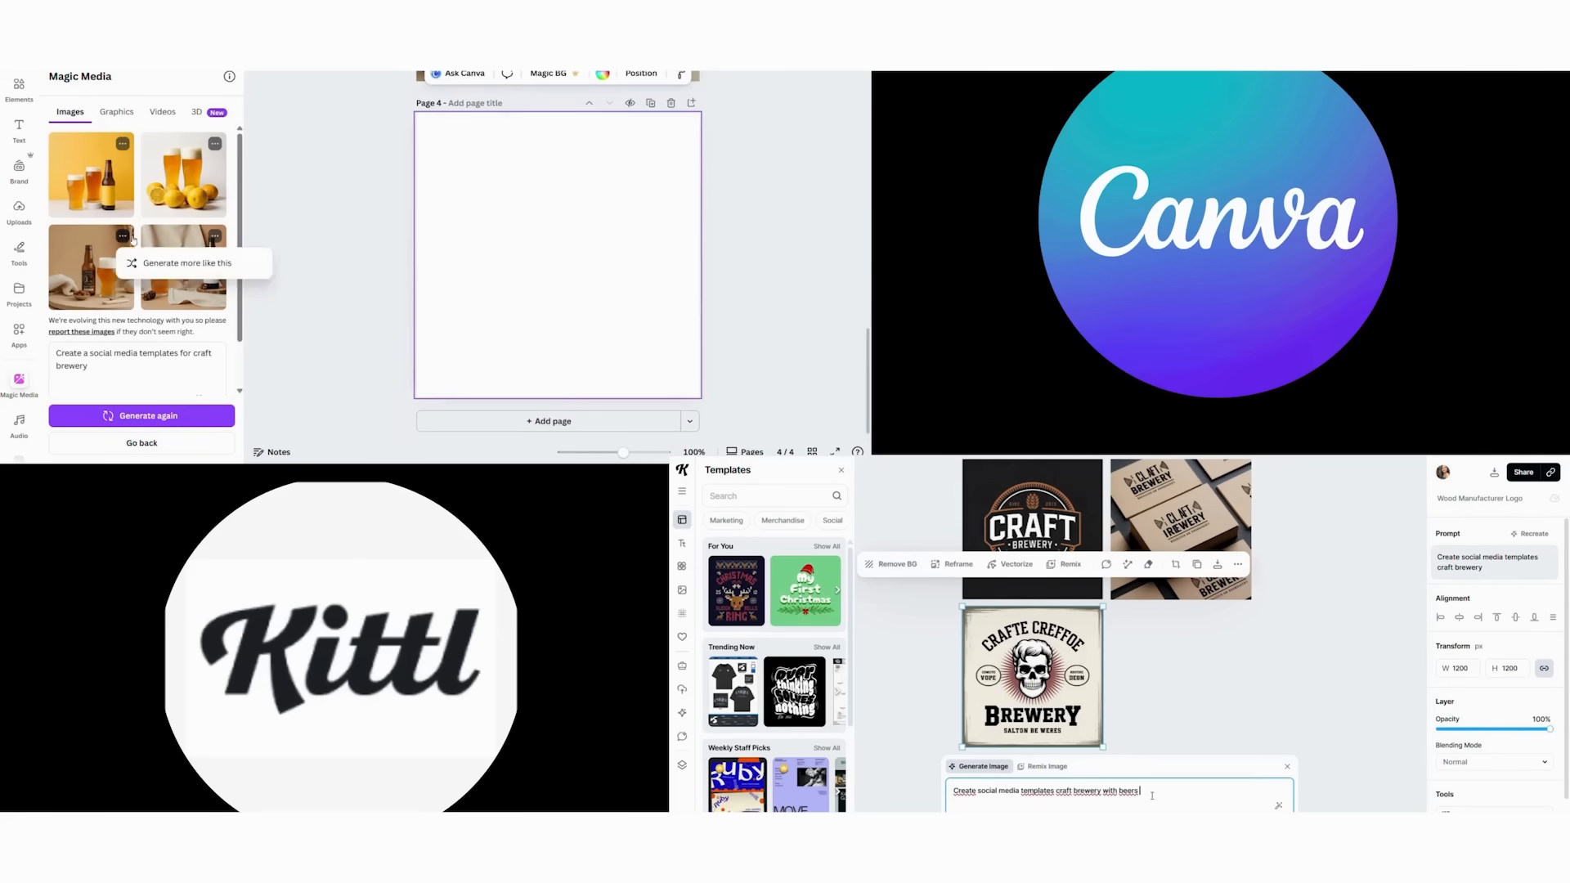
pyautogui.click(187, 262)
pyautogui.write(' minimalist')
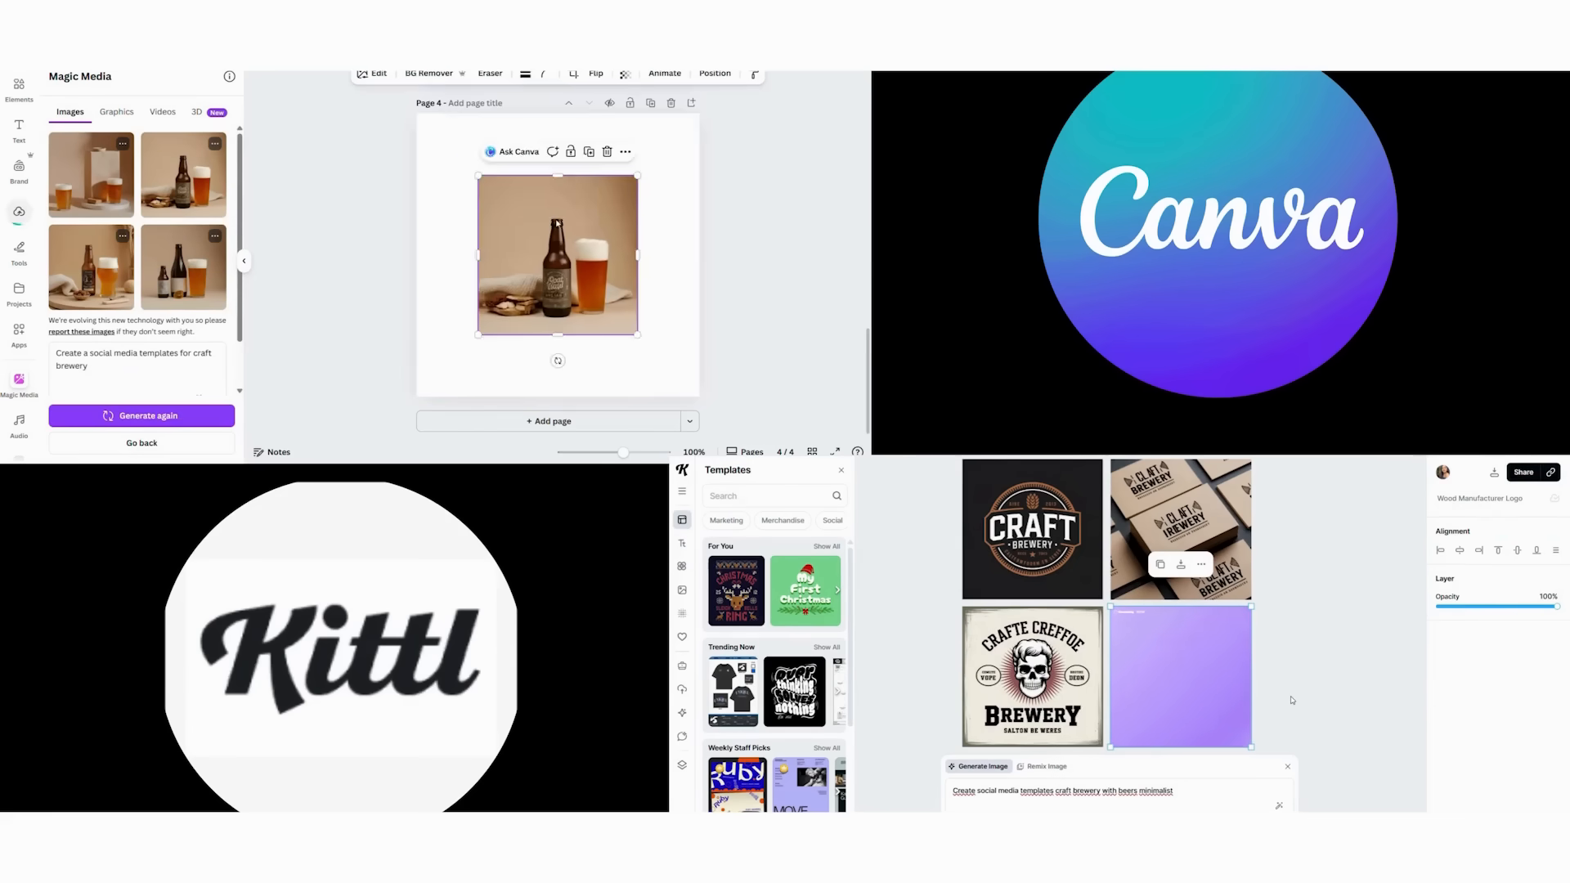
pyautogui.click(557, 255)
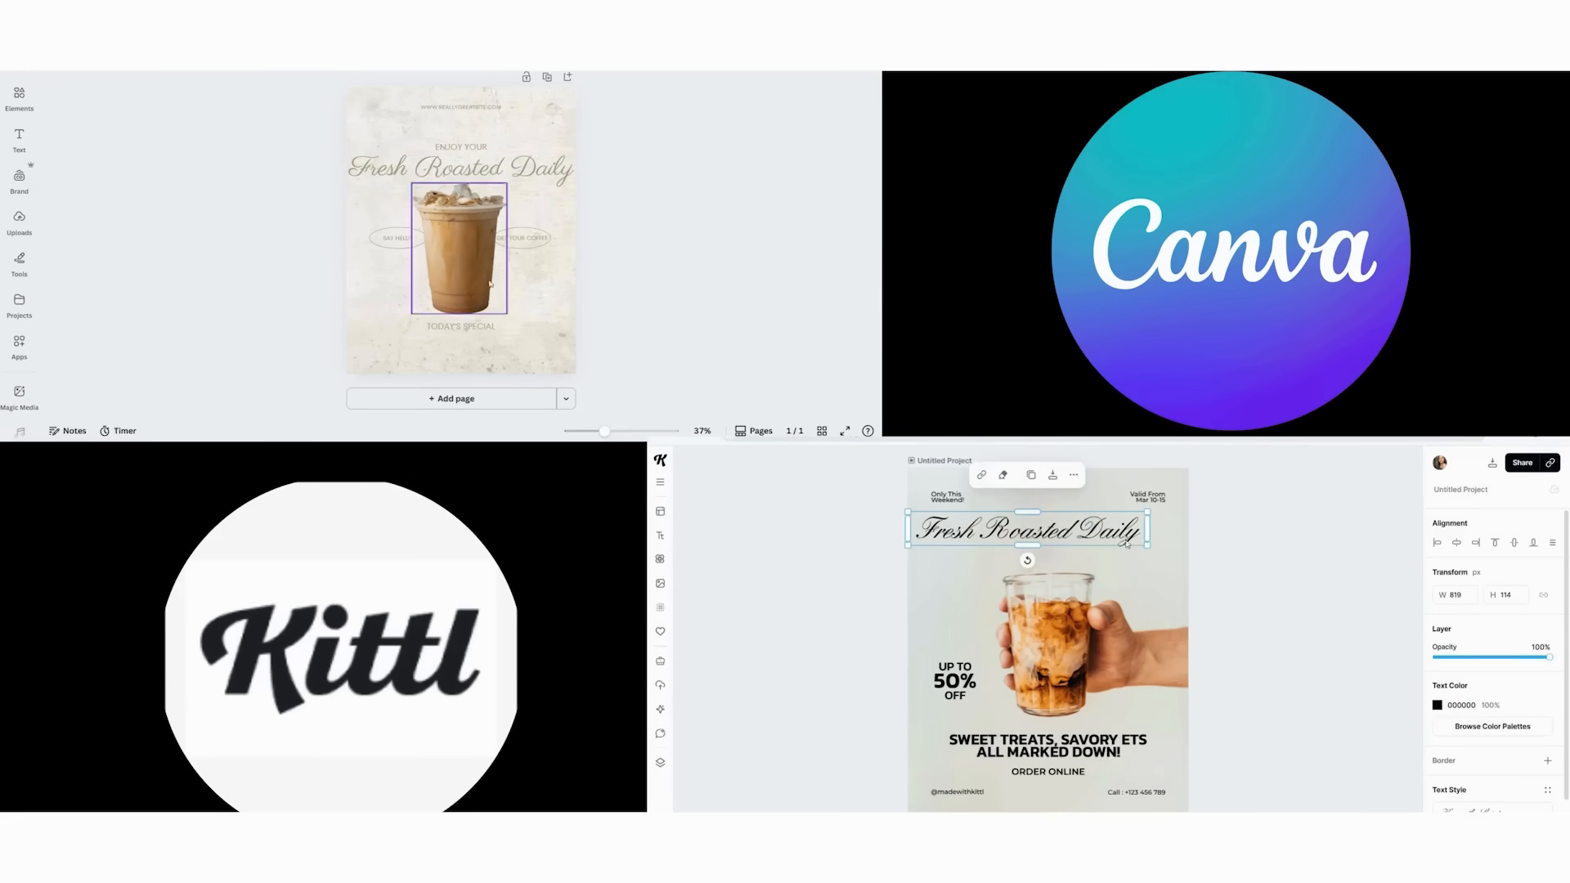
# Step: Apply the Nordic filter to the iced coffee photo
pyautogui.click(461, 260)
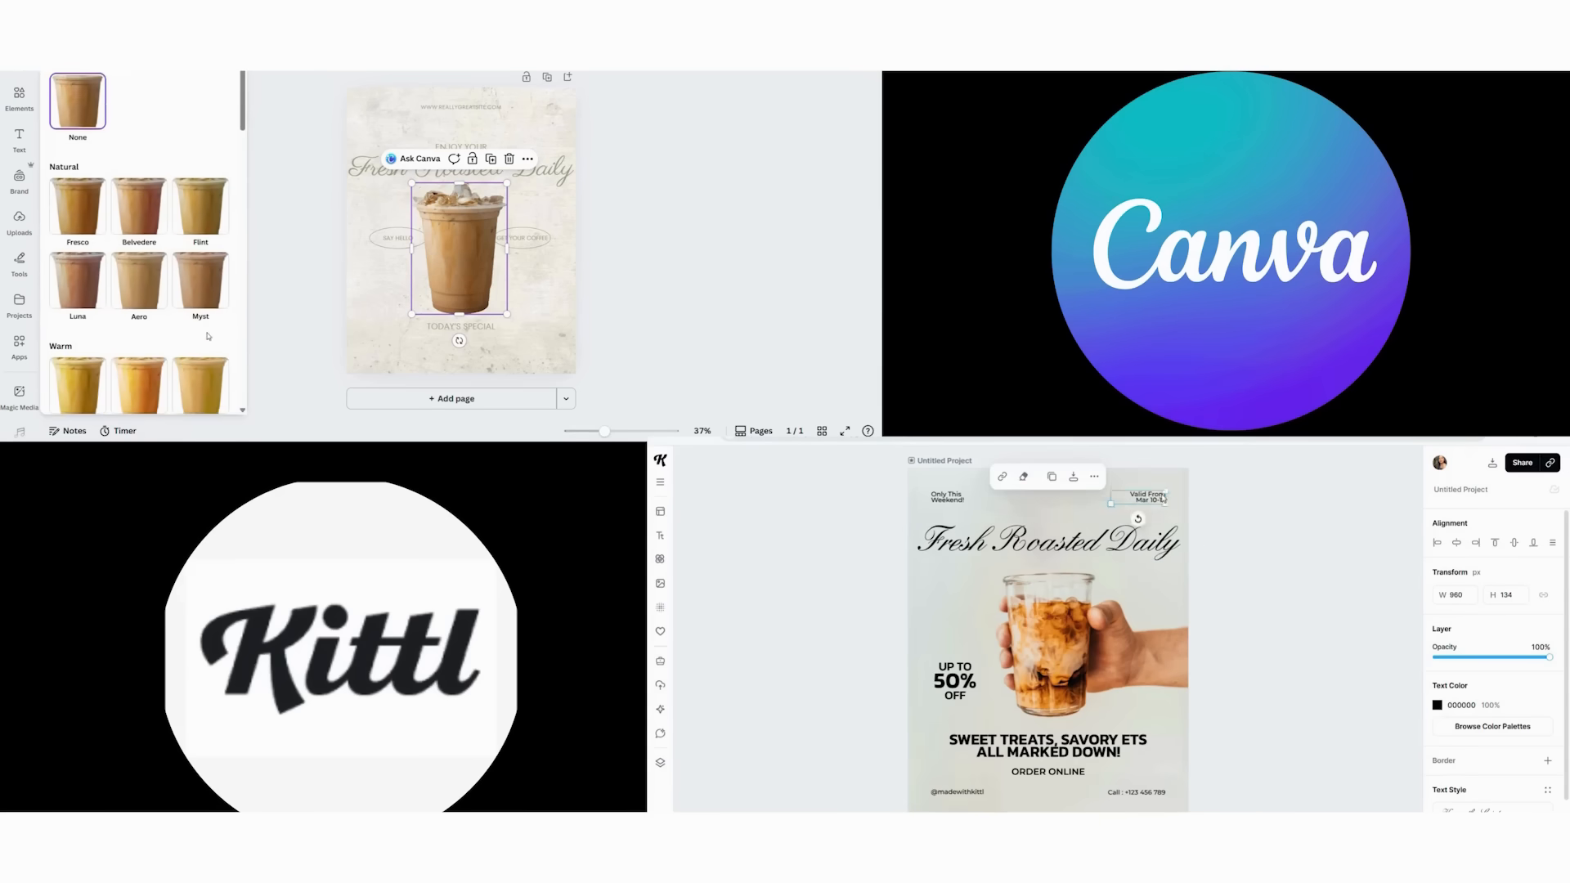
pyautogui.scroll(-3)
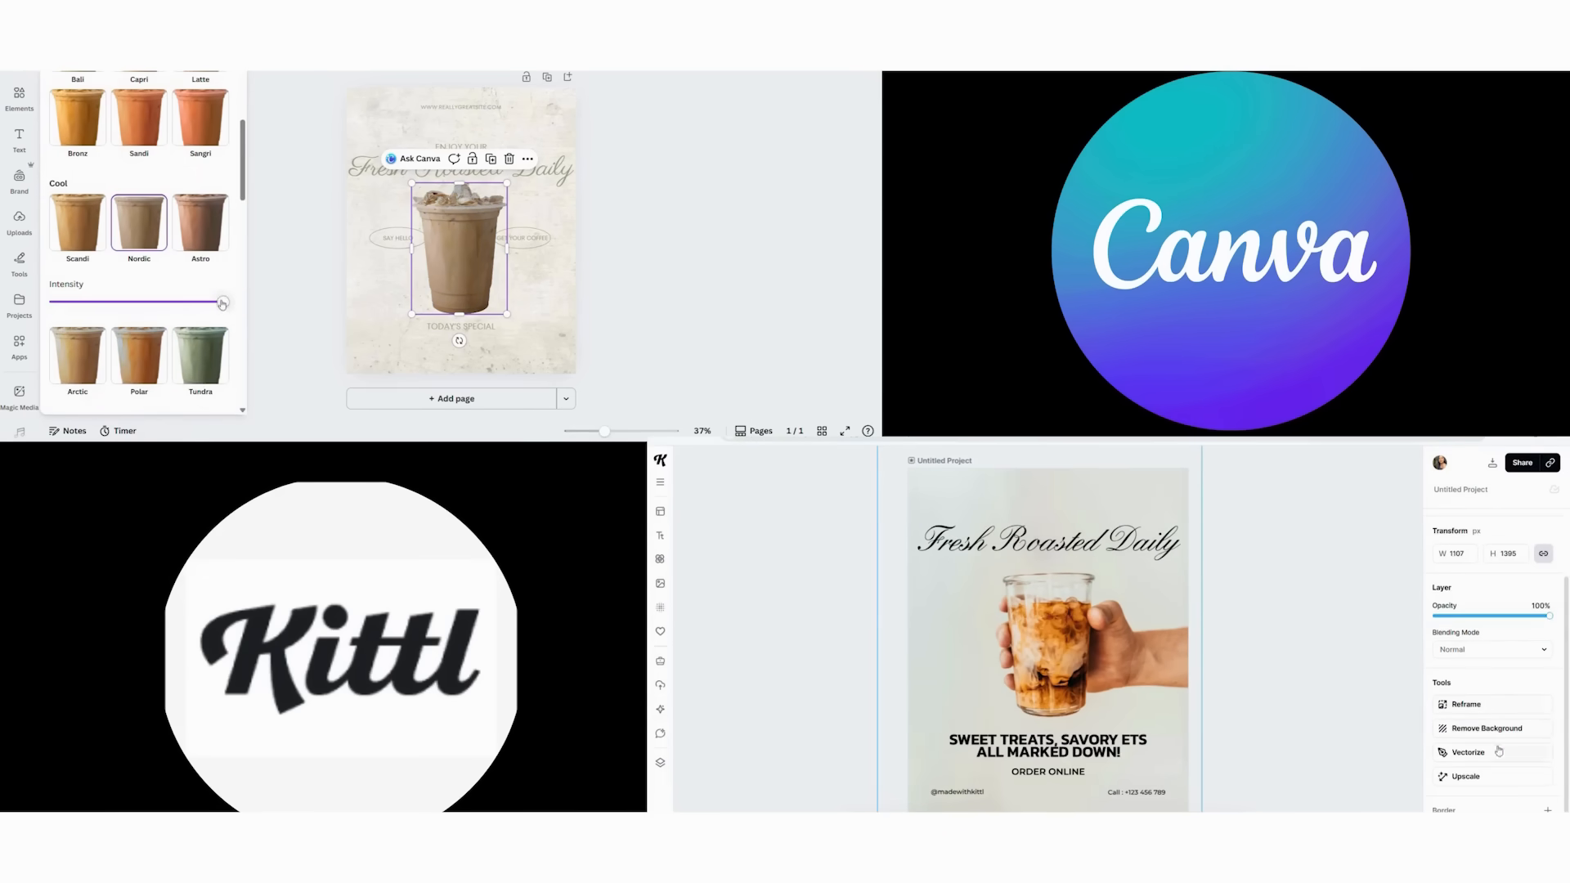
pyautogui.click(523, 382)
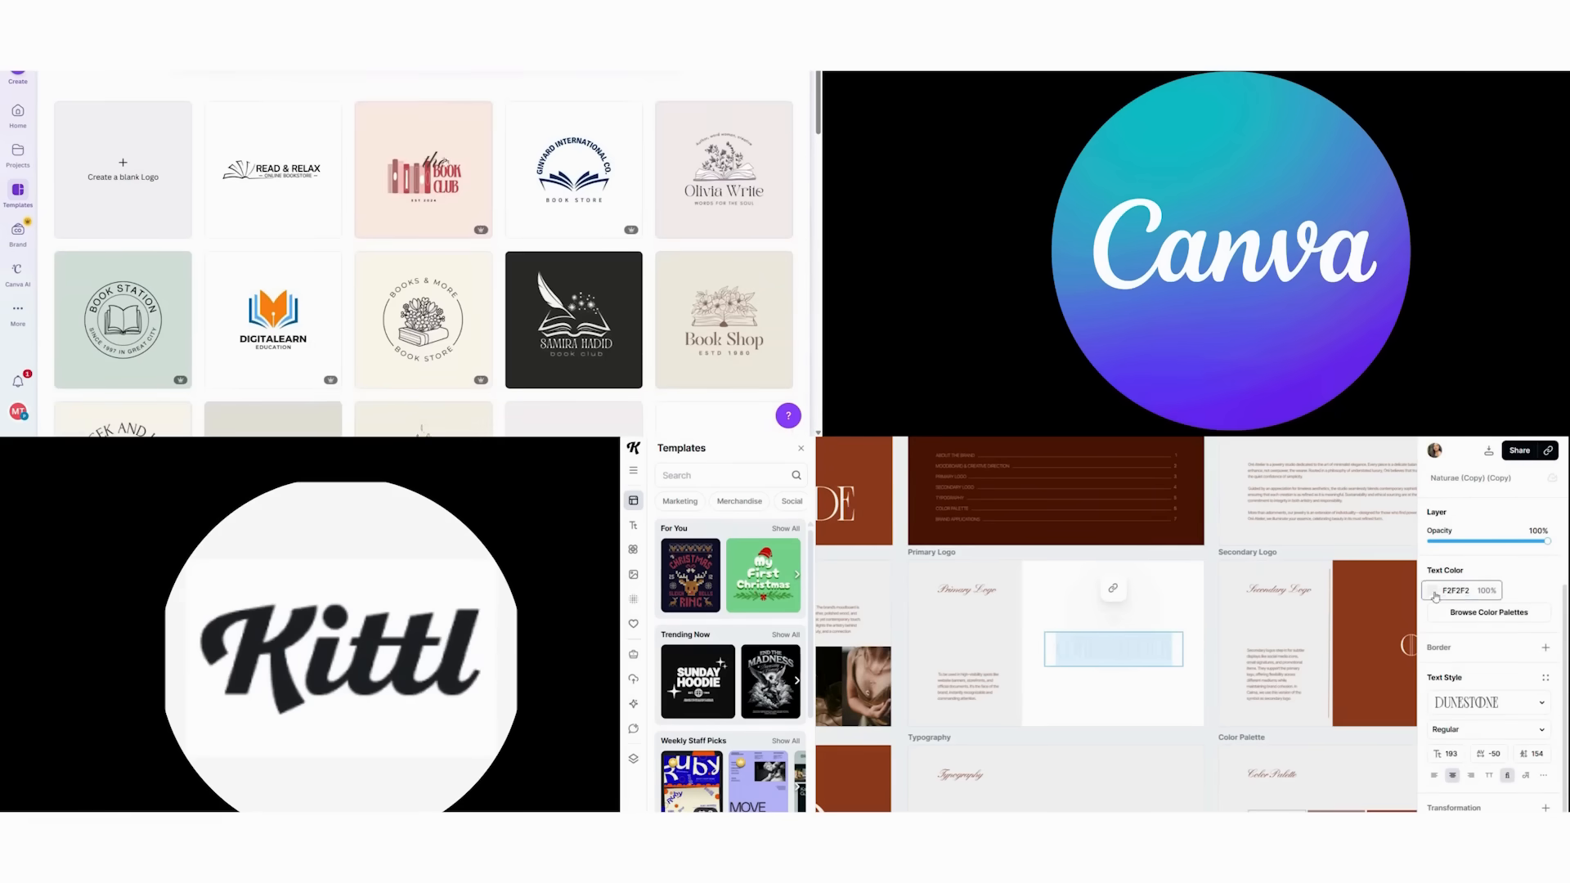
# Step: Set the Kittl logo text colour to black (000000)
pyautogui.click(1435, 589)
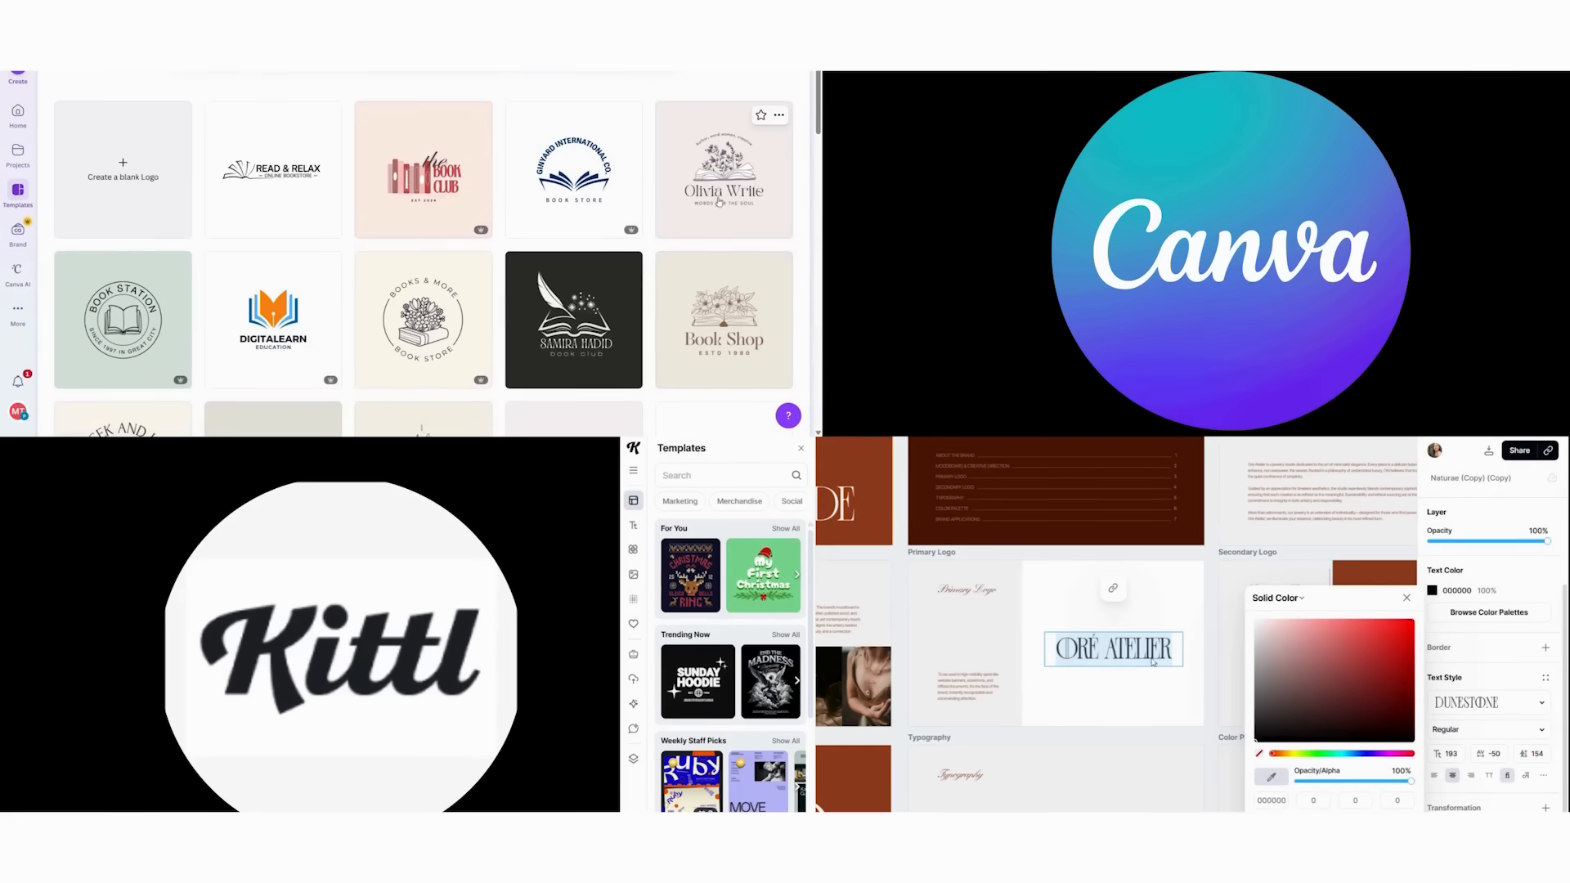
pyautogui.click(723, 168)
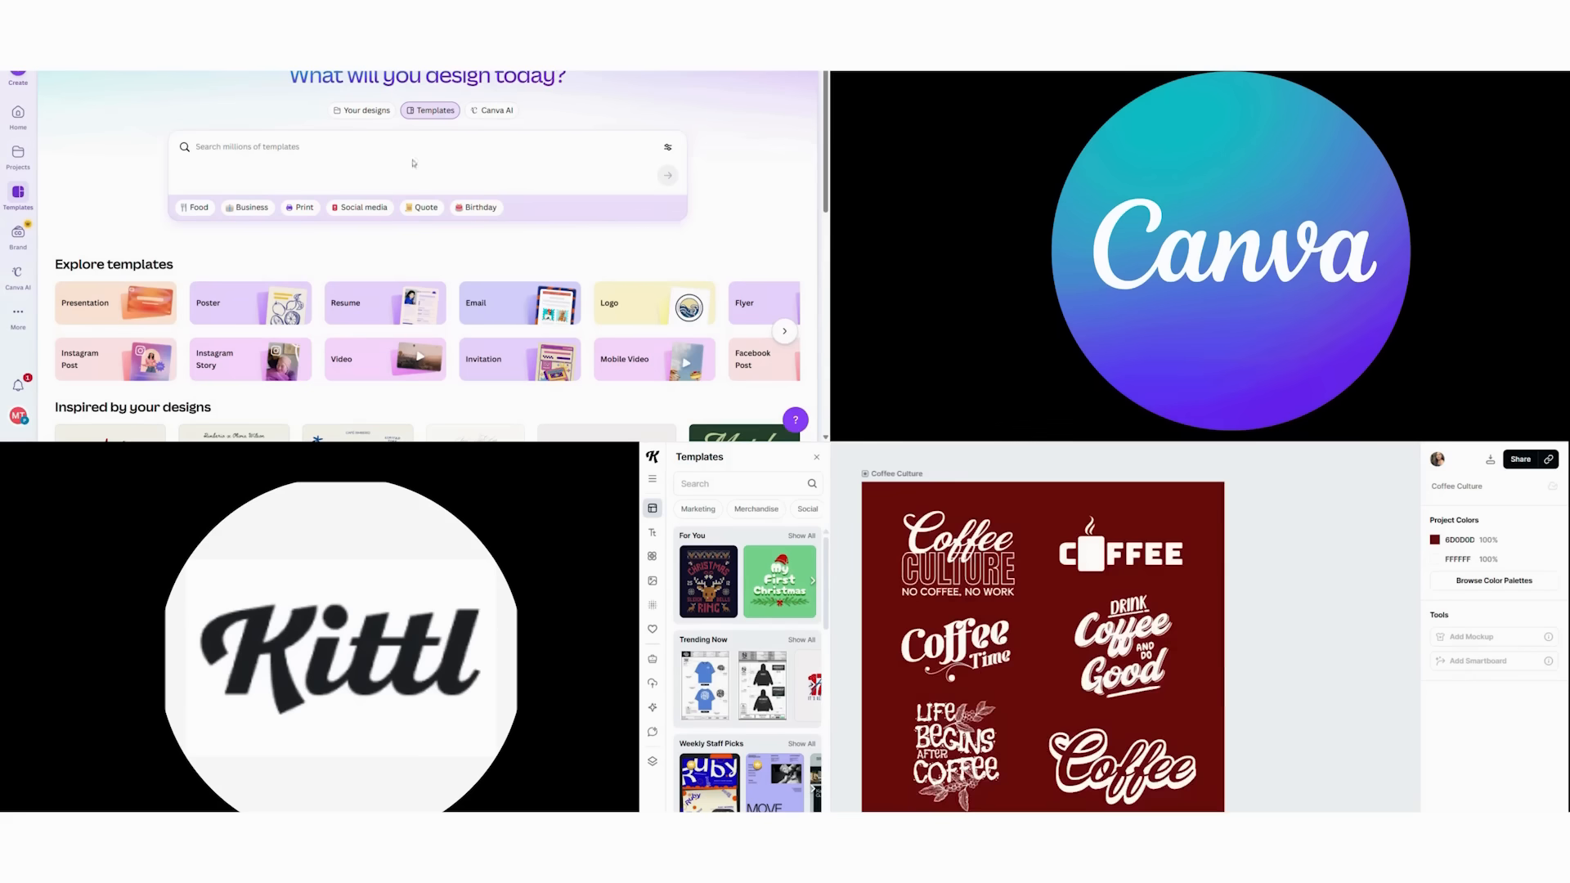
# Step: Search 'typography tools coffee' and 'vintage', then customize the stacked COFFEE tote template
pyautogui.write('typography tools coffee')
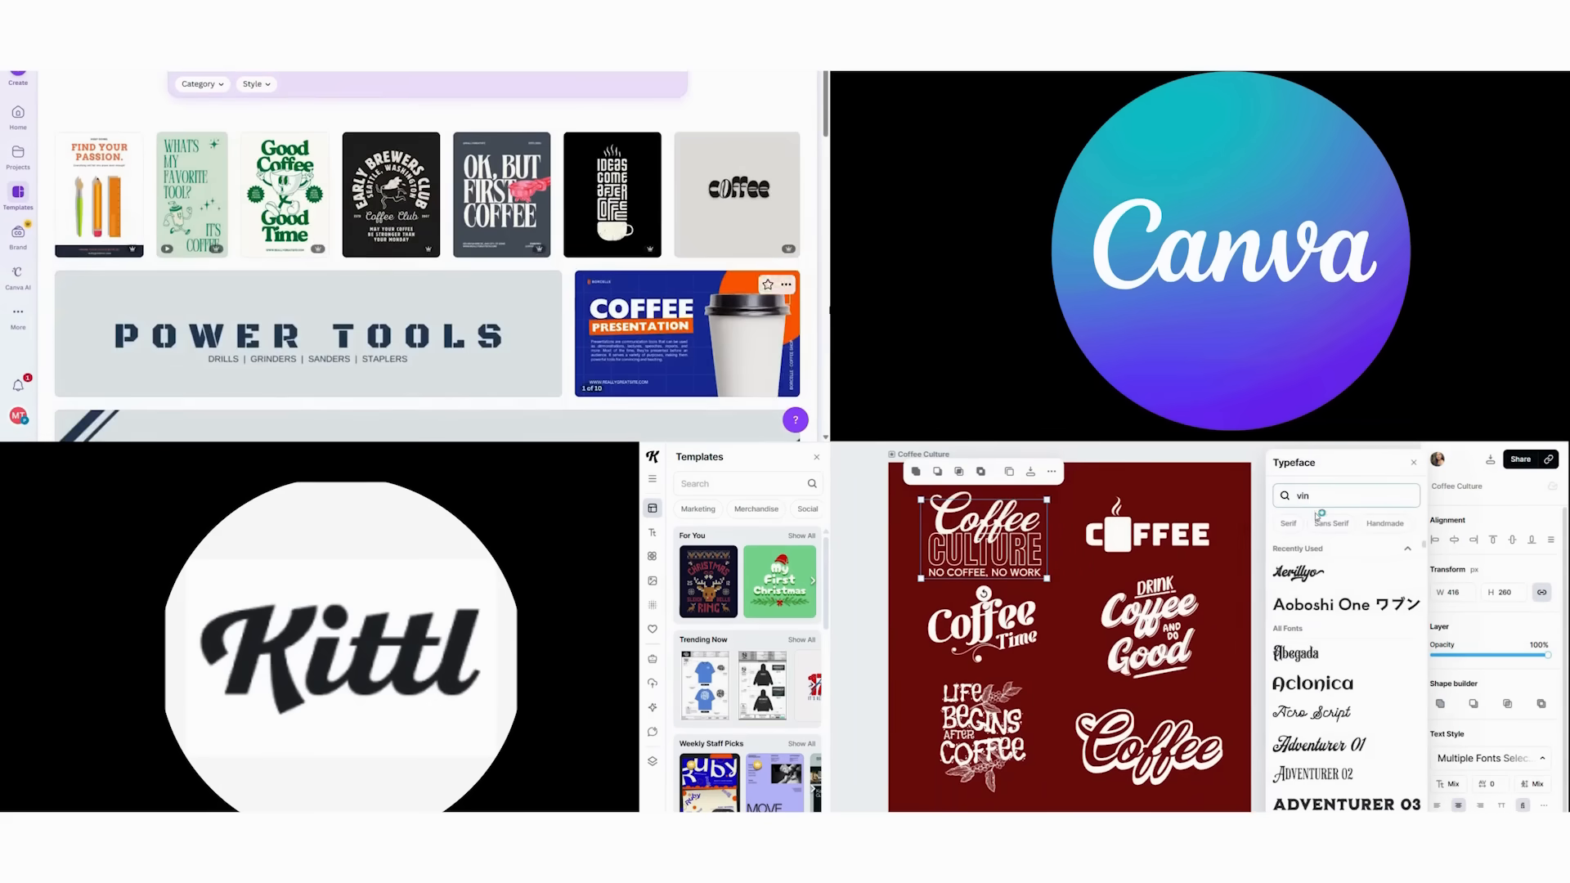
pyautogui.write('vintage')
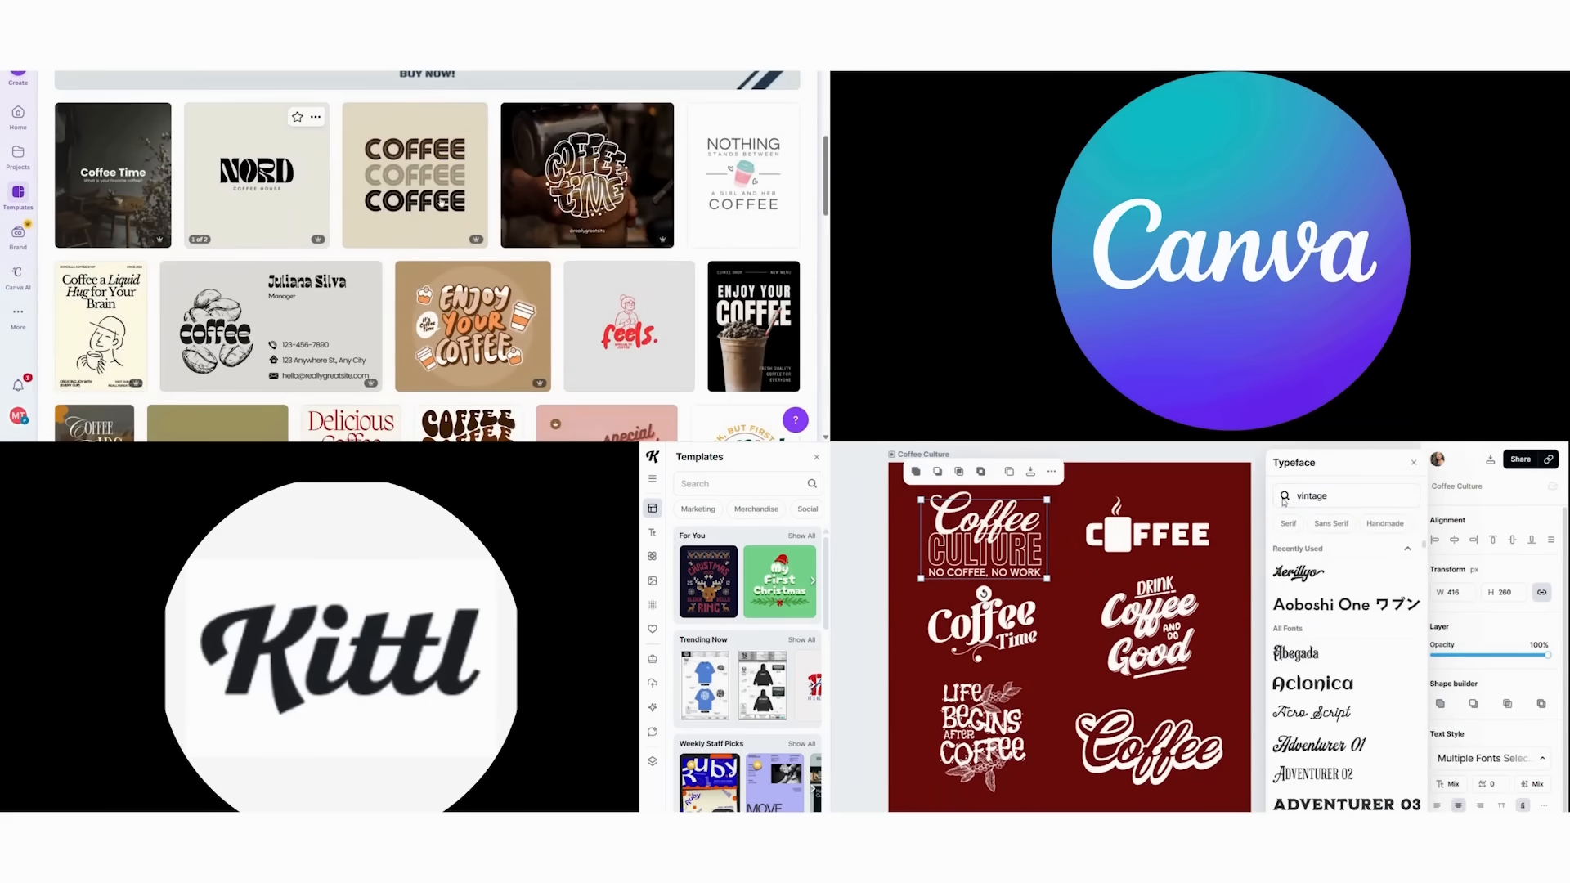
pyautogui.click(414, 175)
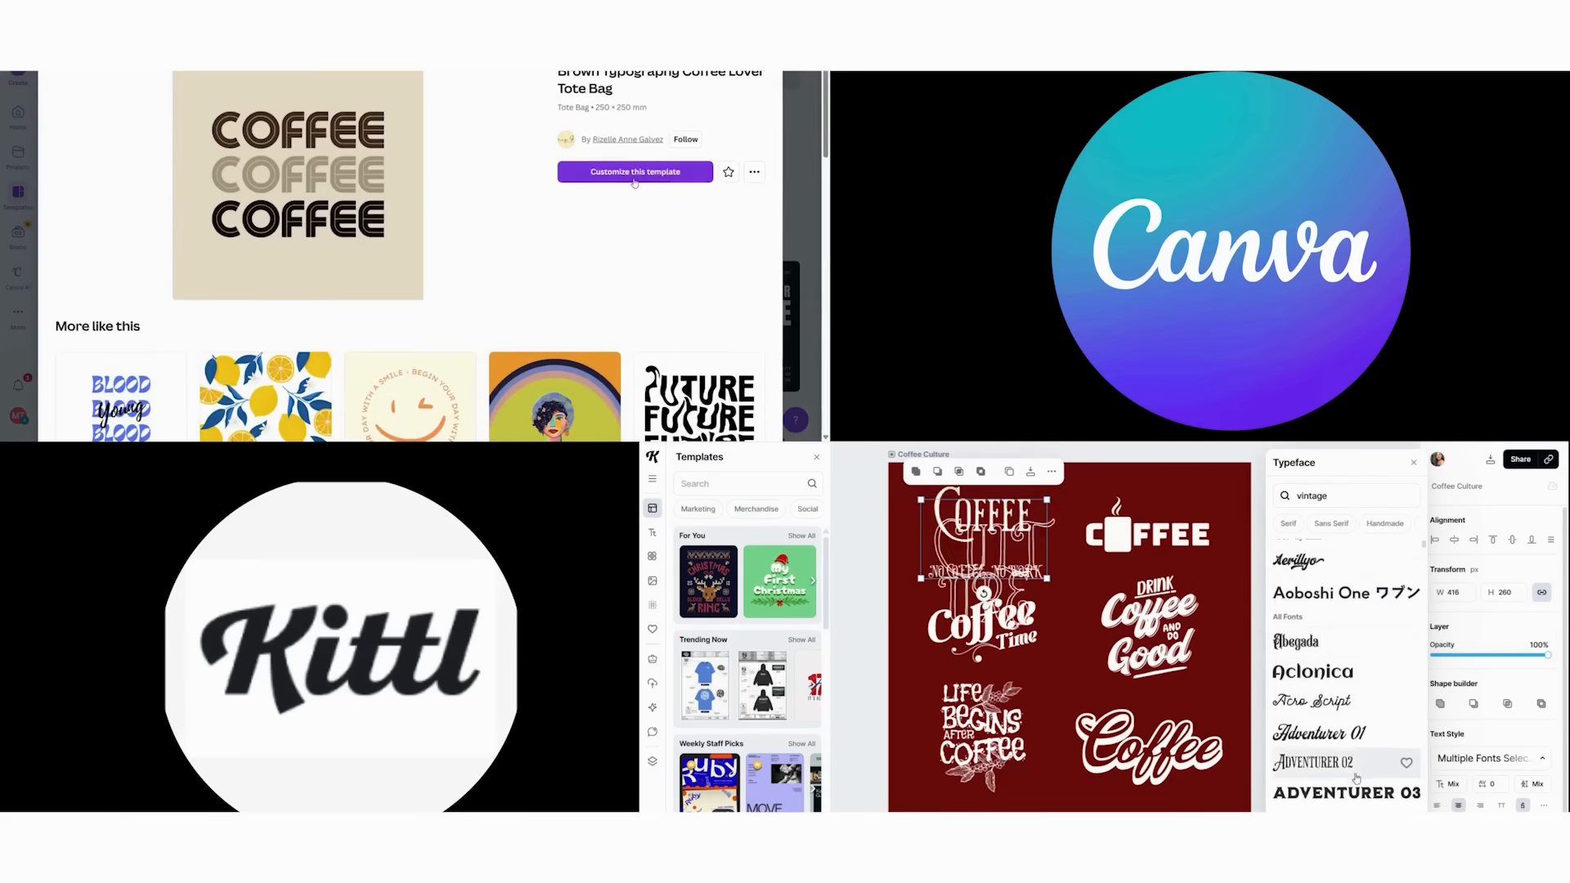
pyautogui.click(634, 171)
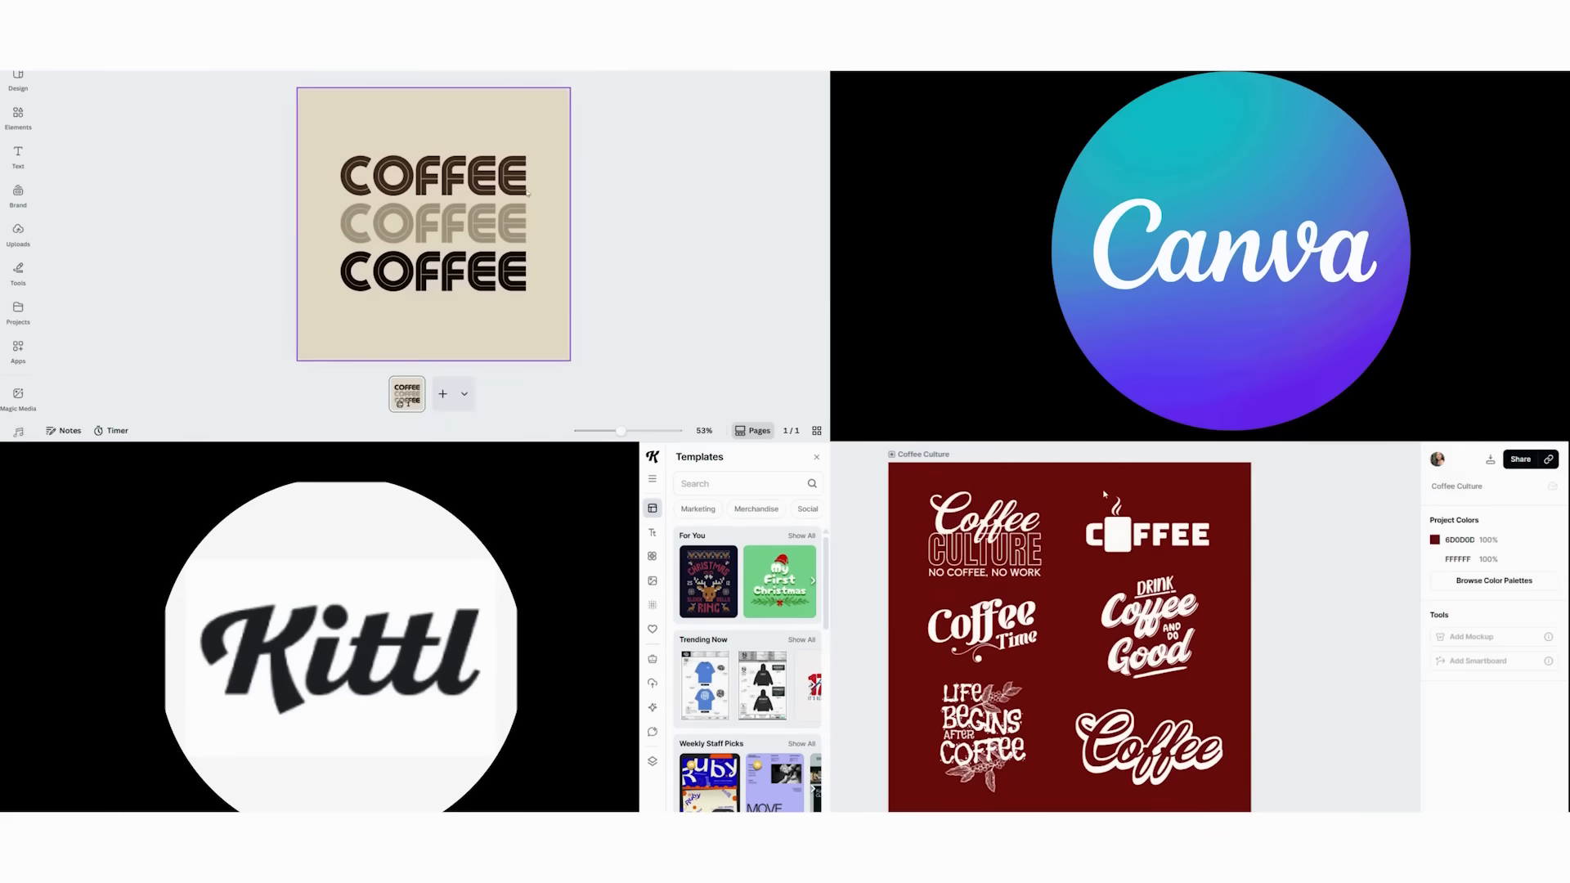
# Step: Restyle the three COFFEE lines in vintage script and tall fonts, and recolour the black backdrop
pyautogui.click(433, 176)
pyautogui.write('vintage')
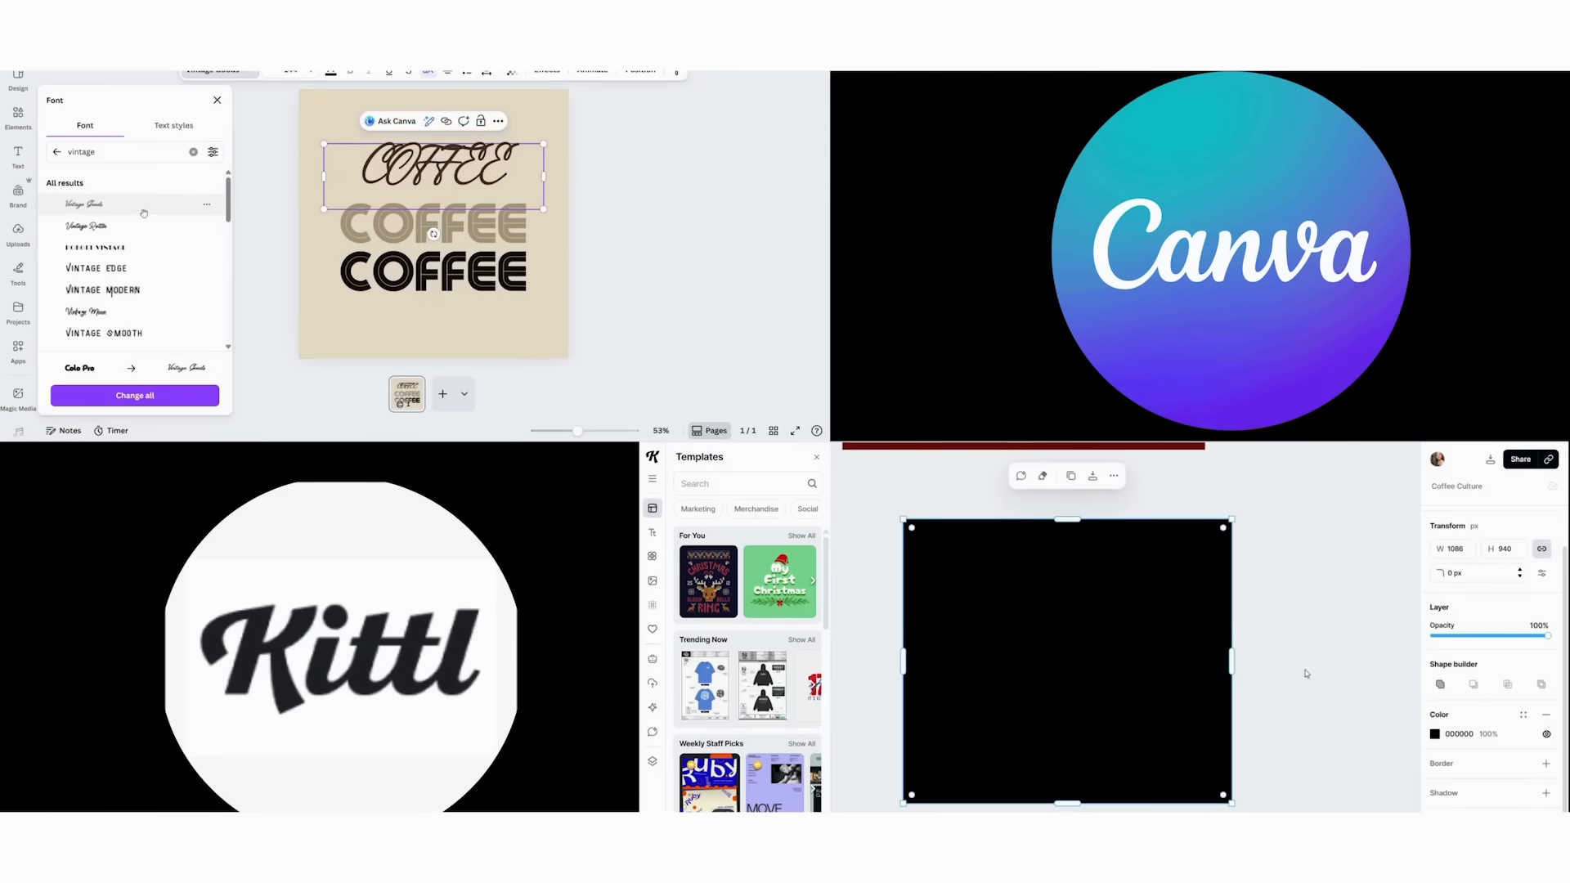
pyautogui.click(433, 273)
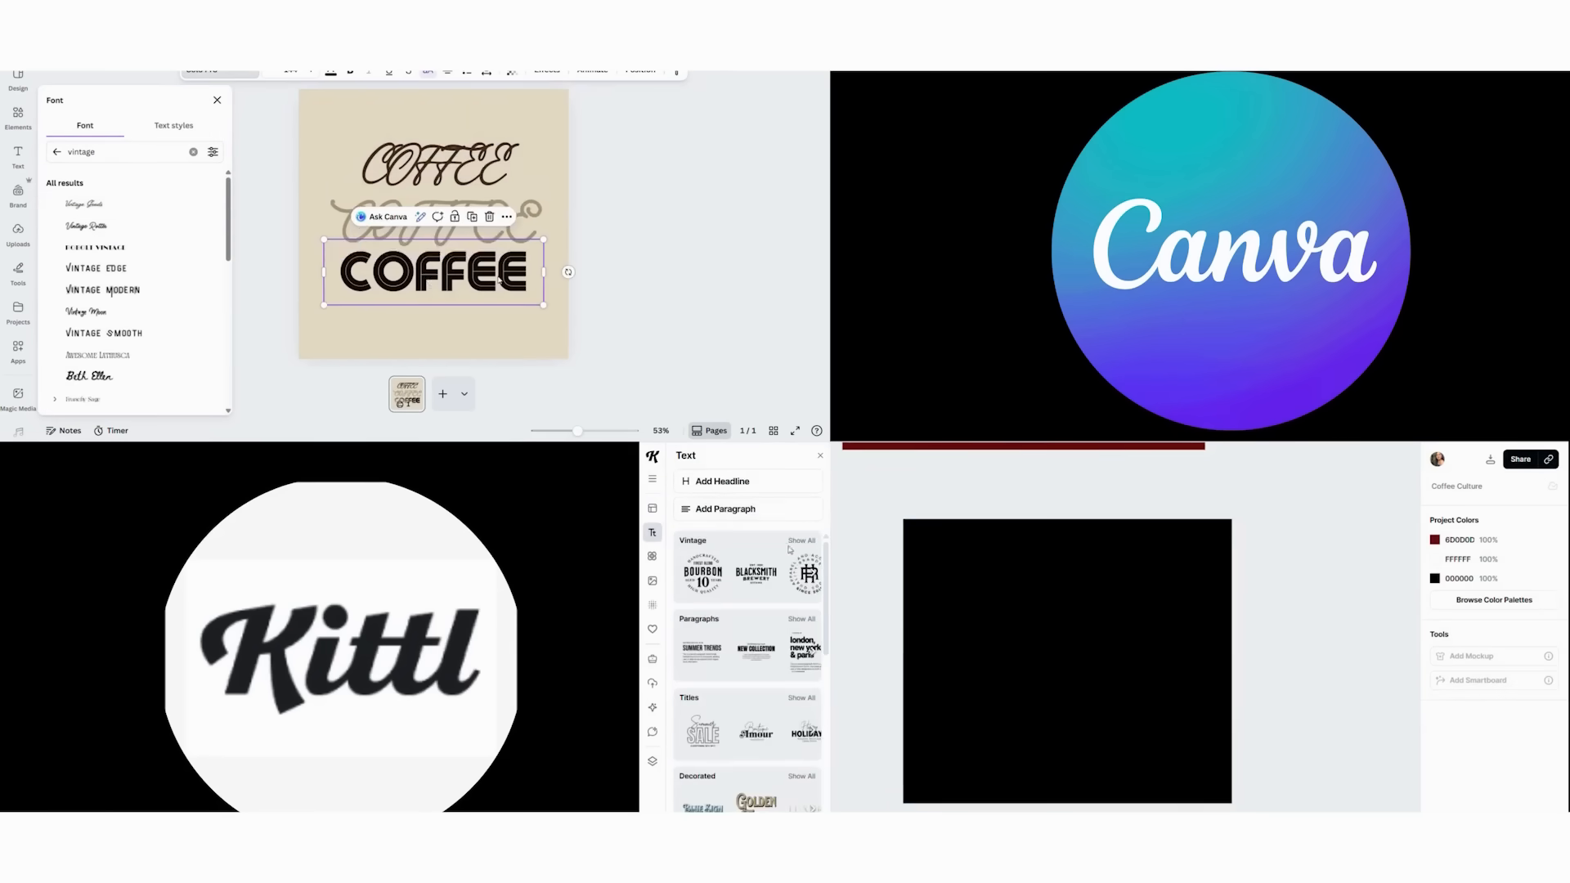
pyautogui.click(802, 540)
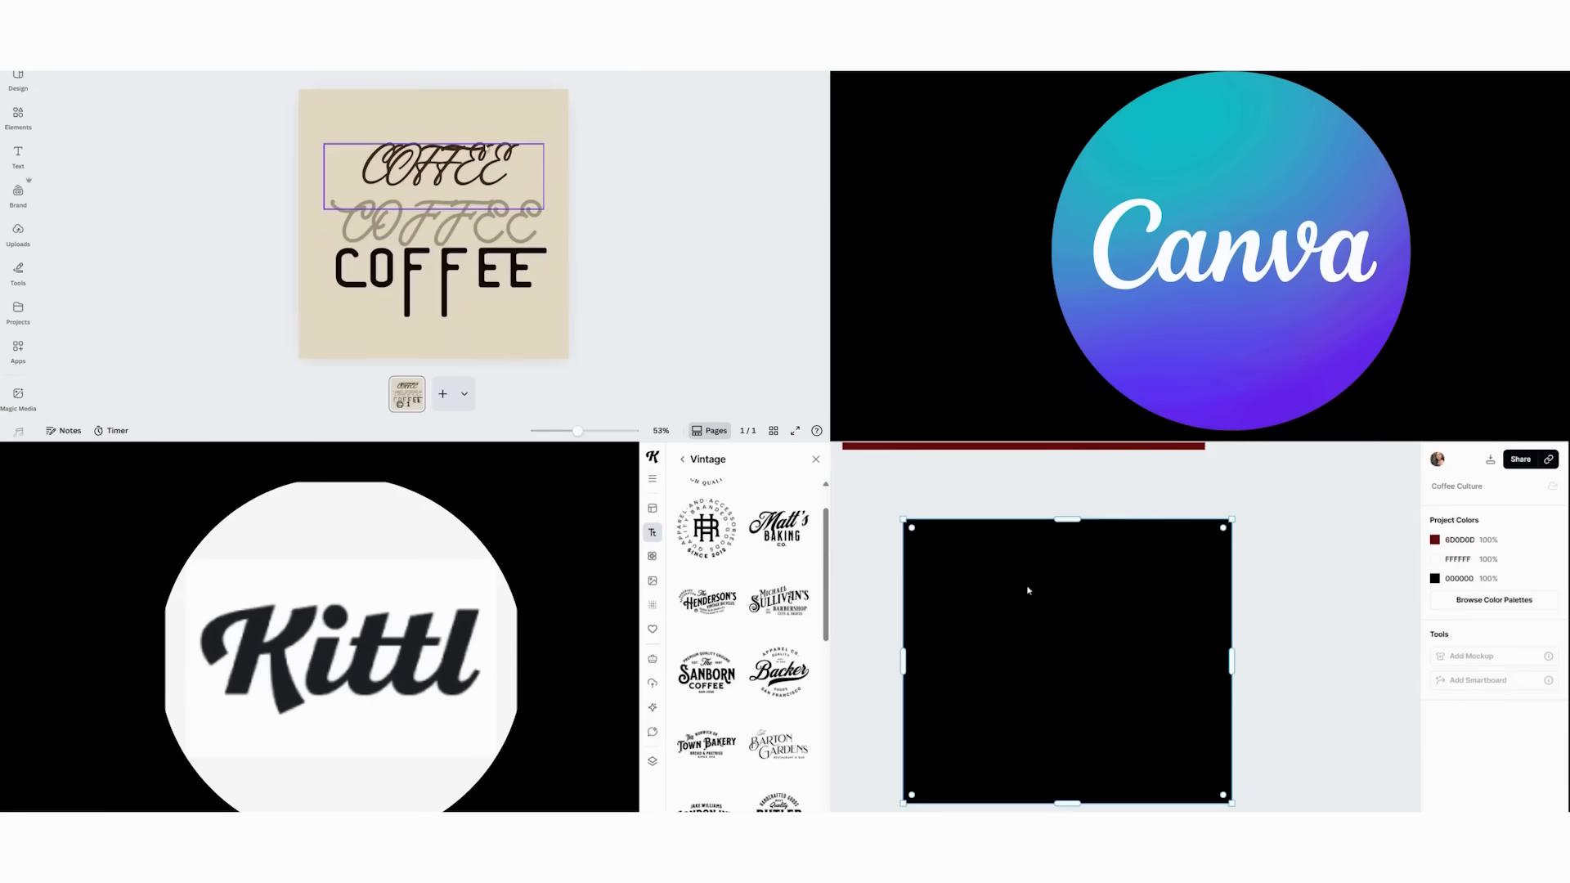
pyautogui.click(1435, 777)
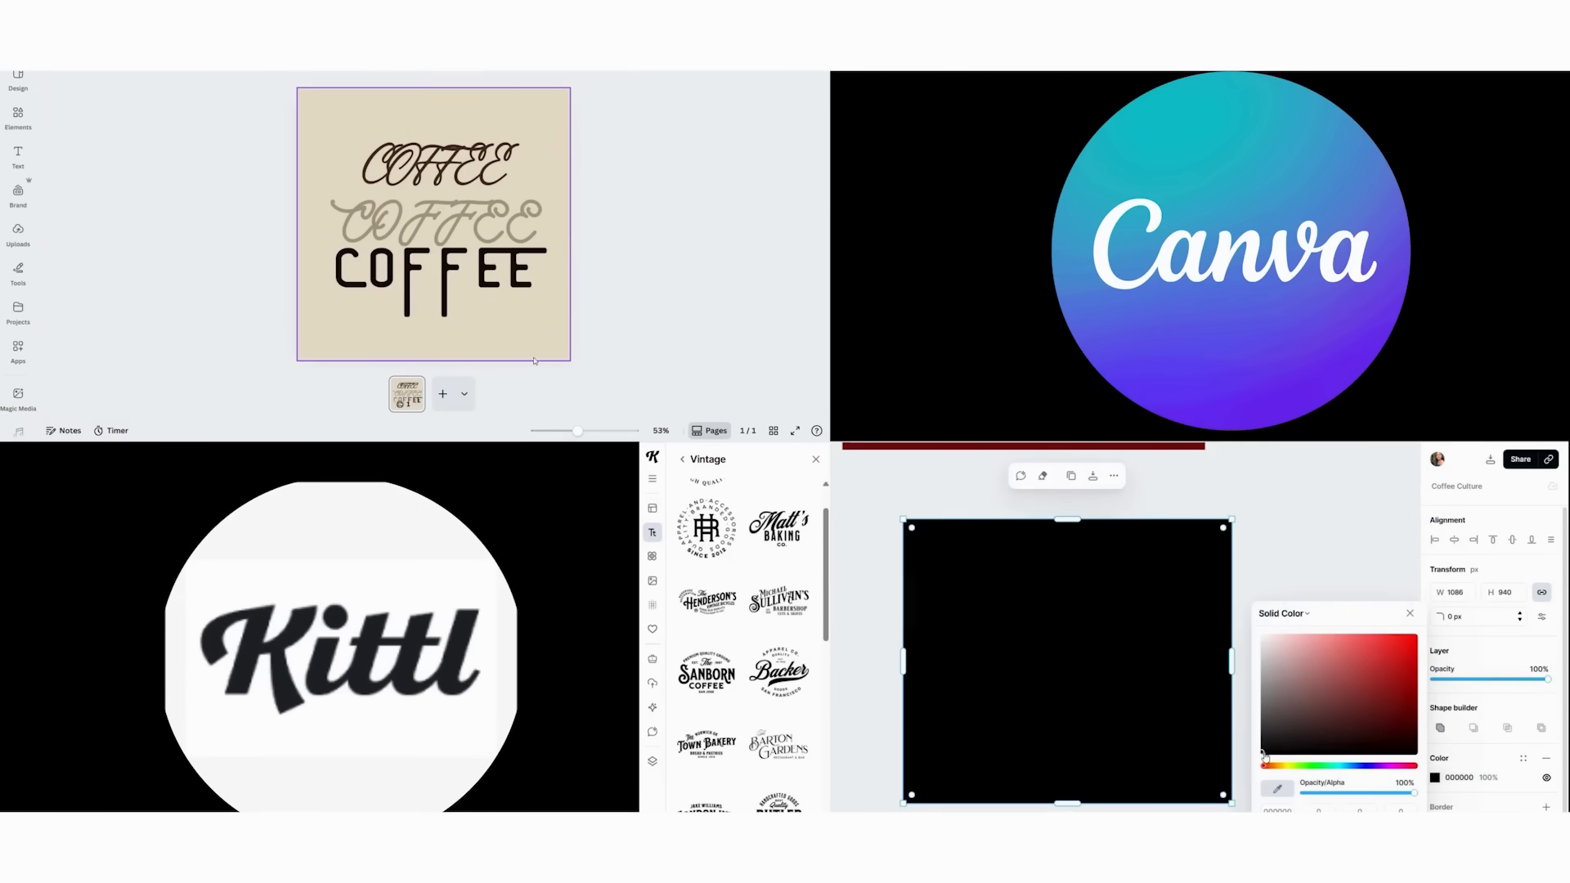